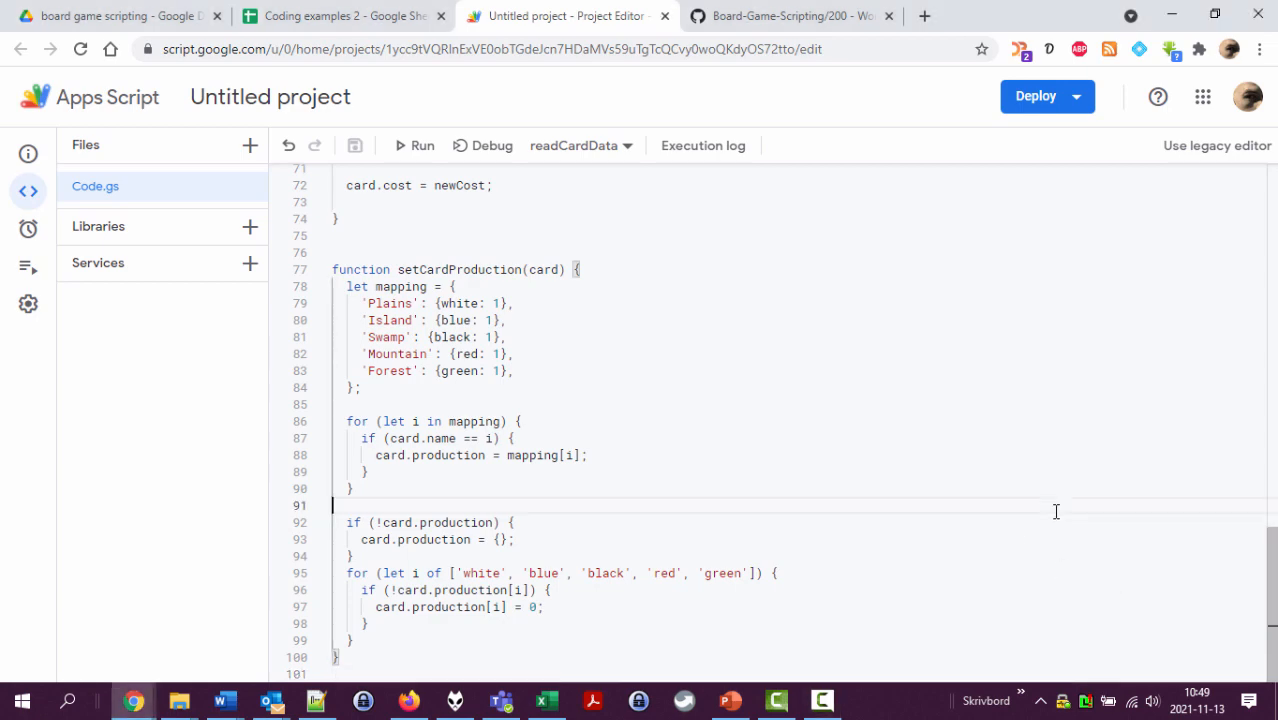
Step: Glance at the card data spreadsheet, then rename the readCardData function to buildDeck
left_click(340, 16)
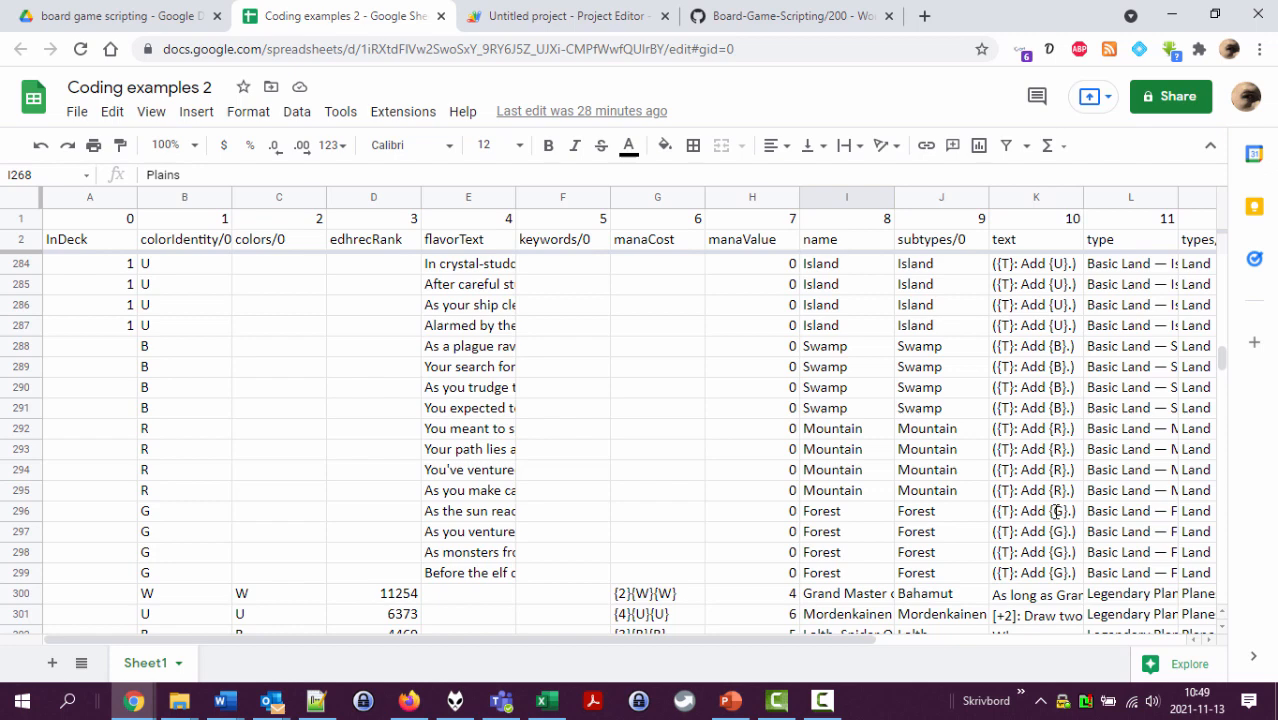
left_click(564, 16)
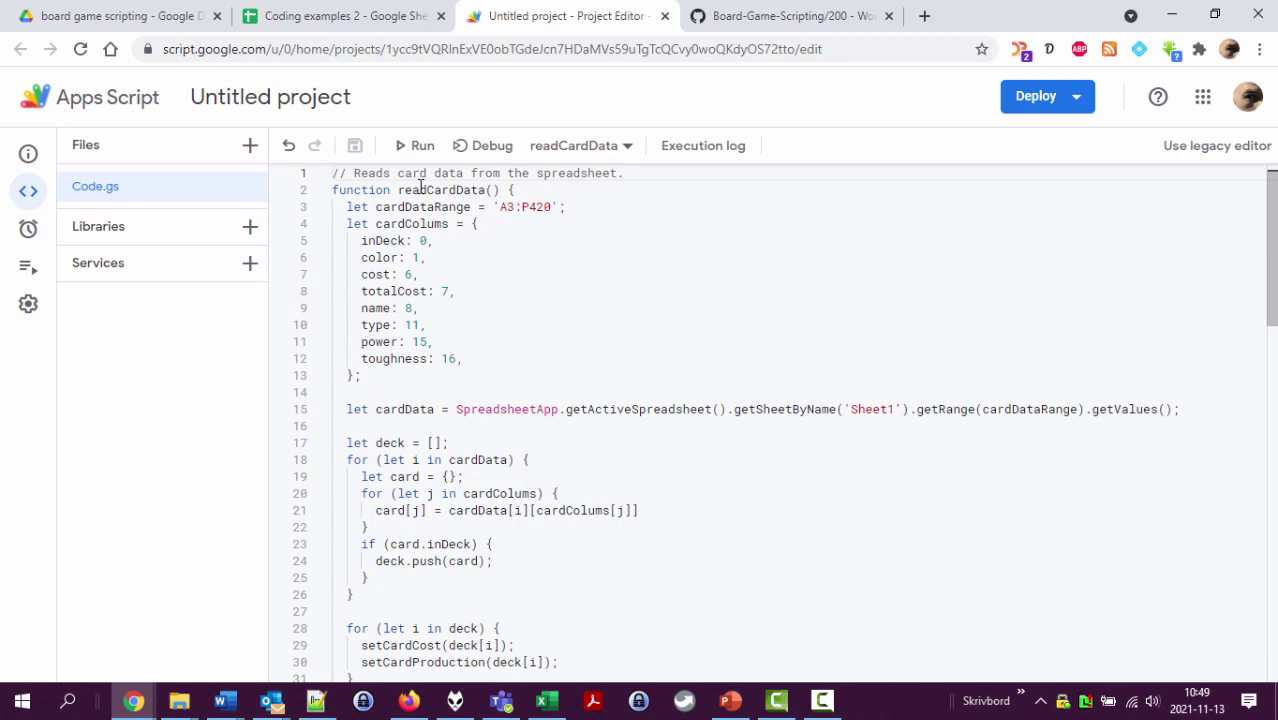
double_click(440, 190)
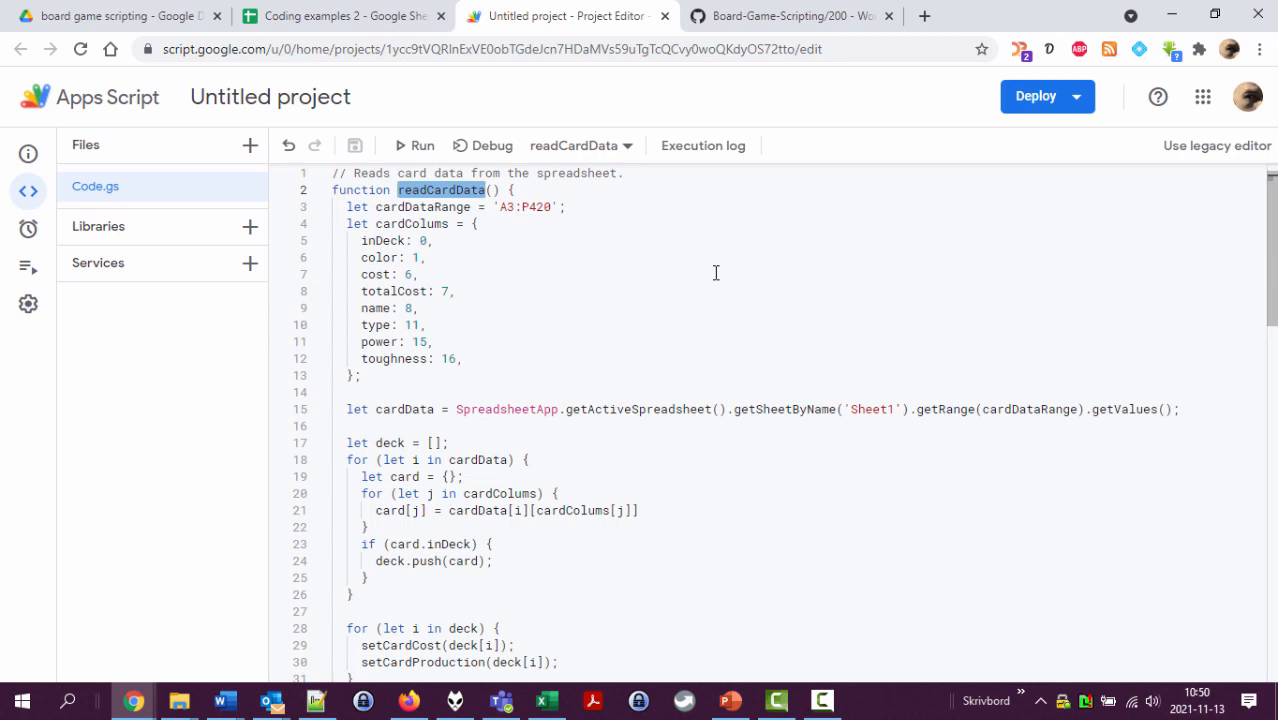
type("prepareDeck")
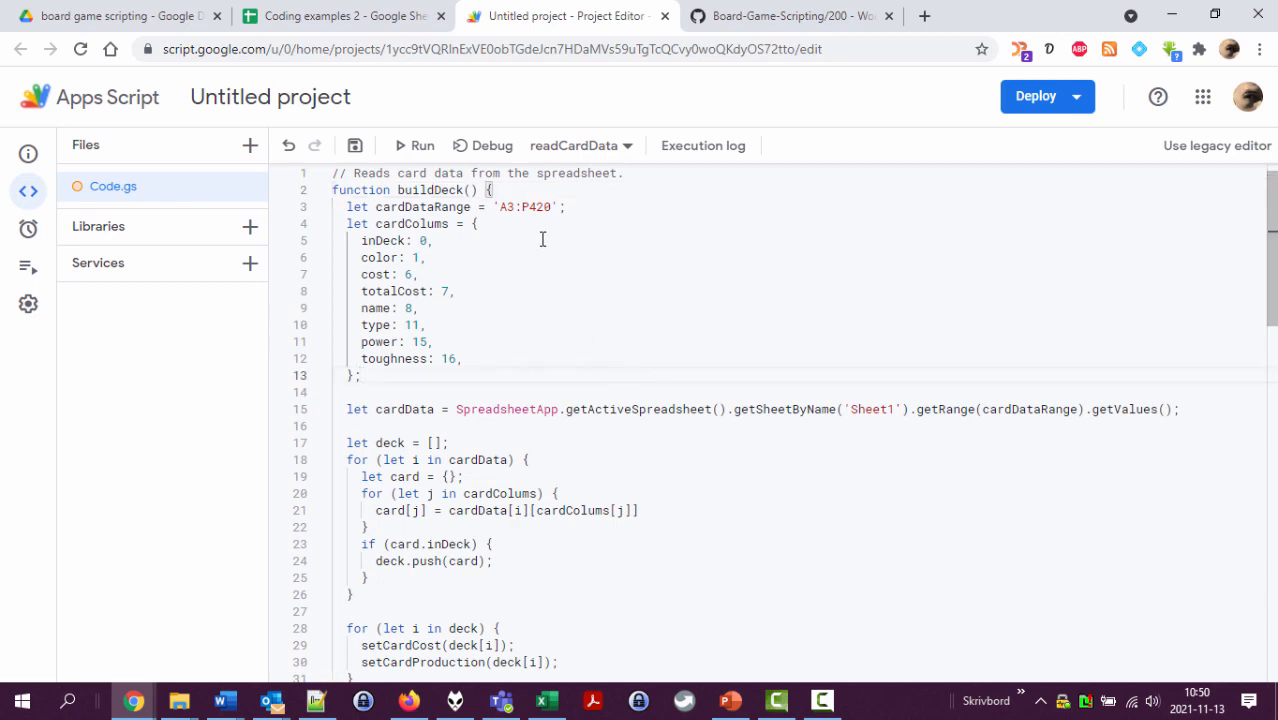
Step: Add the comment '// Some initial data that might be changed.' at the start of the function
type("//")
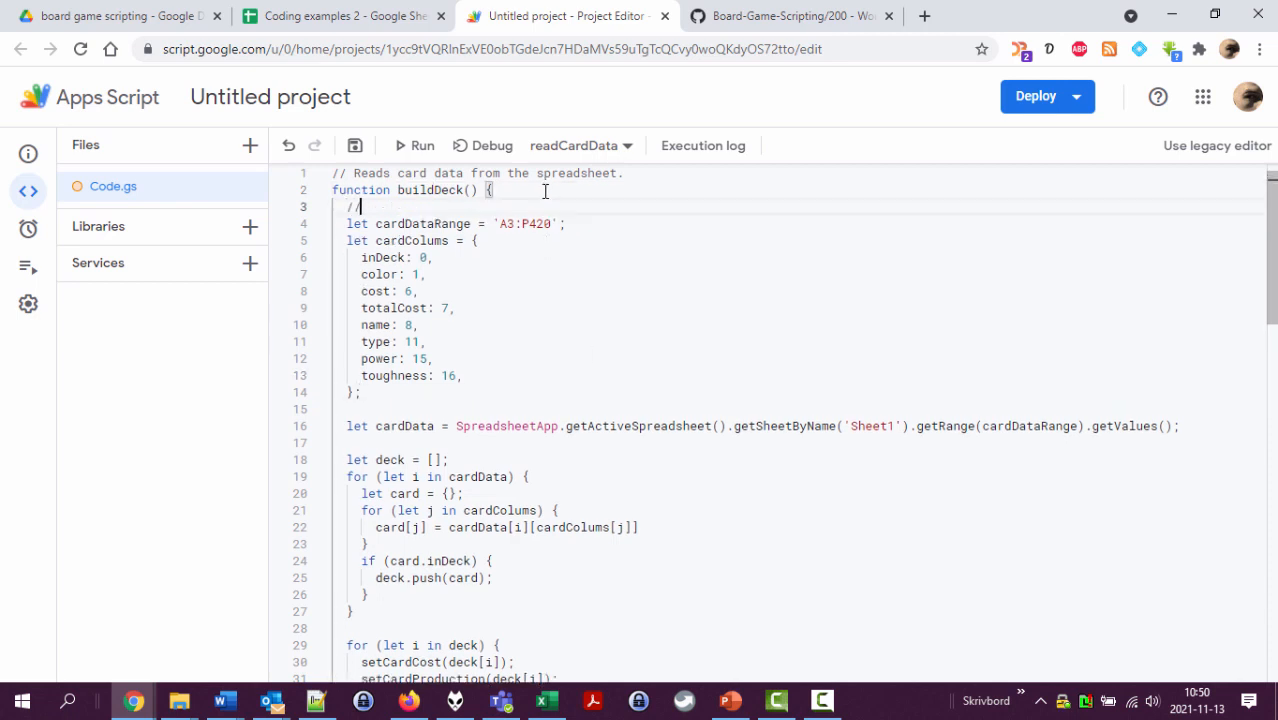
type("Some")
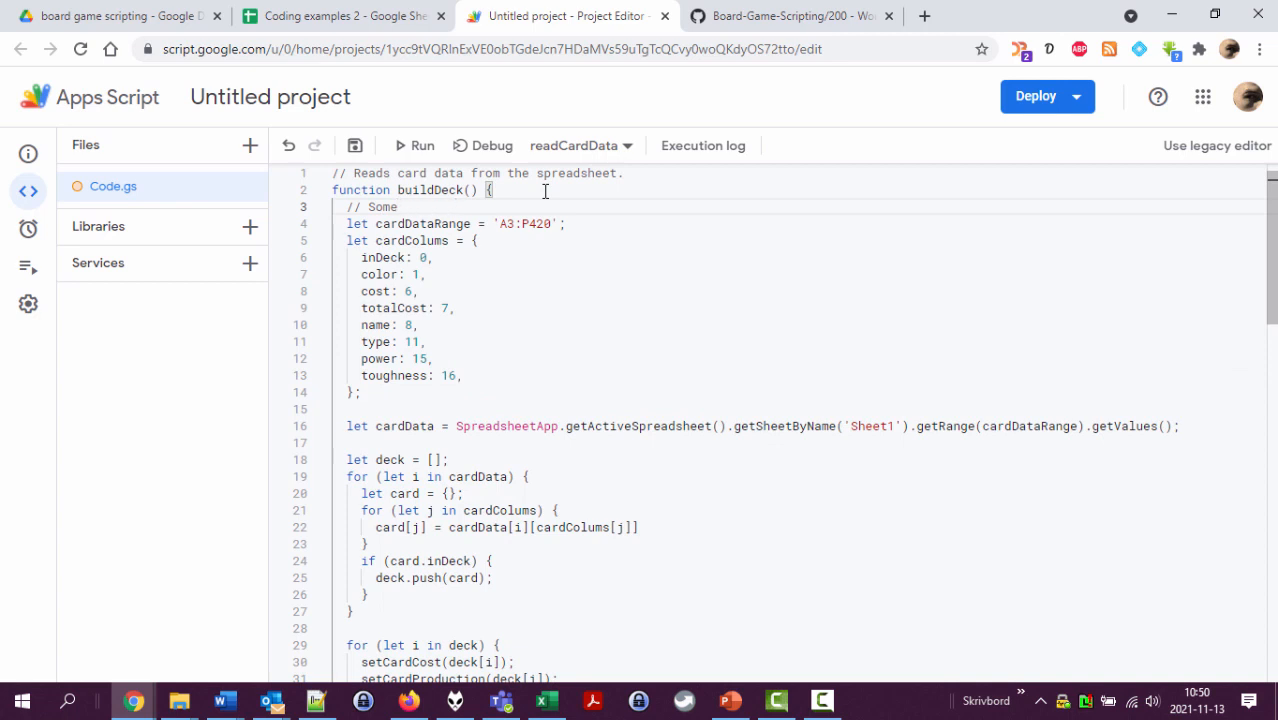
type("initial data")
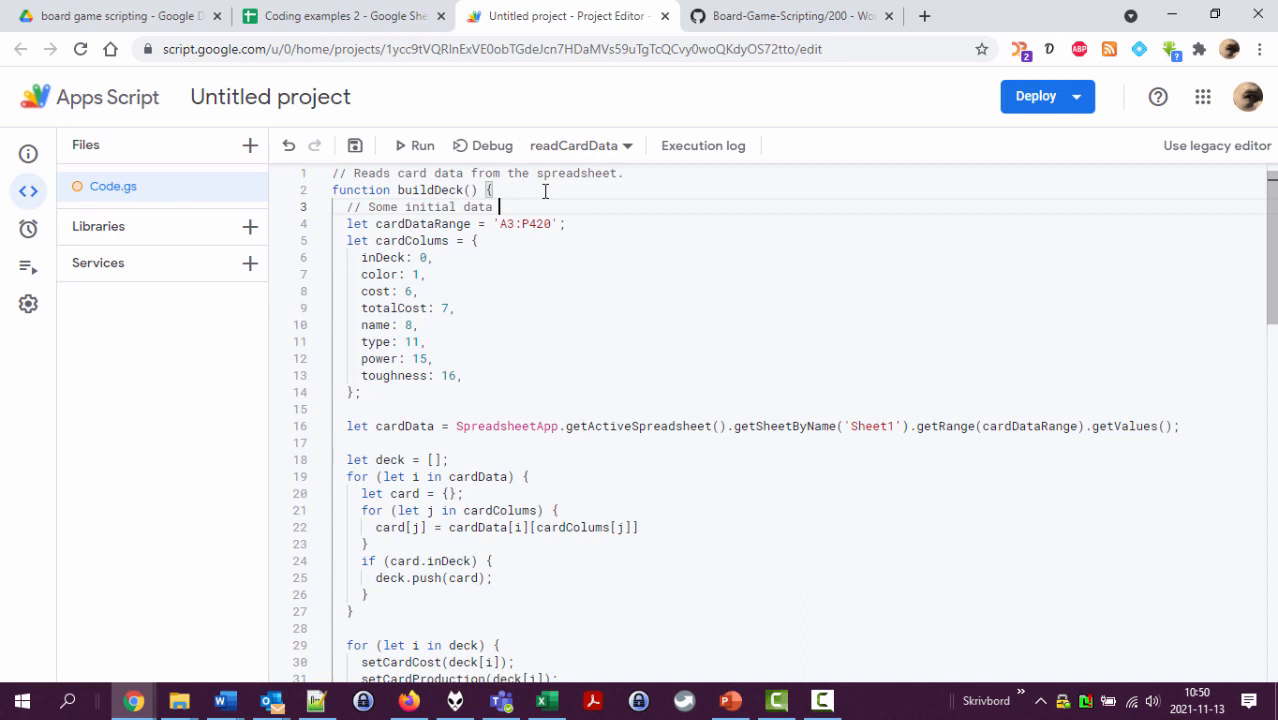
type("that might")
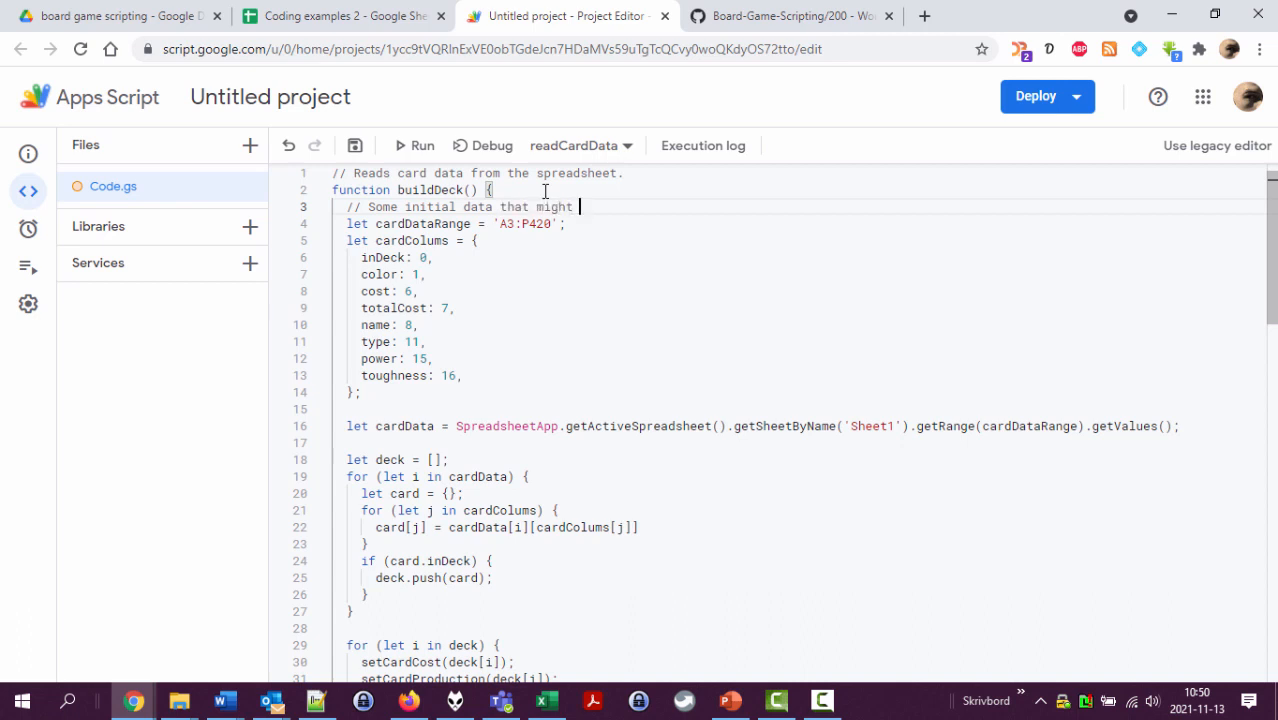
type("be changed.")
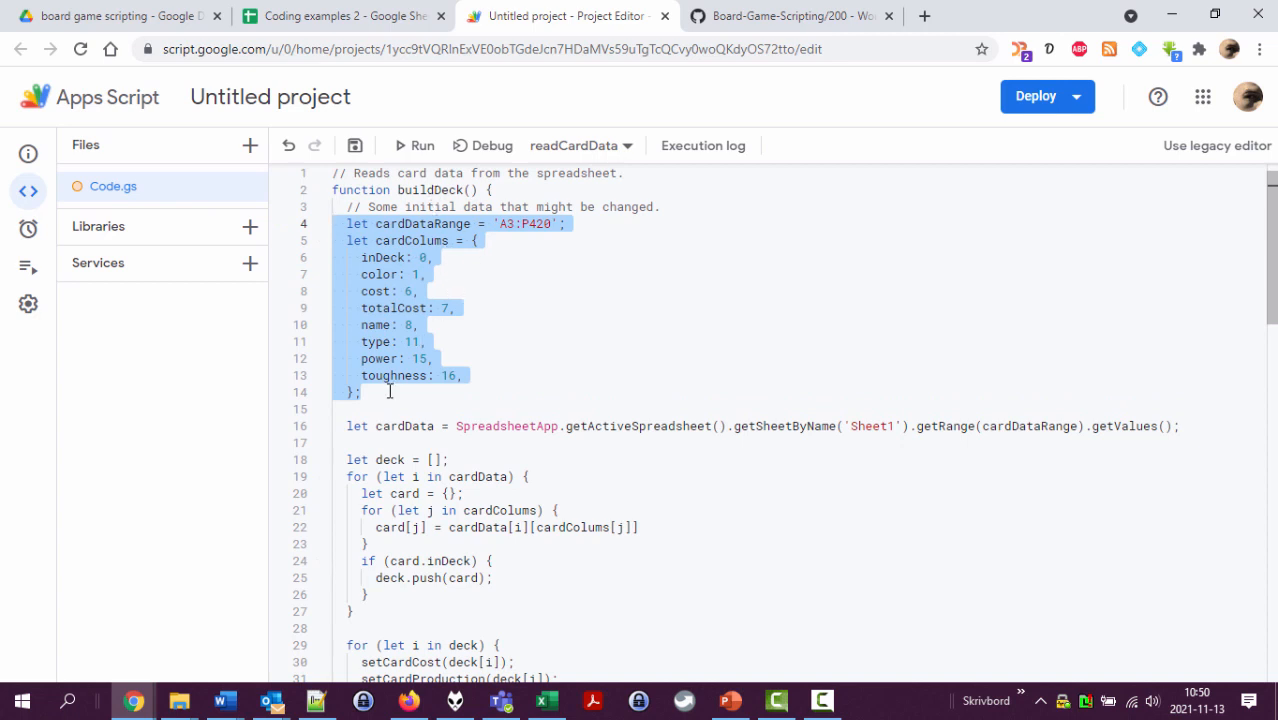
Step: Comment the sheet-reading line with '// Get card data from the sheet.'
left_click(390, 392)
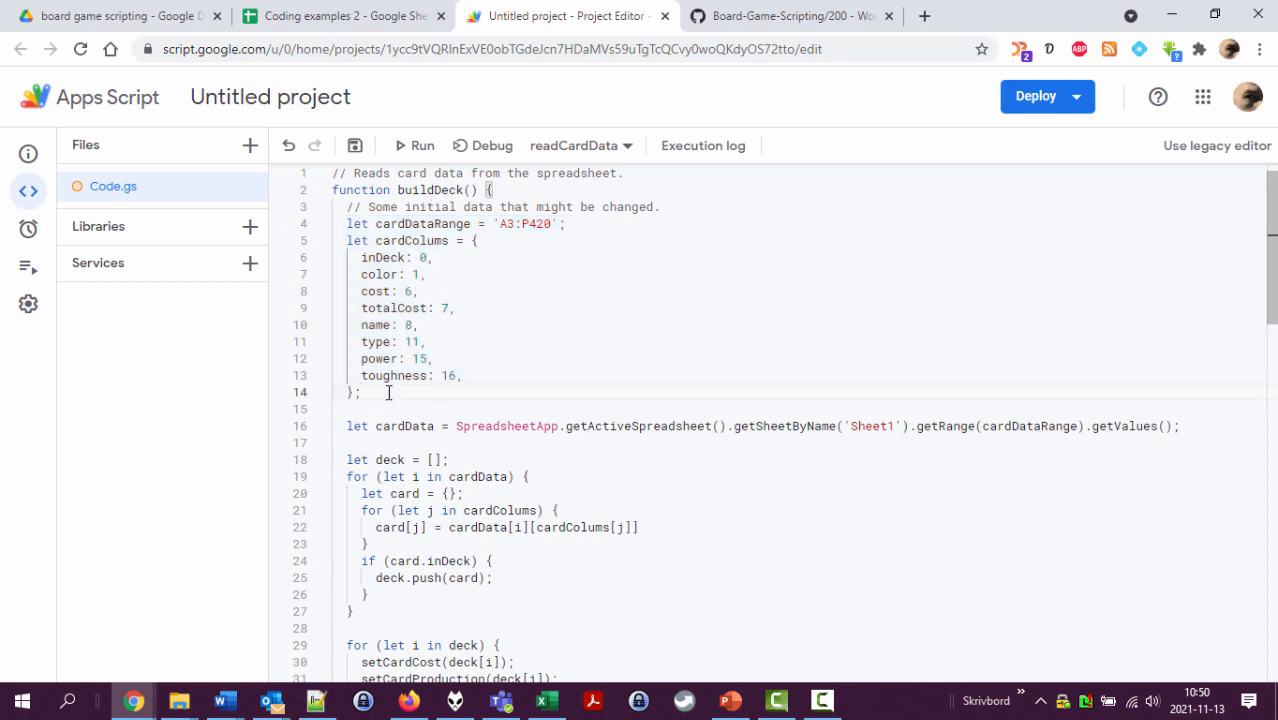
mouse_move(456, 424)
type("//")
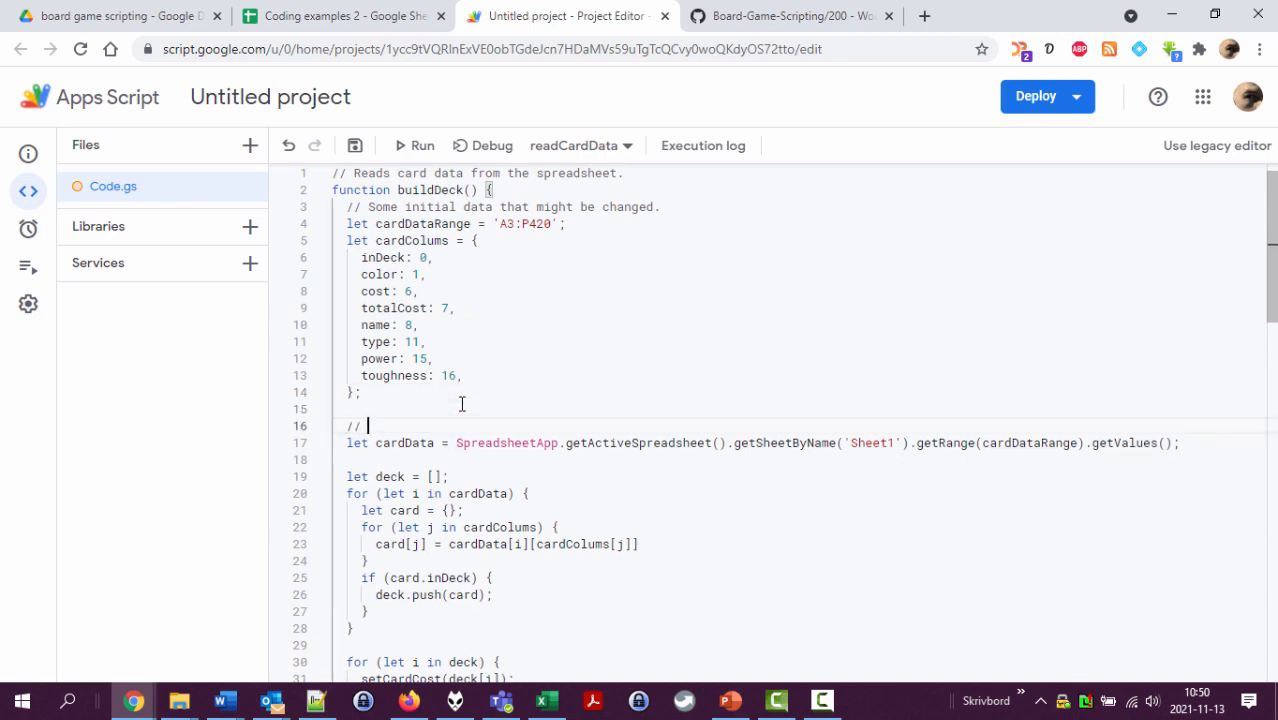
type("Get")
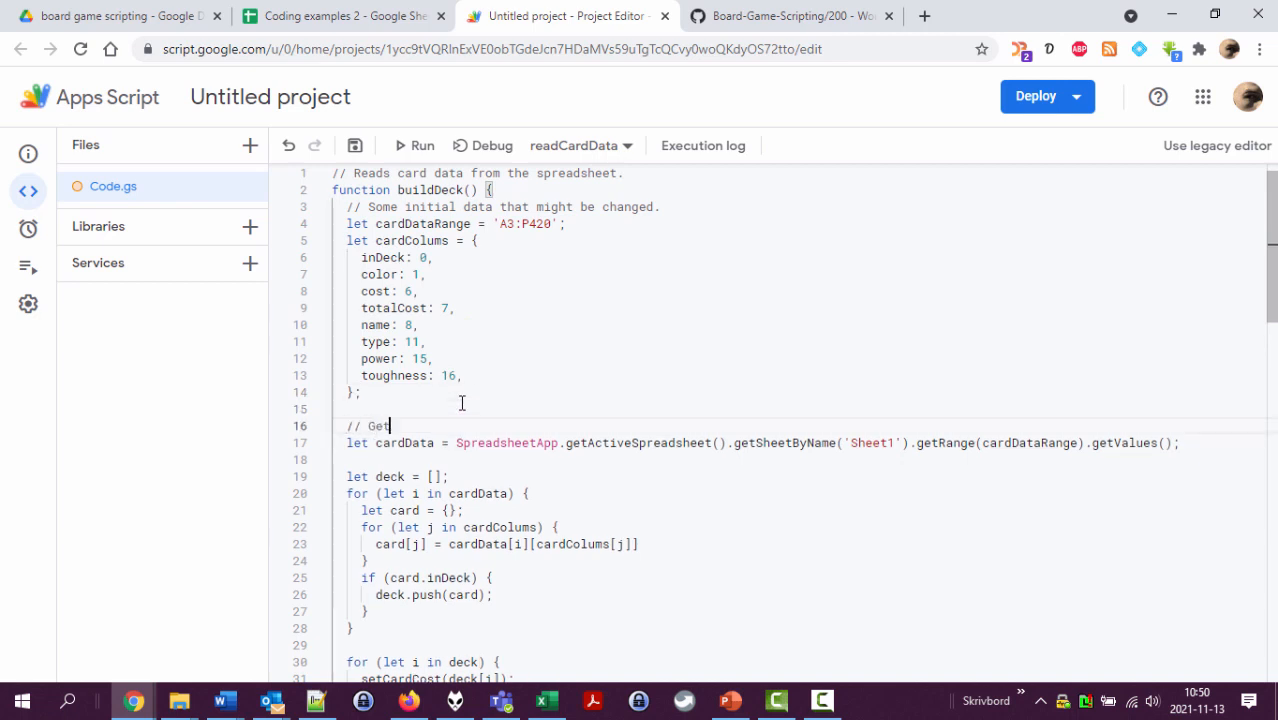
type("card data")
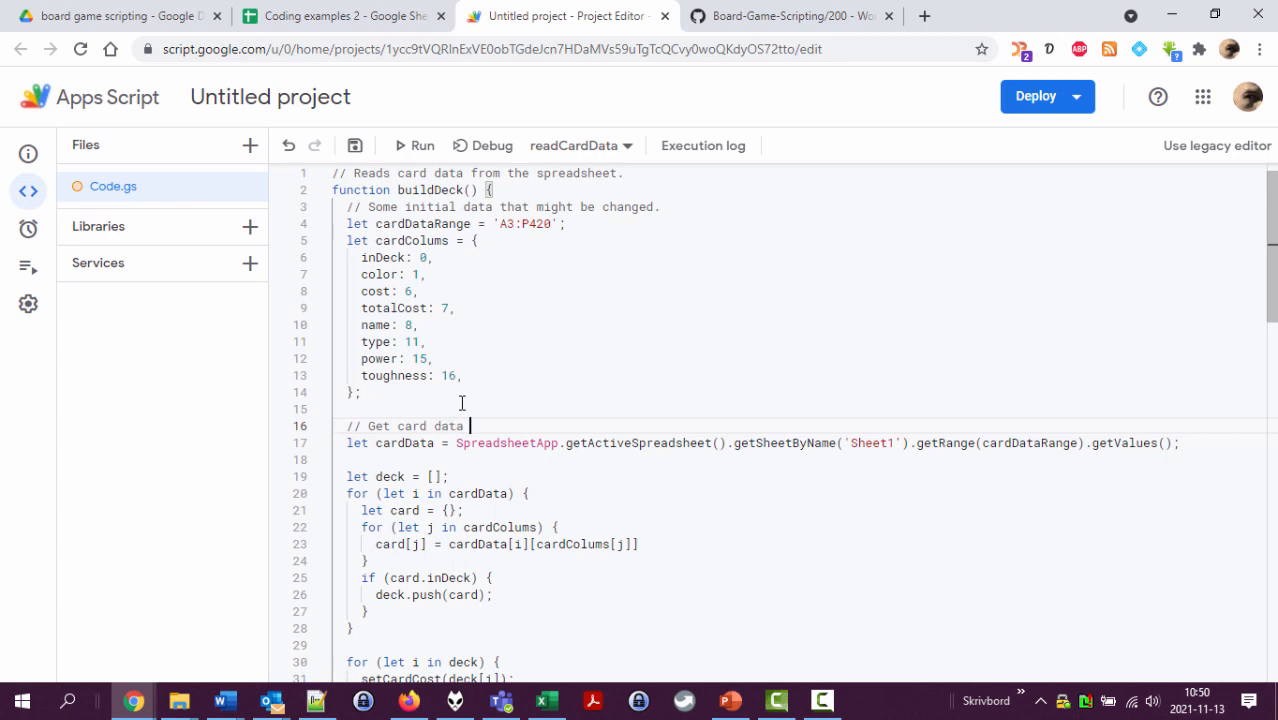
type("from the sheet.")
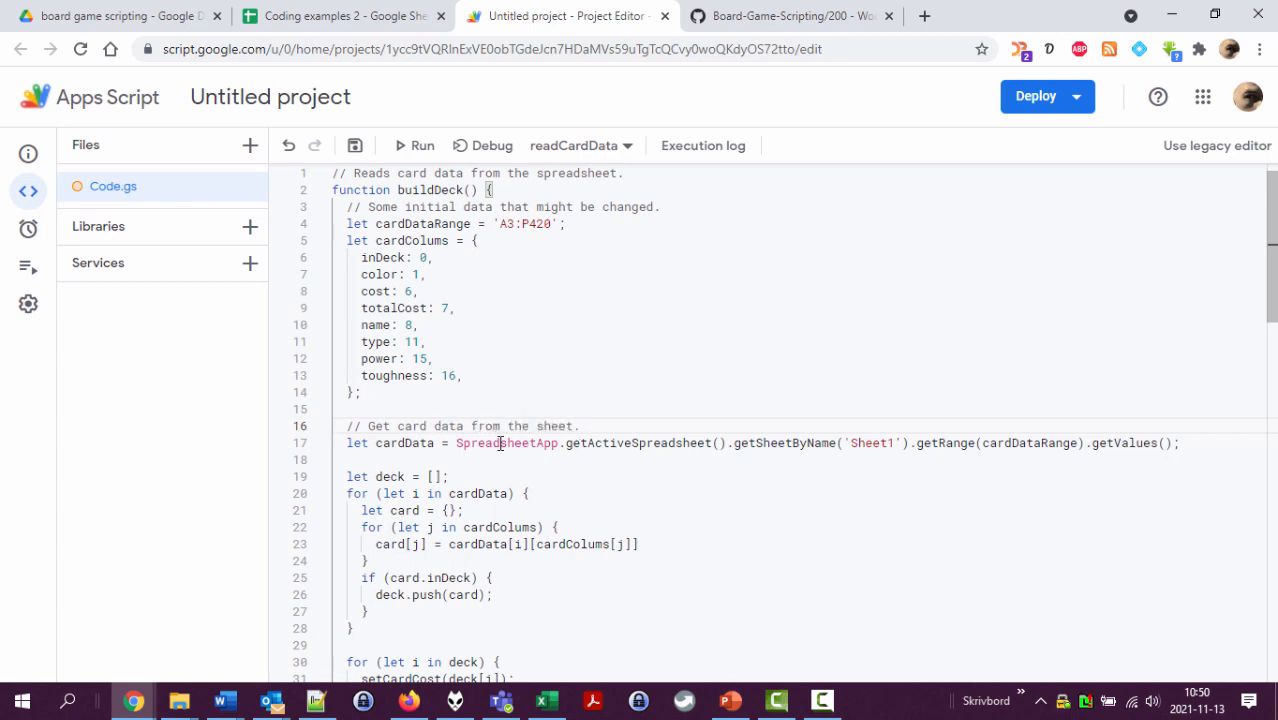
Step: Comment the deck loop with '// Add appropriate cards to a deck.'
scroll("down", 3)
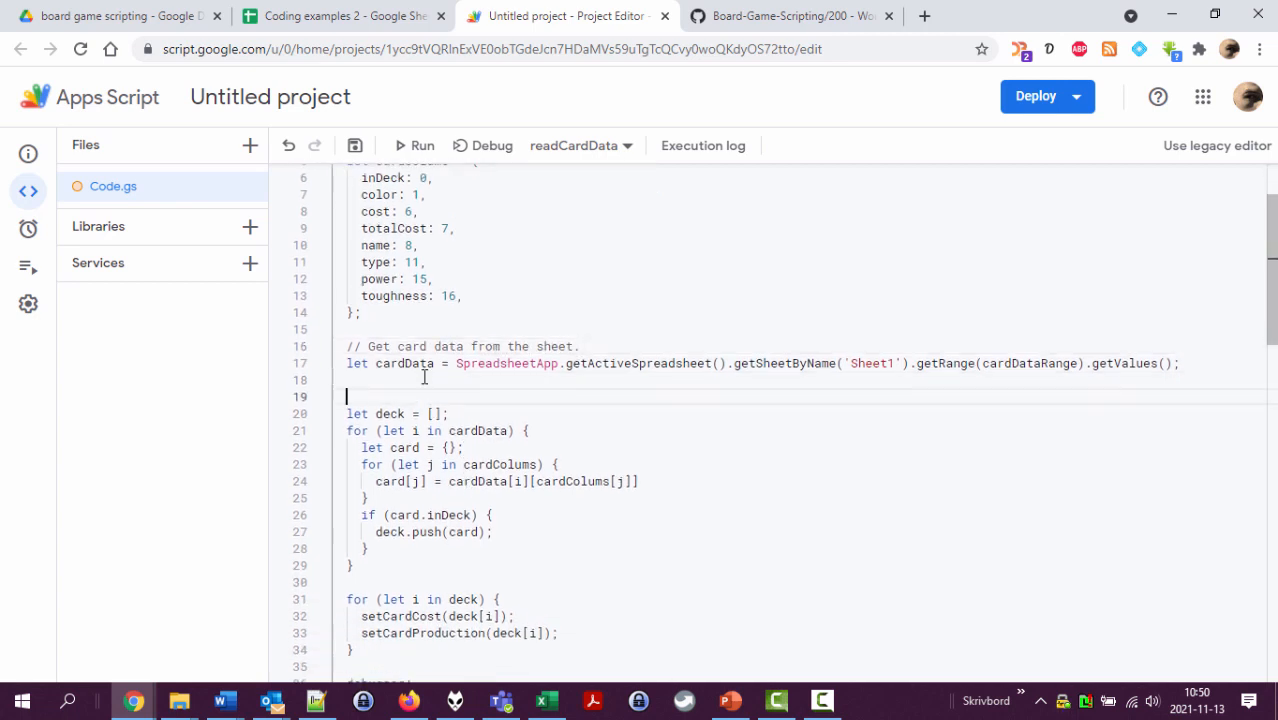
type("// Add s")
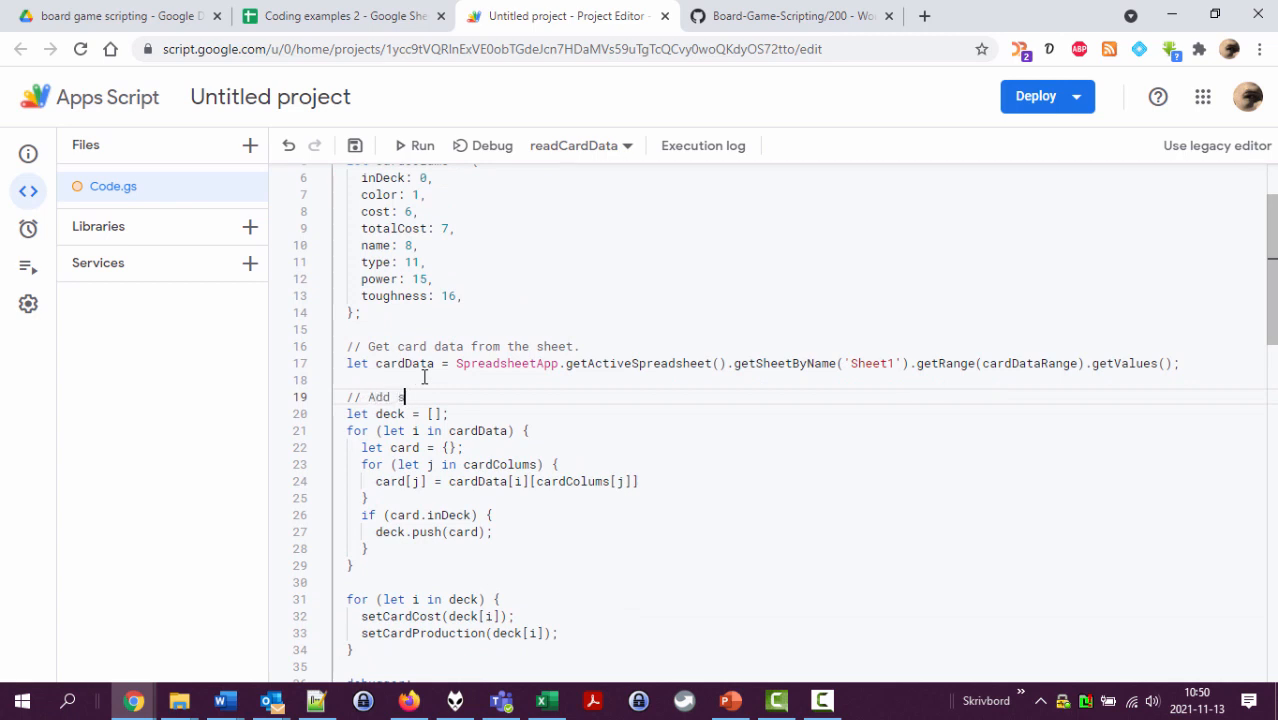
type("appror")
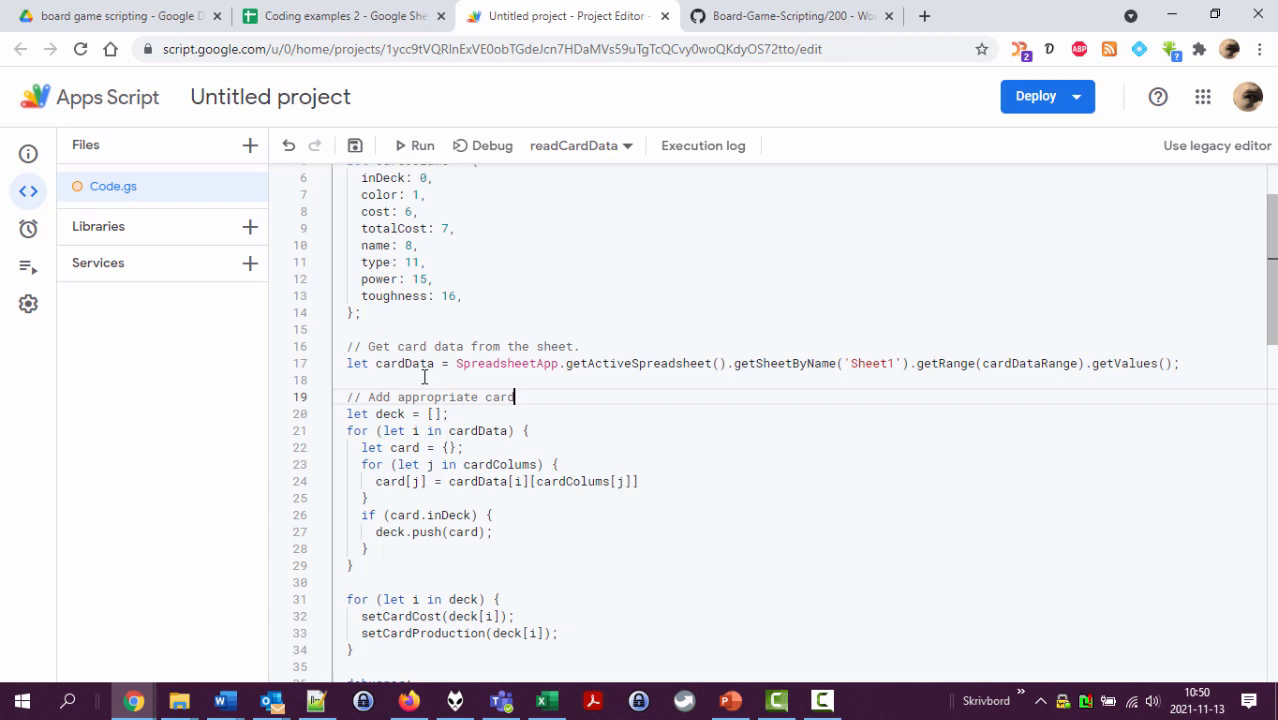
type("s to the")
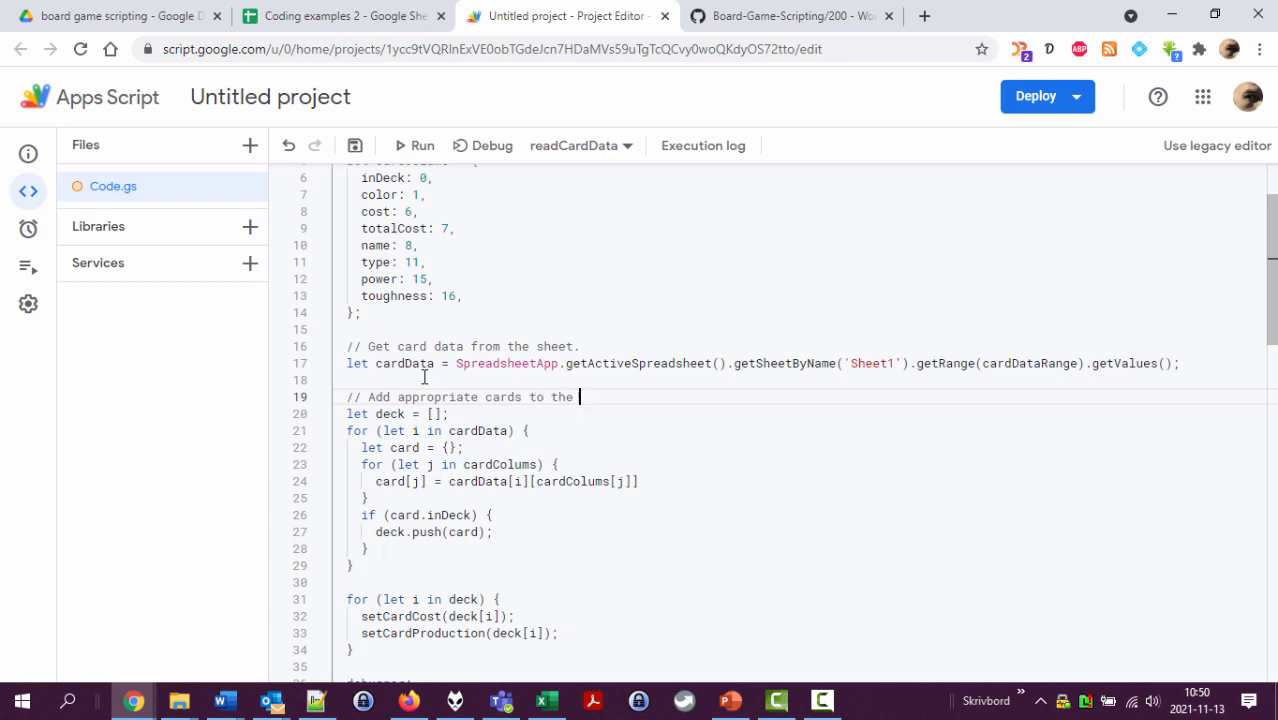
type("a")
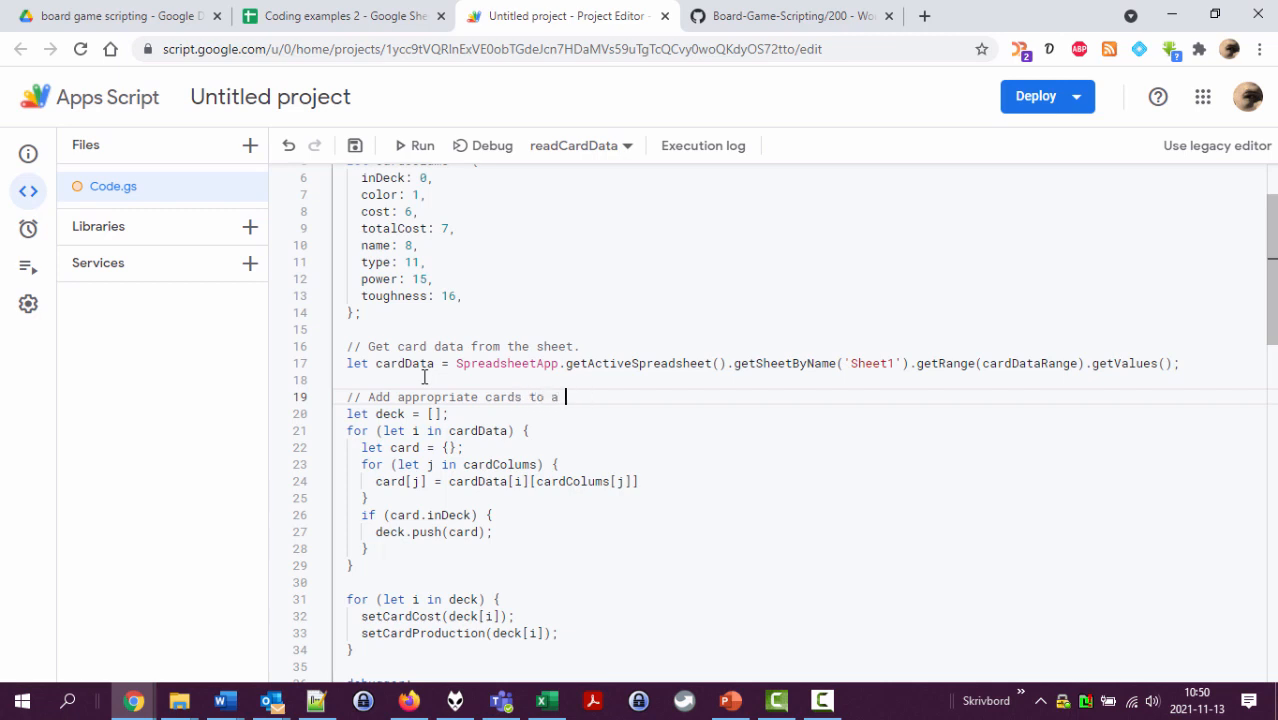
type("deck.")
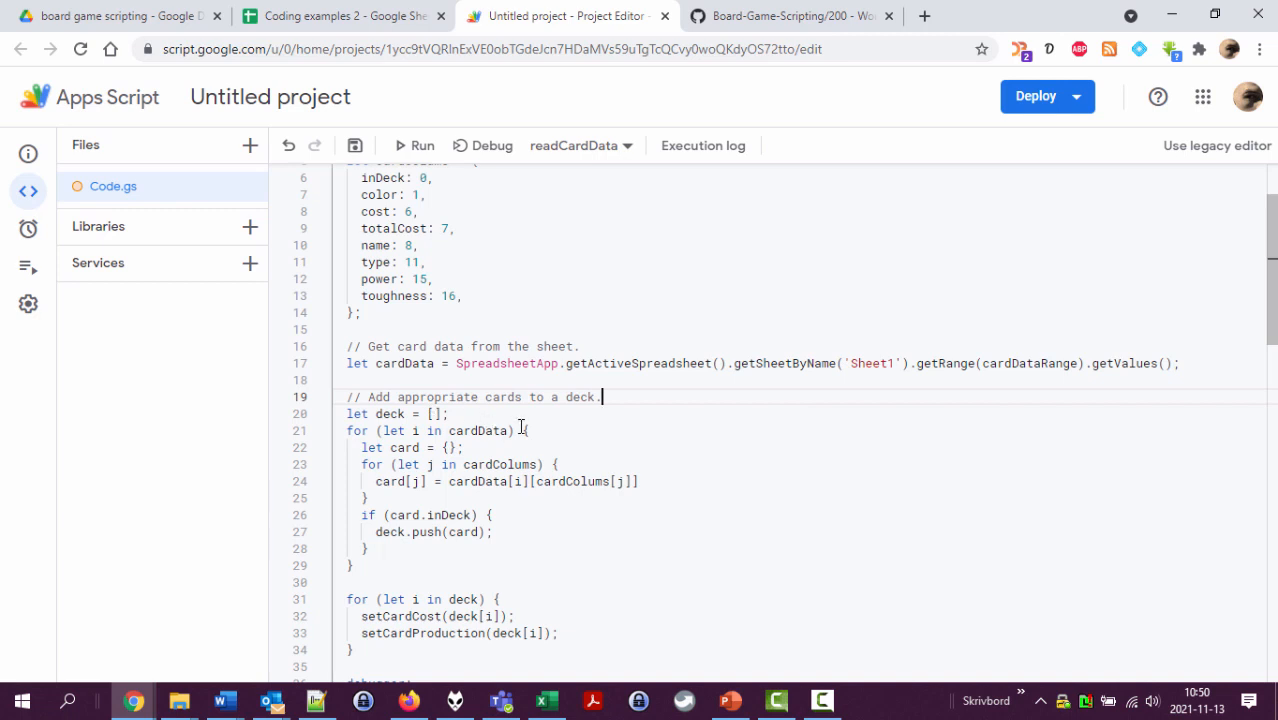
scroll("down", 3)
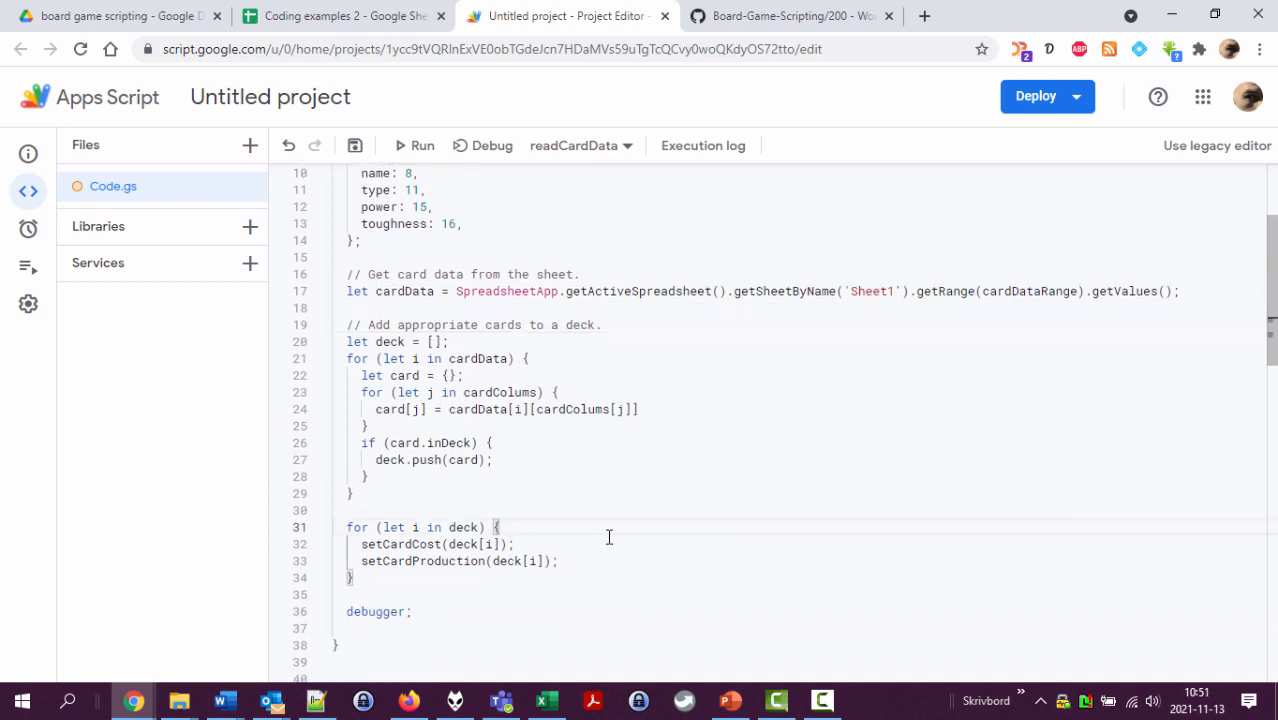
mouse_move(470, 448)
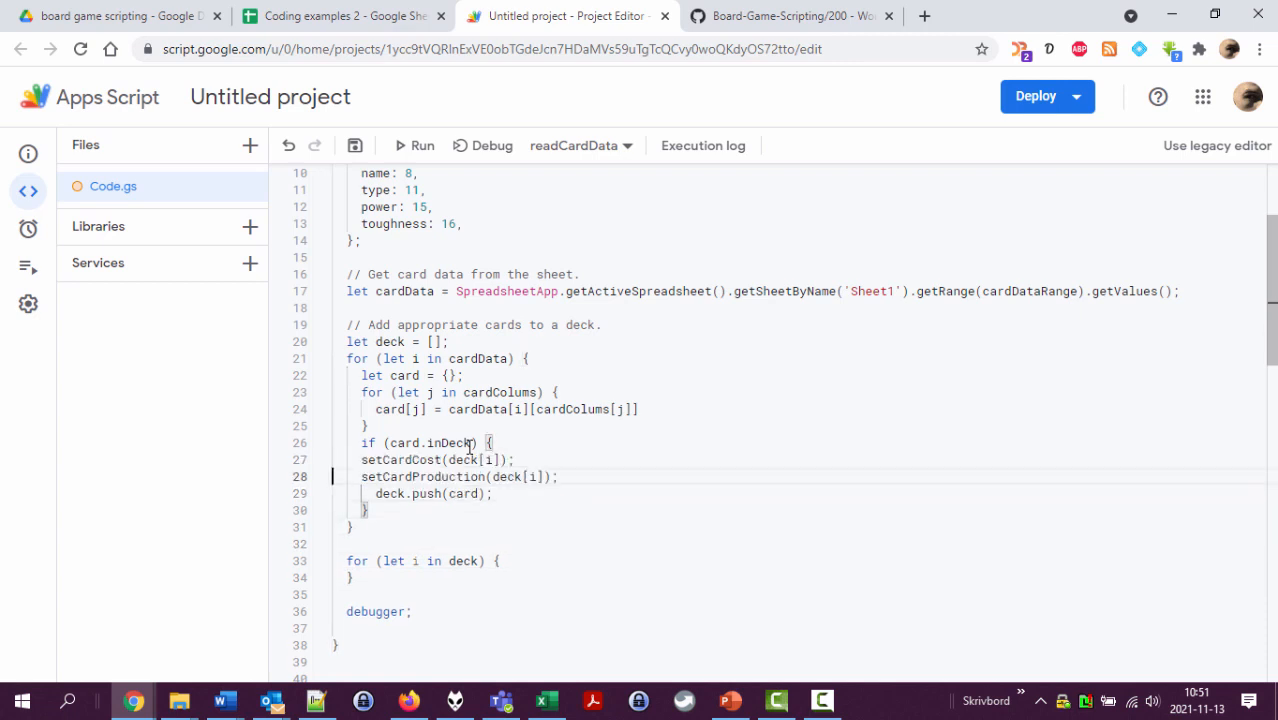
Step: Pass card instead of deck[i] to setCardCost and setCardProduction inside the inDeck block
left_click_drag(376, 460, 572, 476)
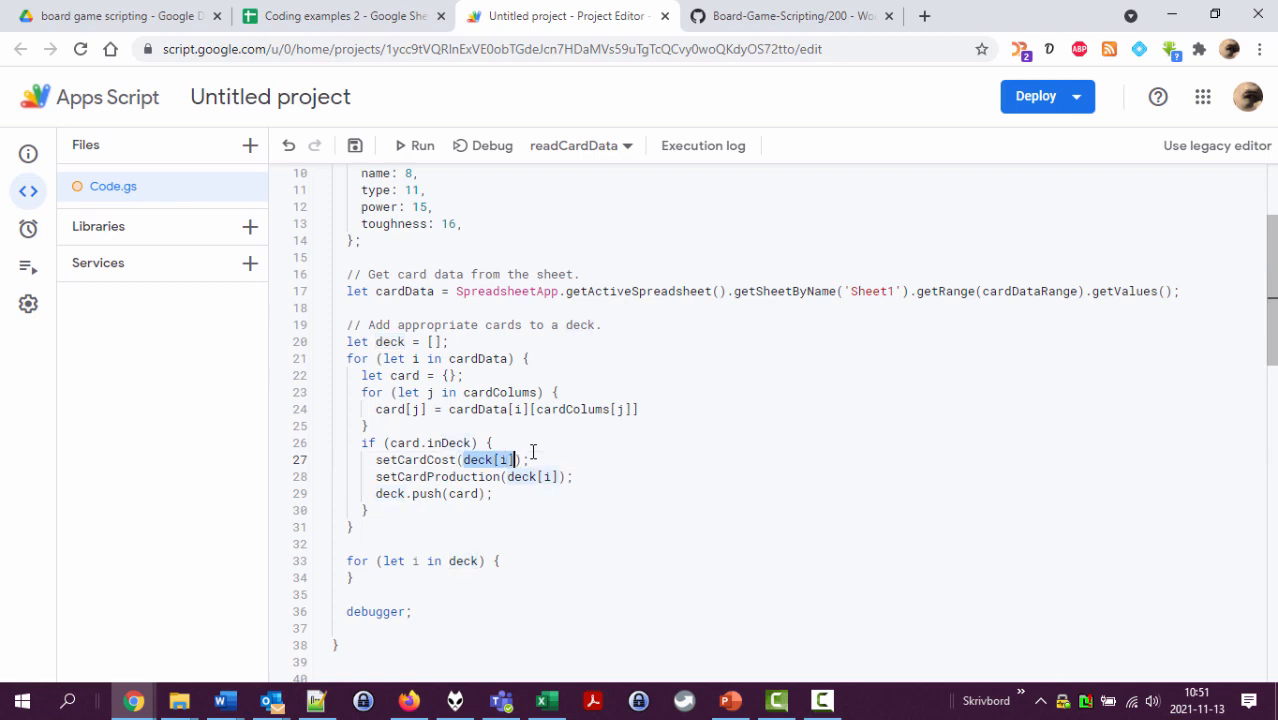
type("card")
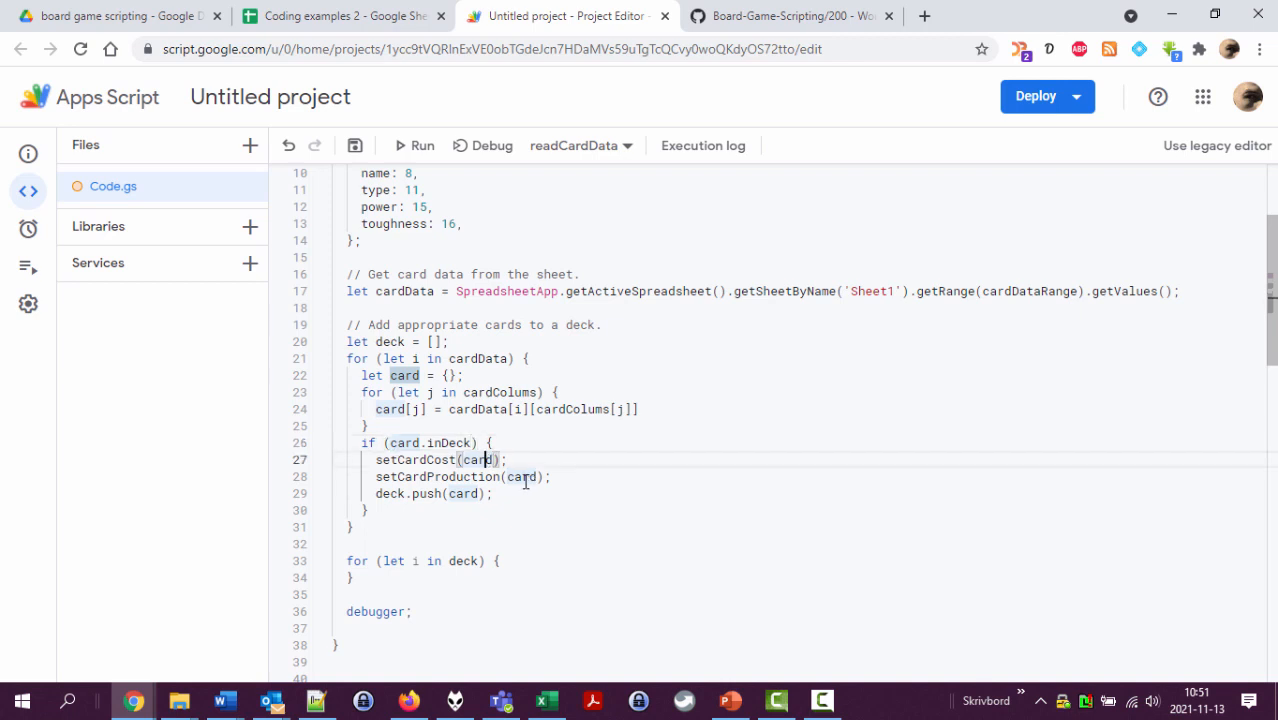
double_click(416, 458)
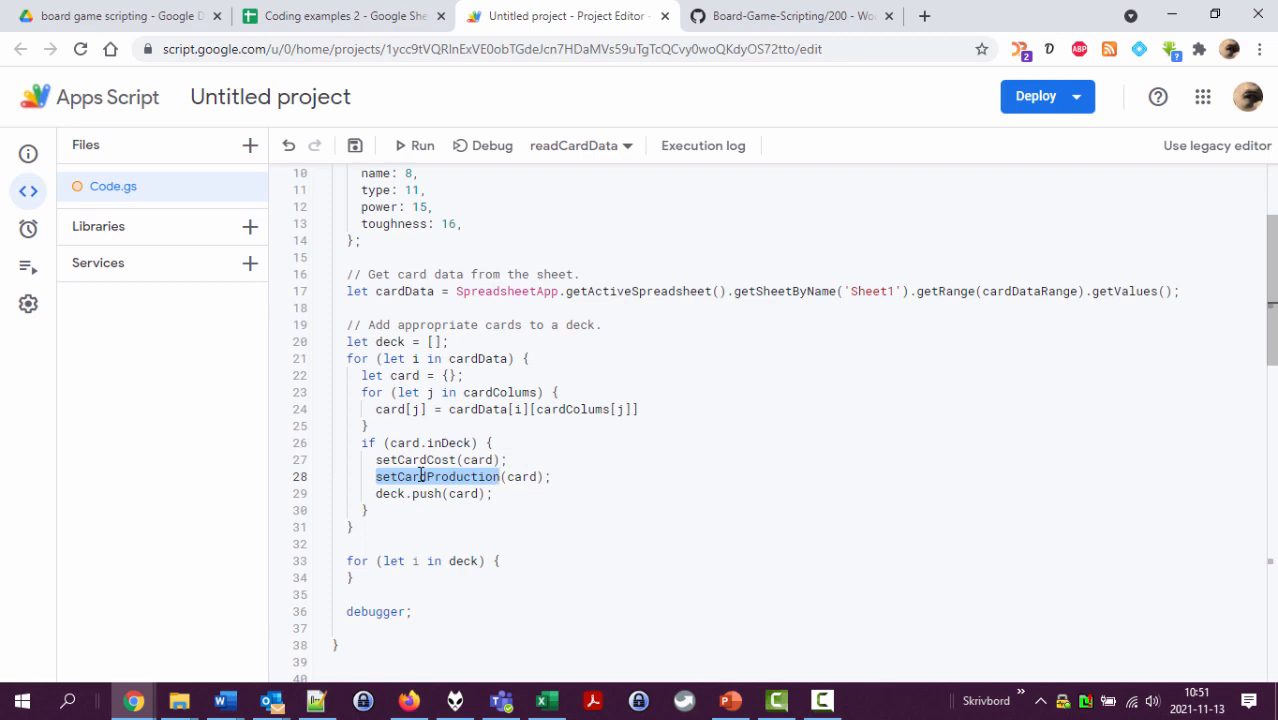
scroll("down", 3)
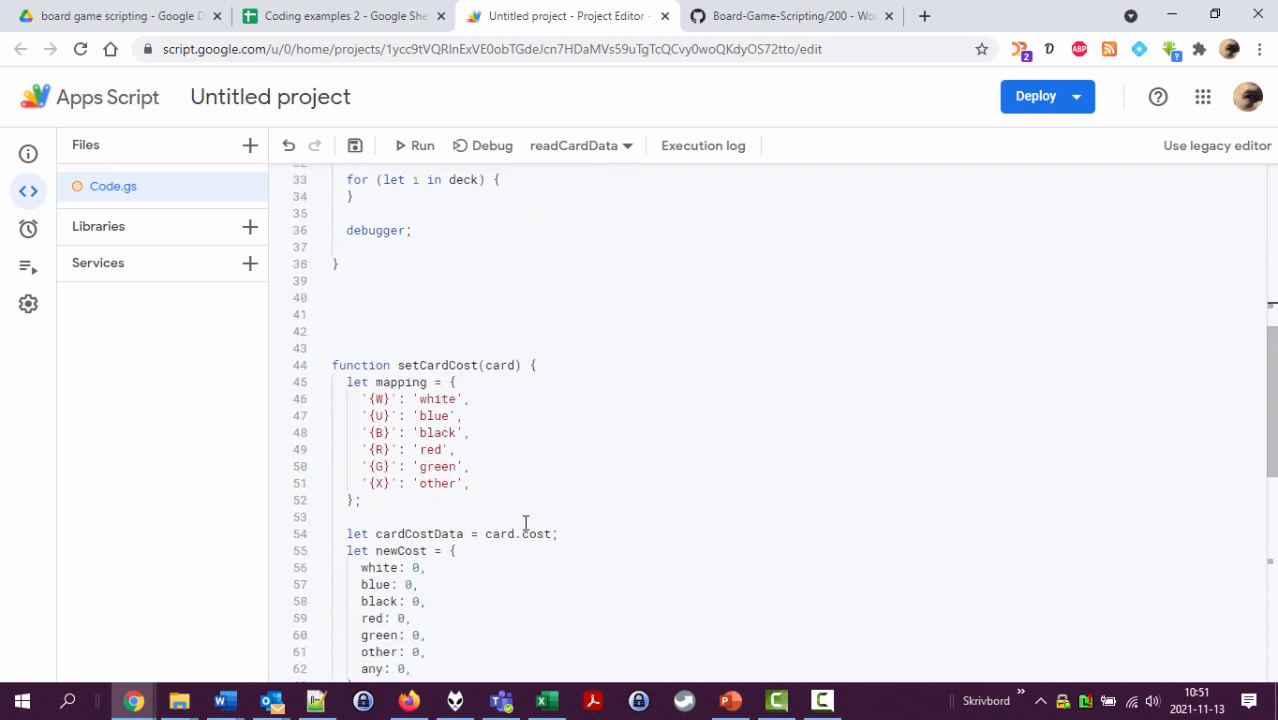
scroll("up", 3)
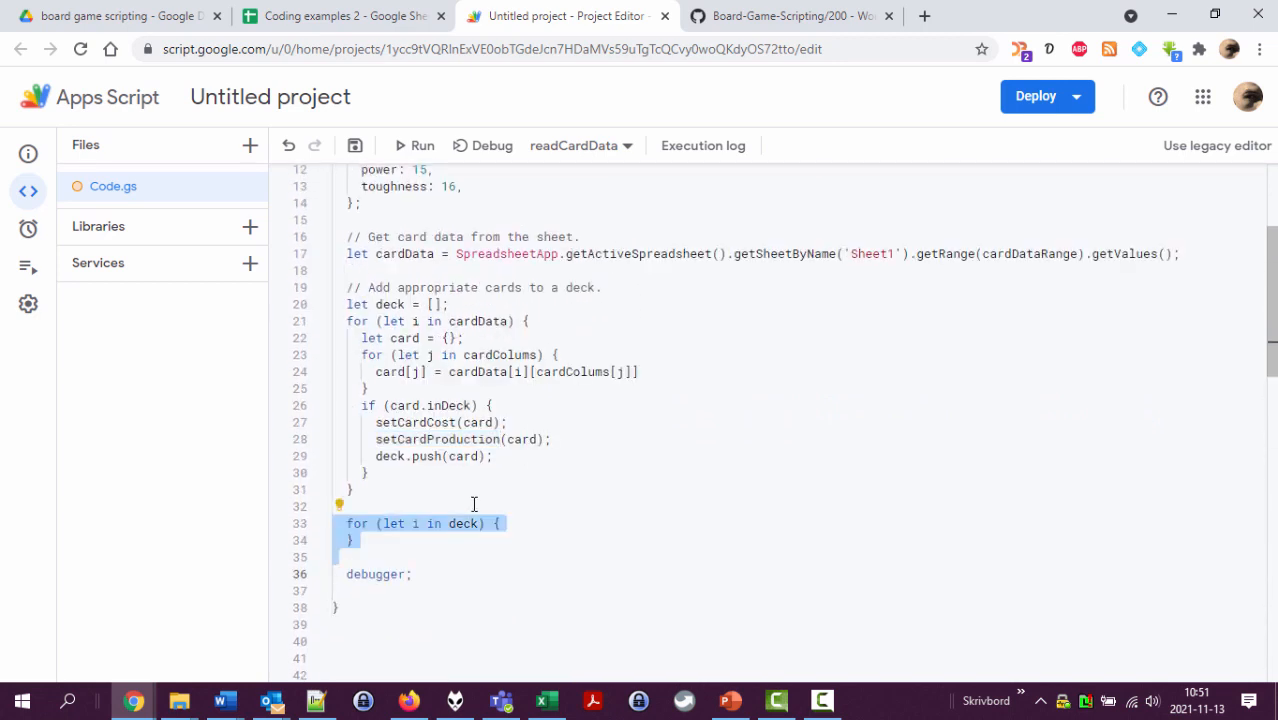
Step: Delete the empty second loop and end buildDeck with return deck; after the debugger line
key("Delete")
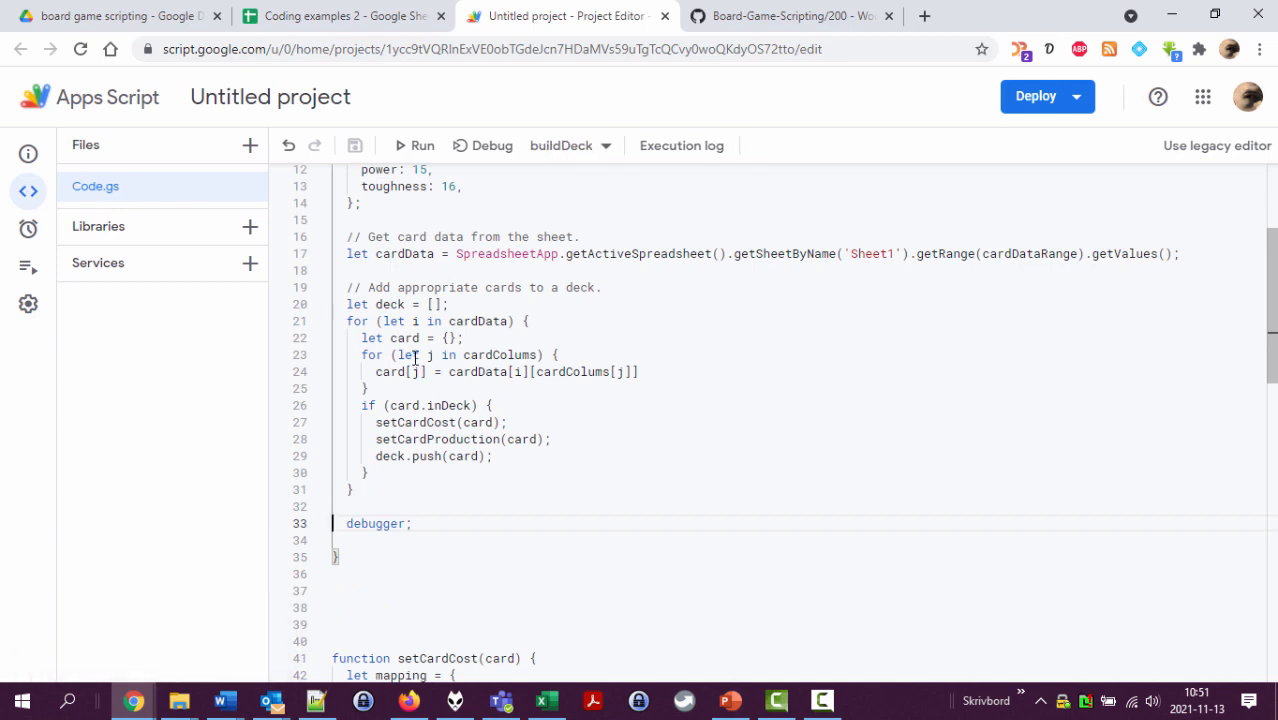
mouse_move(412, 376)
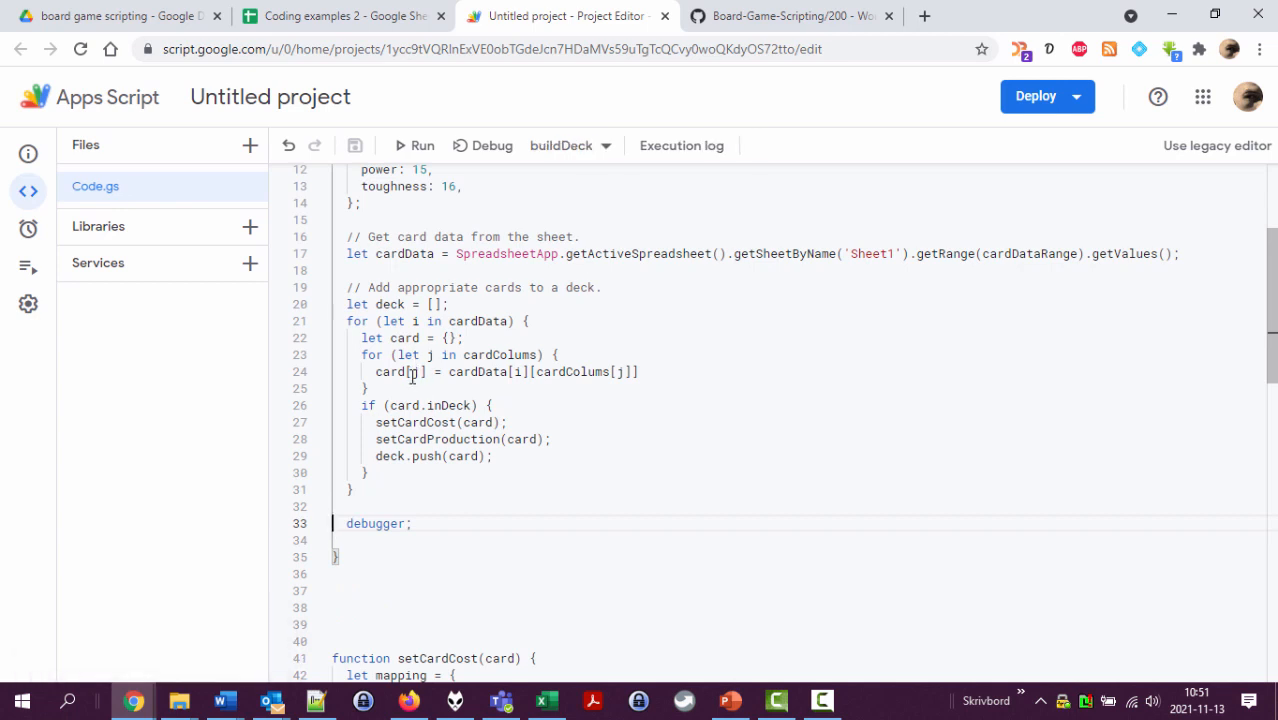
scroll("down", 3)
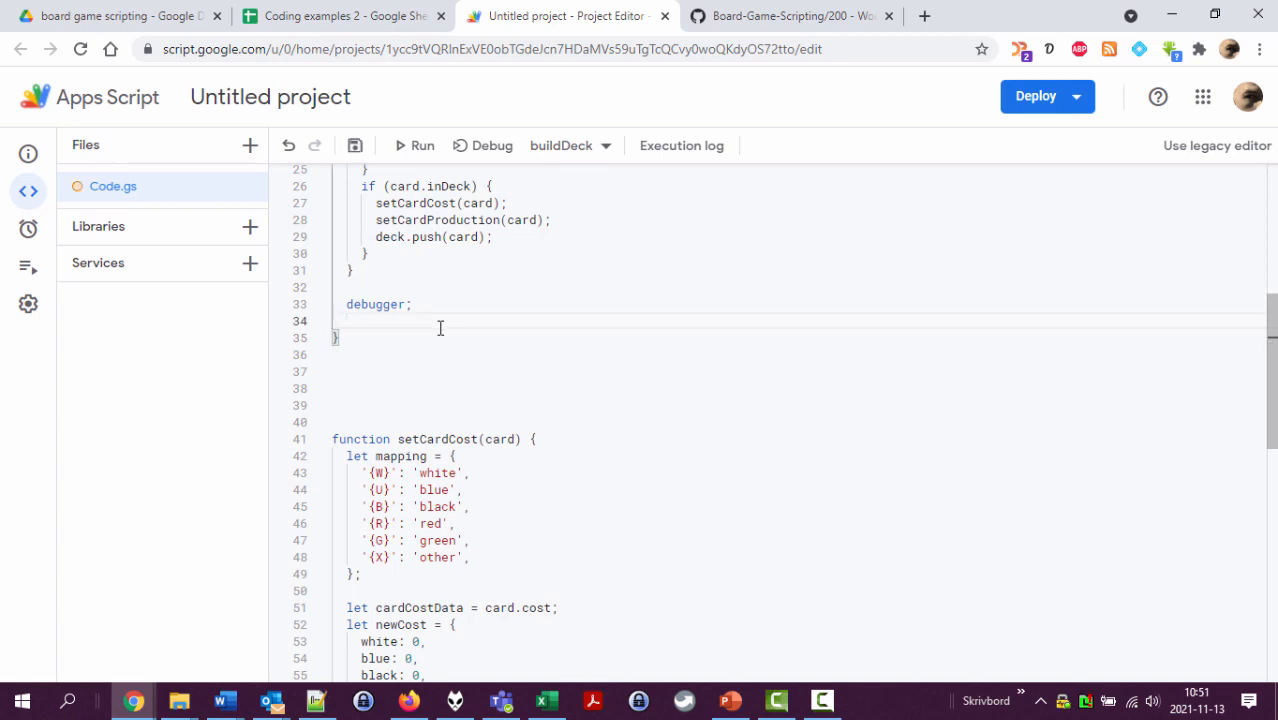
type("return deck;")
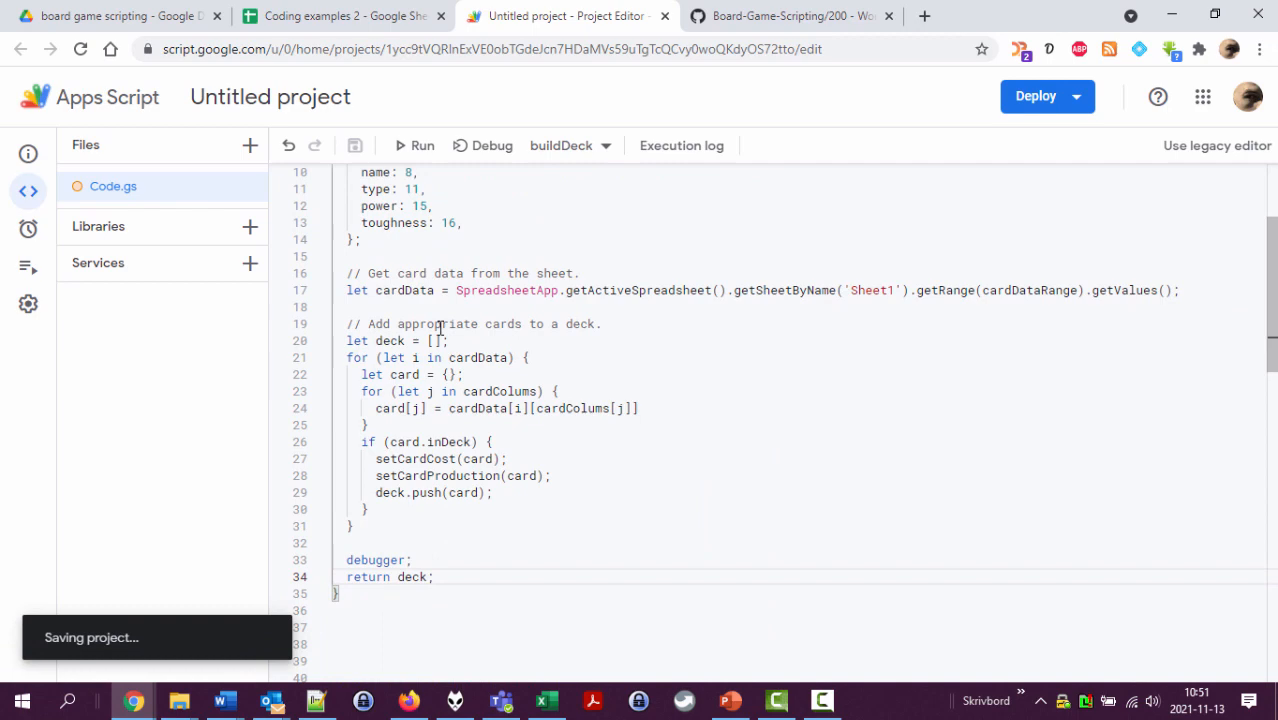
scroll("up", 3)
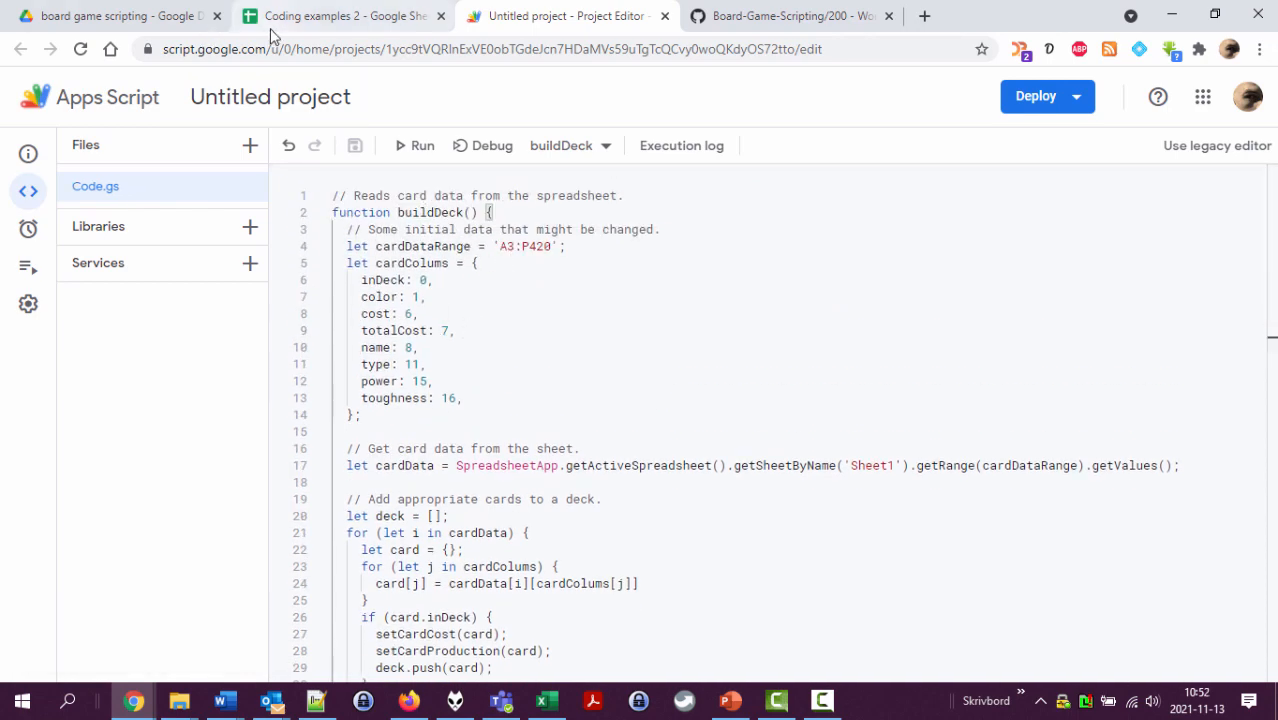
Step: Head setCardCost with a comment: processes a card for easier reading of its cost, with sub-properties per mana colour
scroll("down", 3)
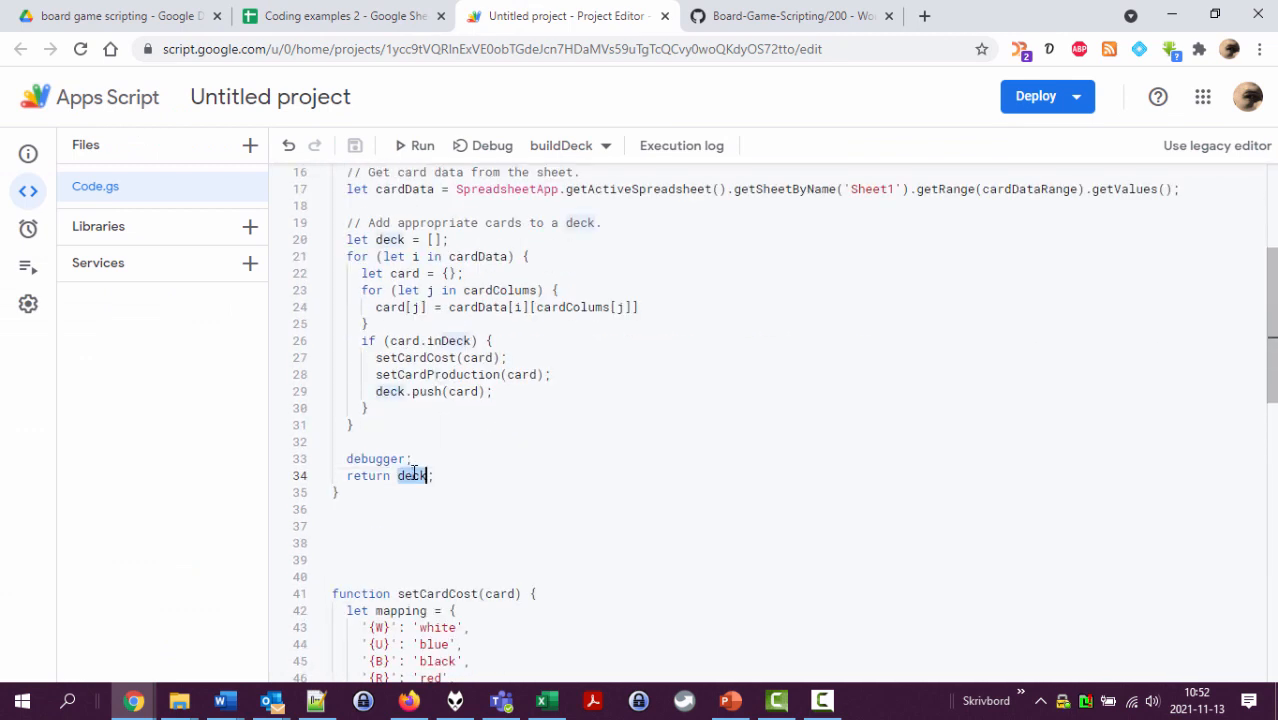
scroll("down", 3)
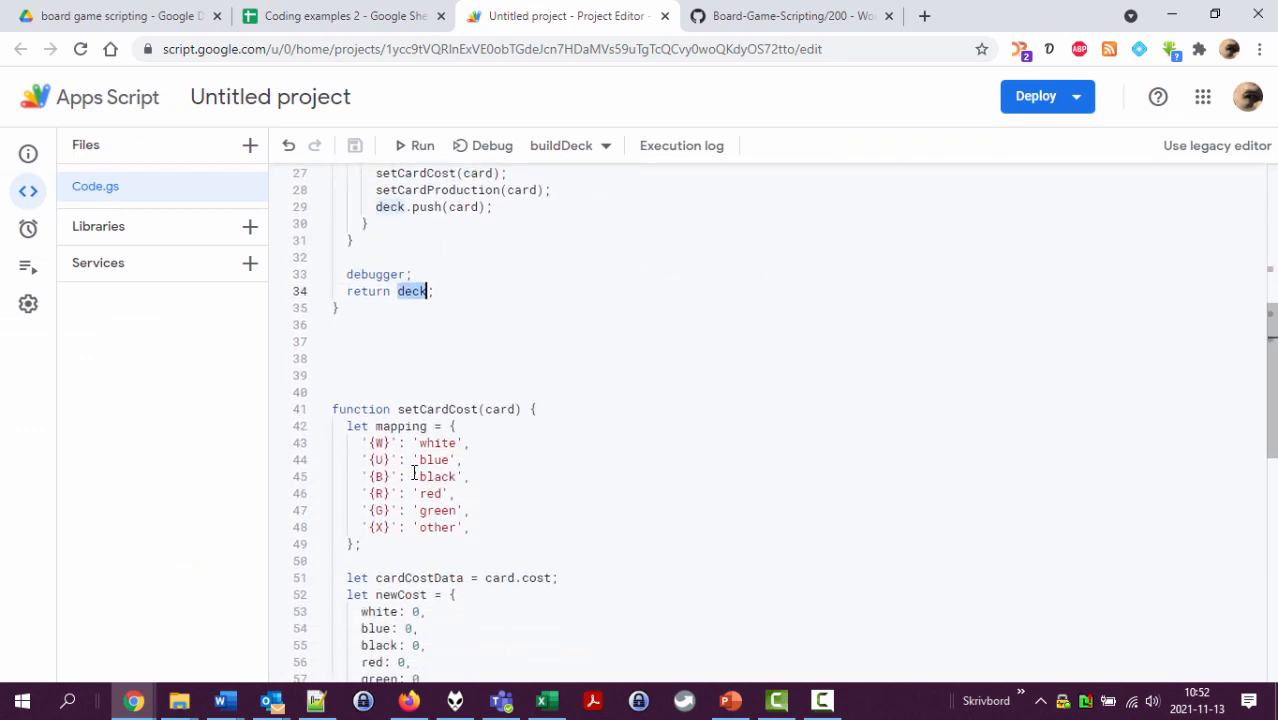
scroll("up", 3)
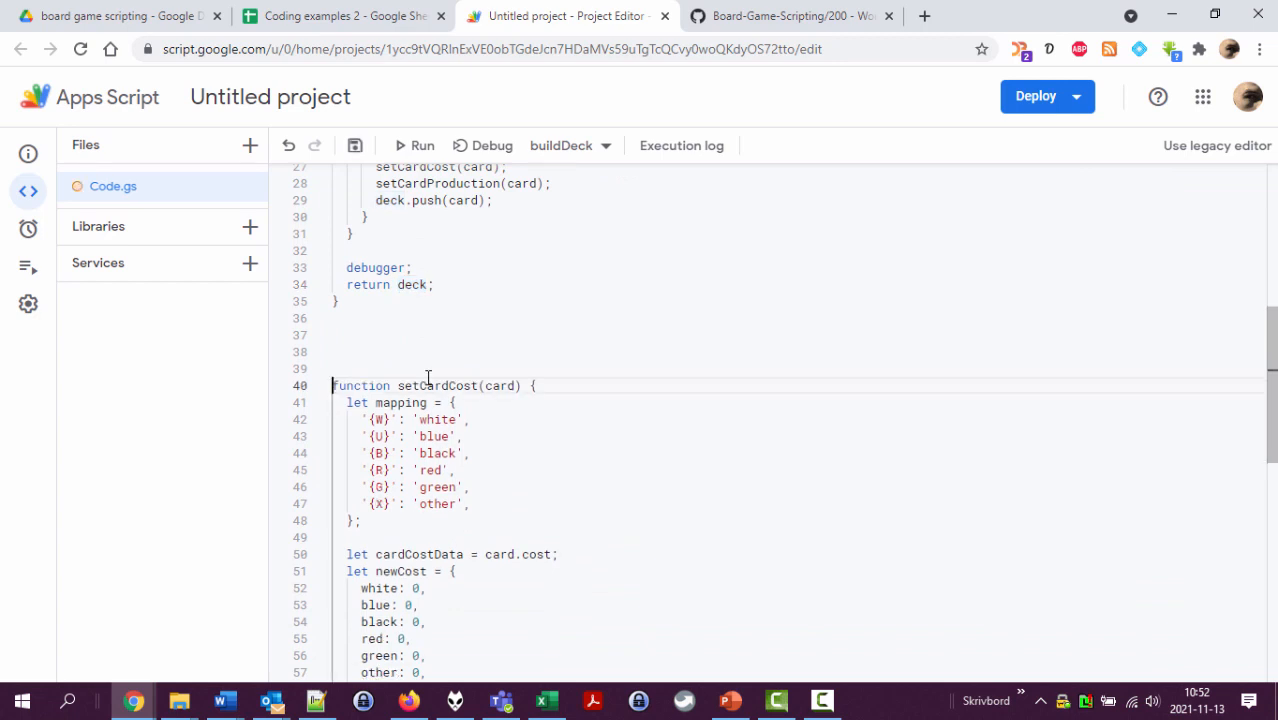
type("//")
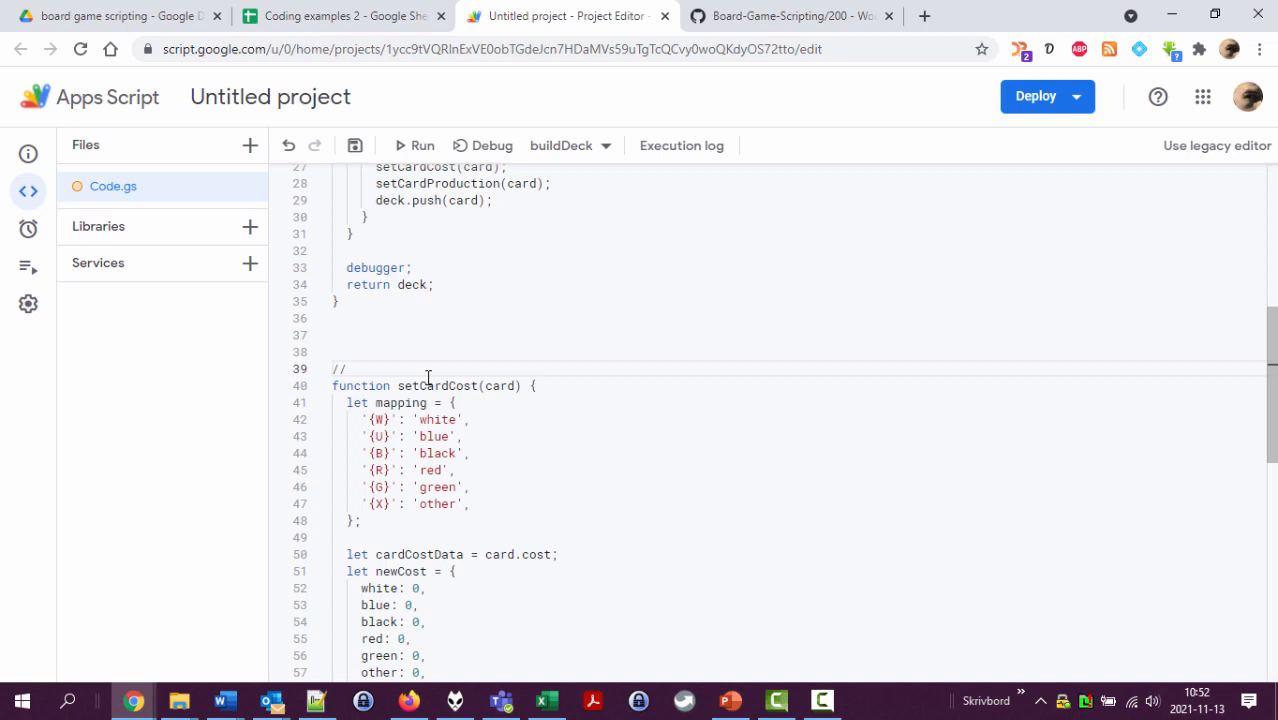
type("Cre")
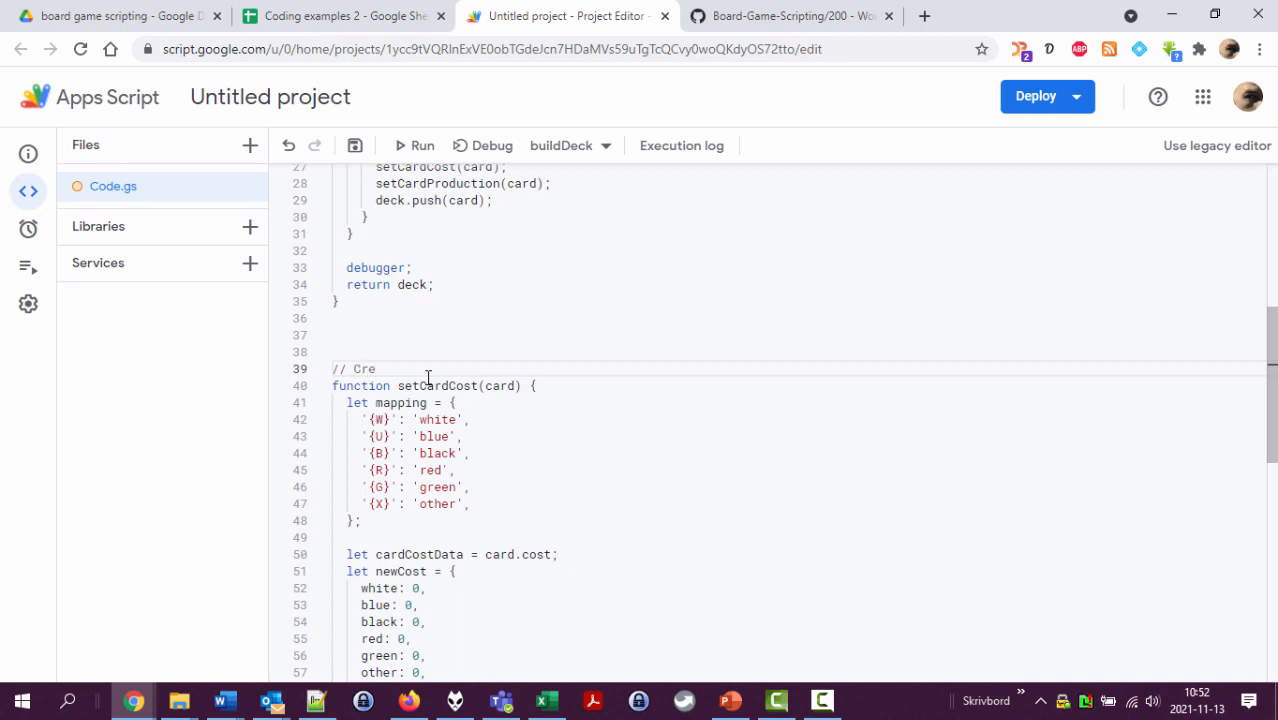
type("Processes ac")
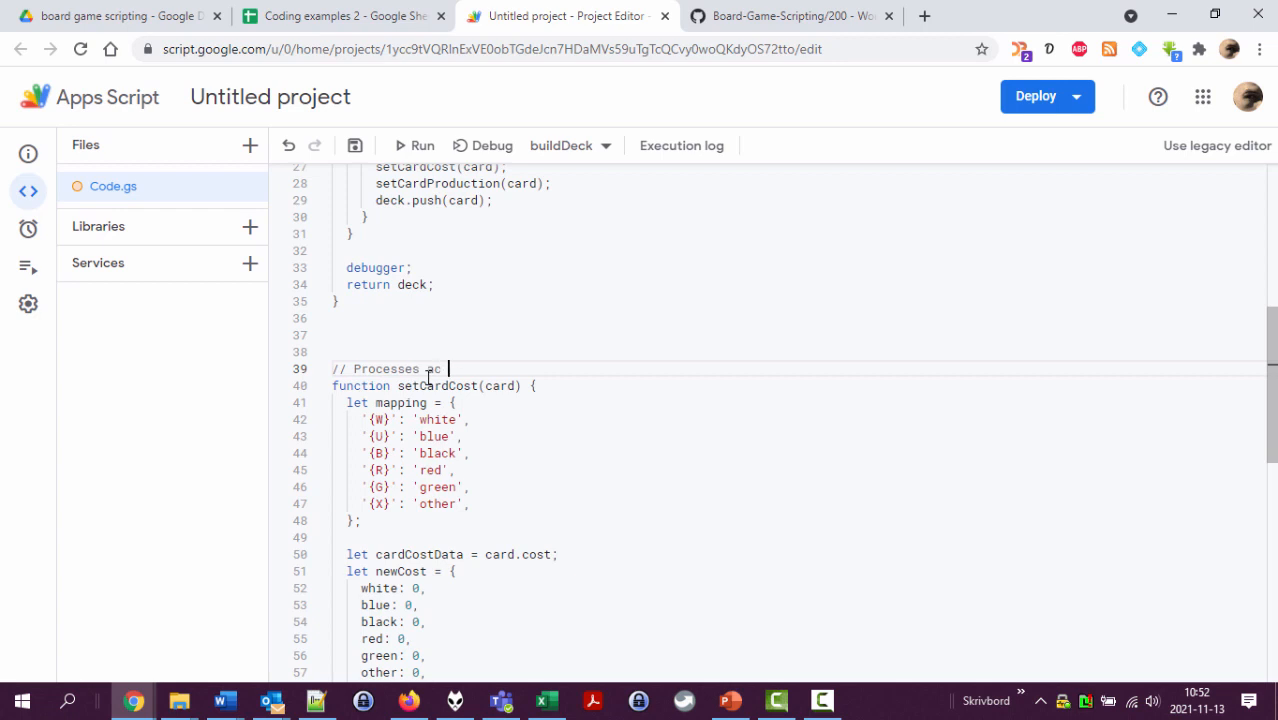
type("card to")
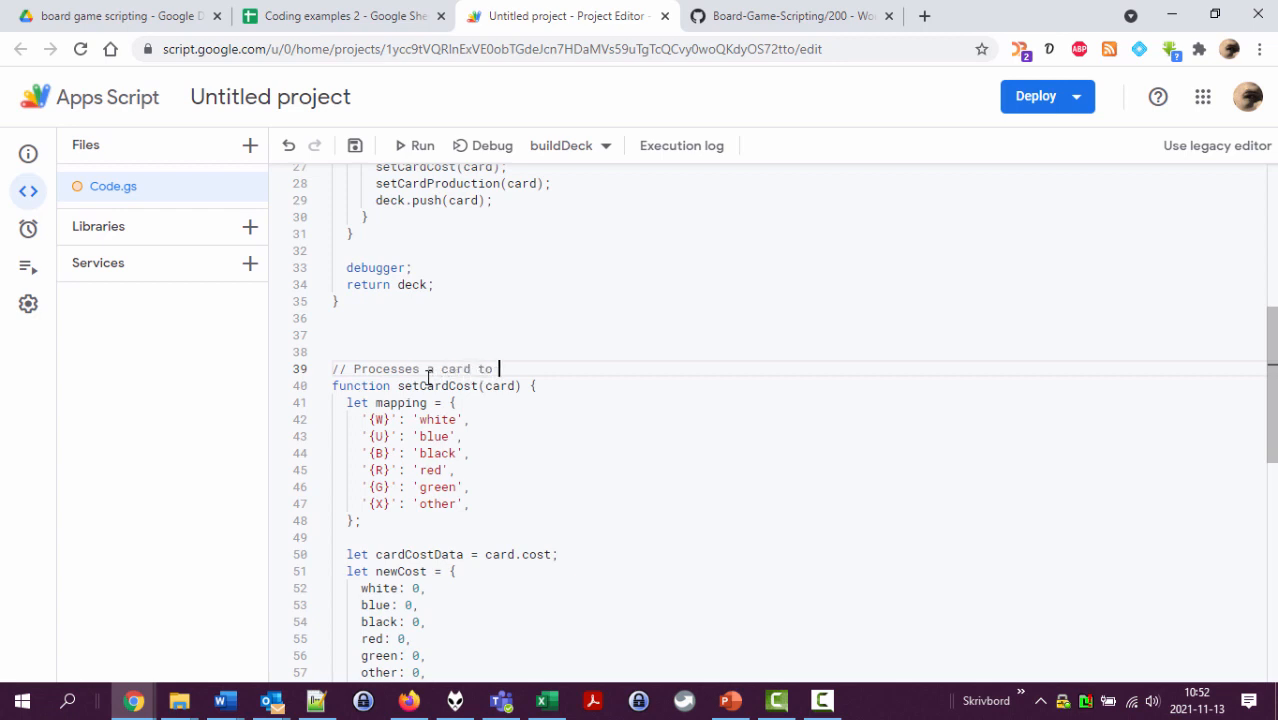
type("allow easier a")
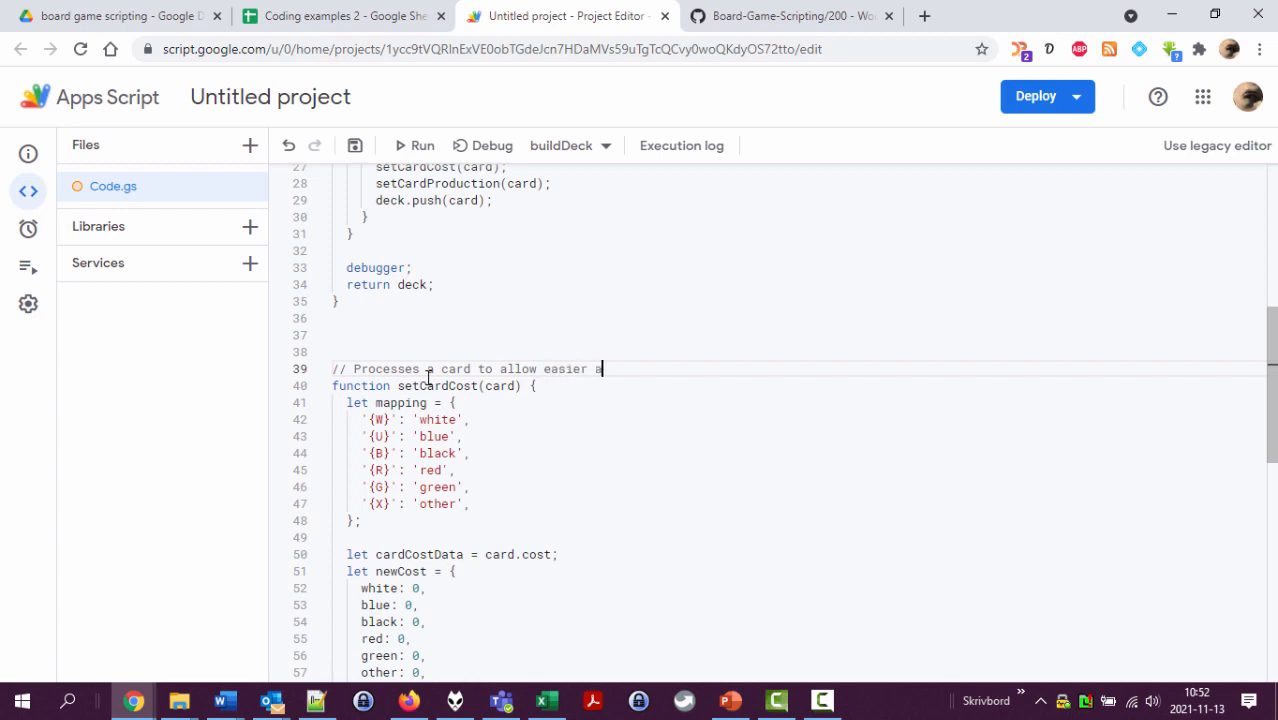
type("read")
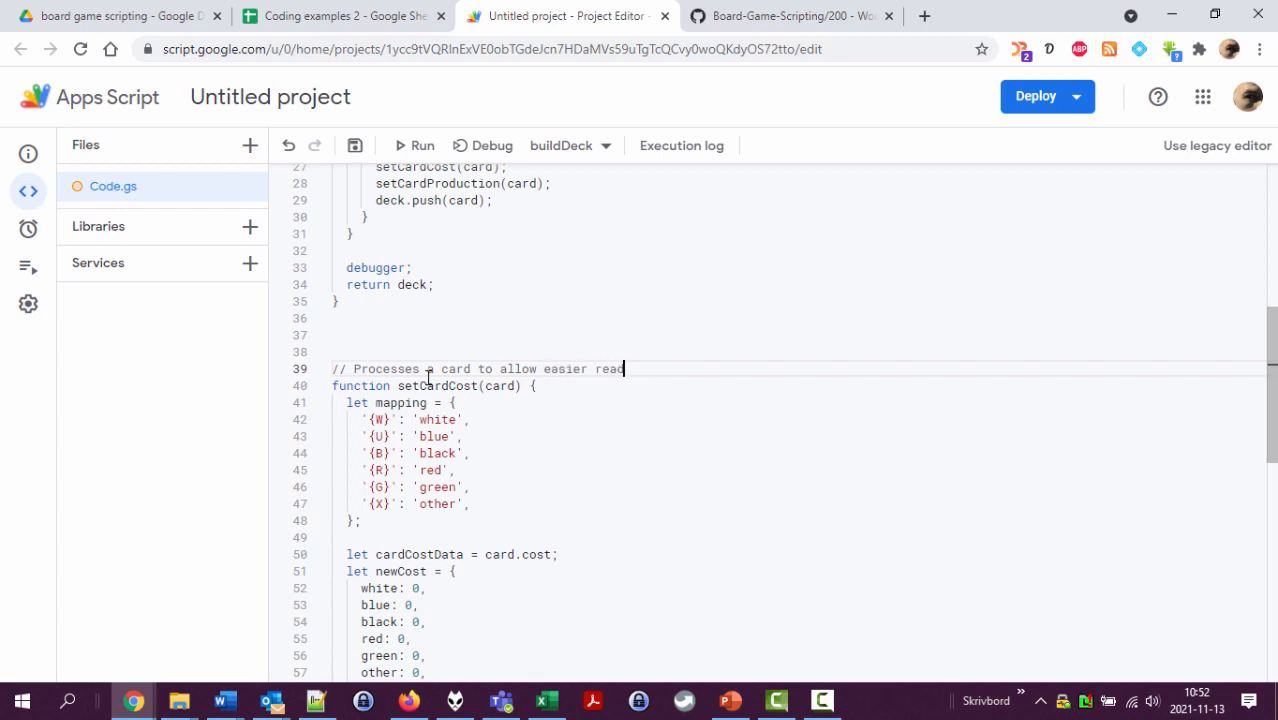
type("ding of its cost.")
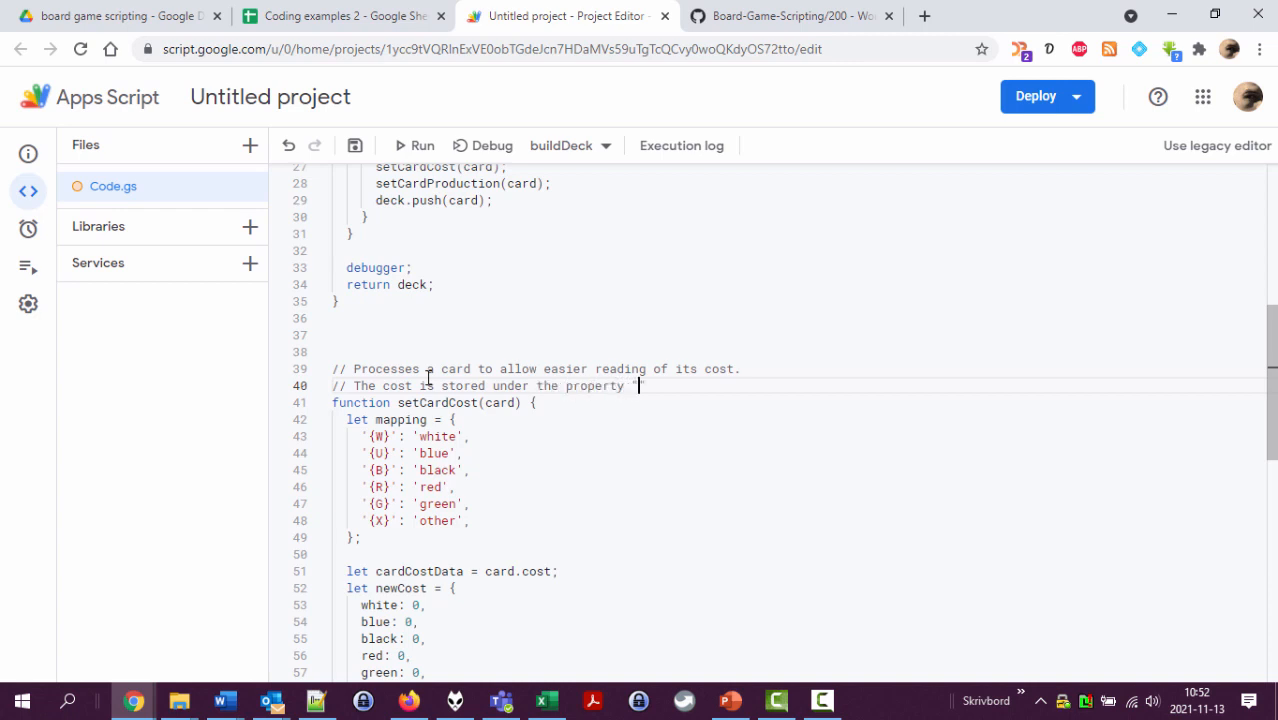
type("cost")
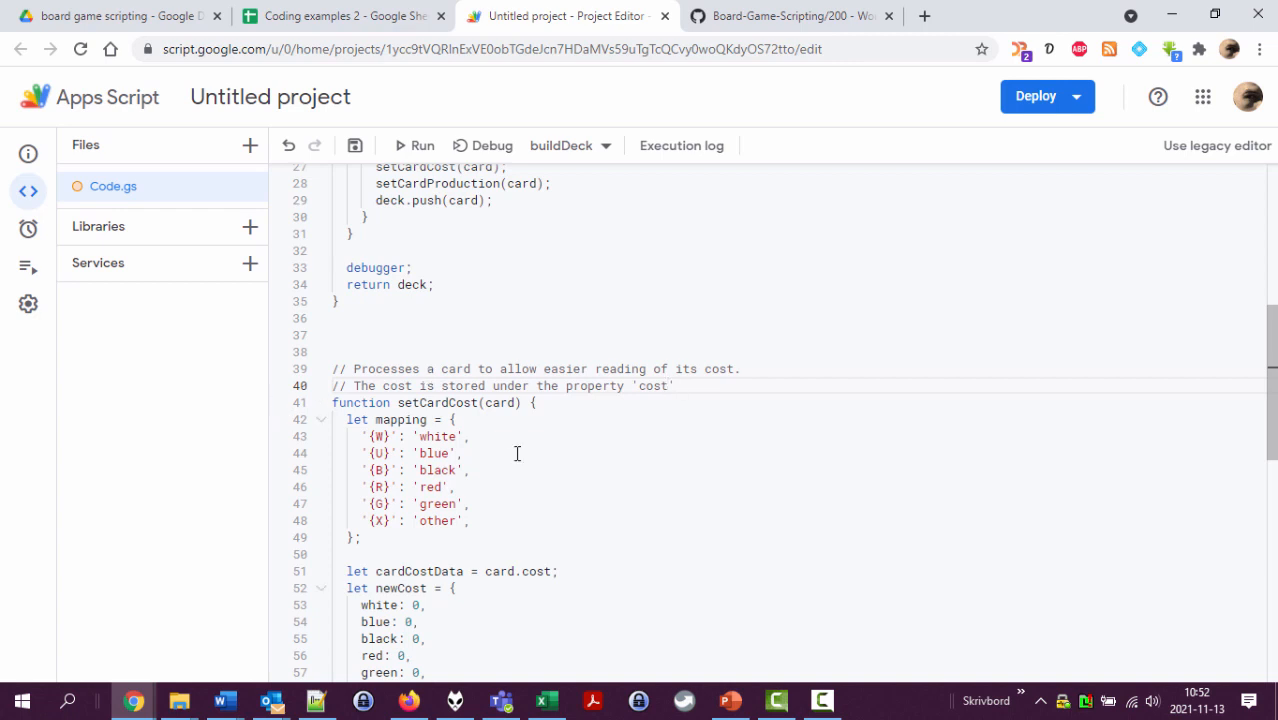
type(", with sub-properties for each")
type("//")
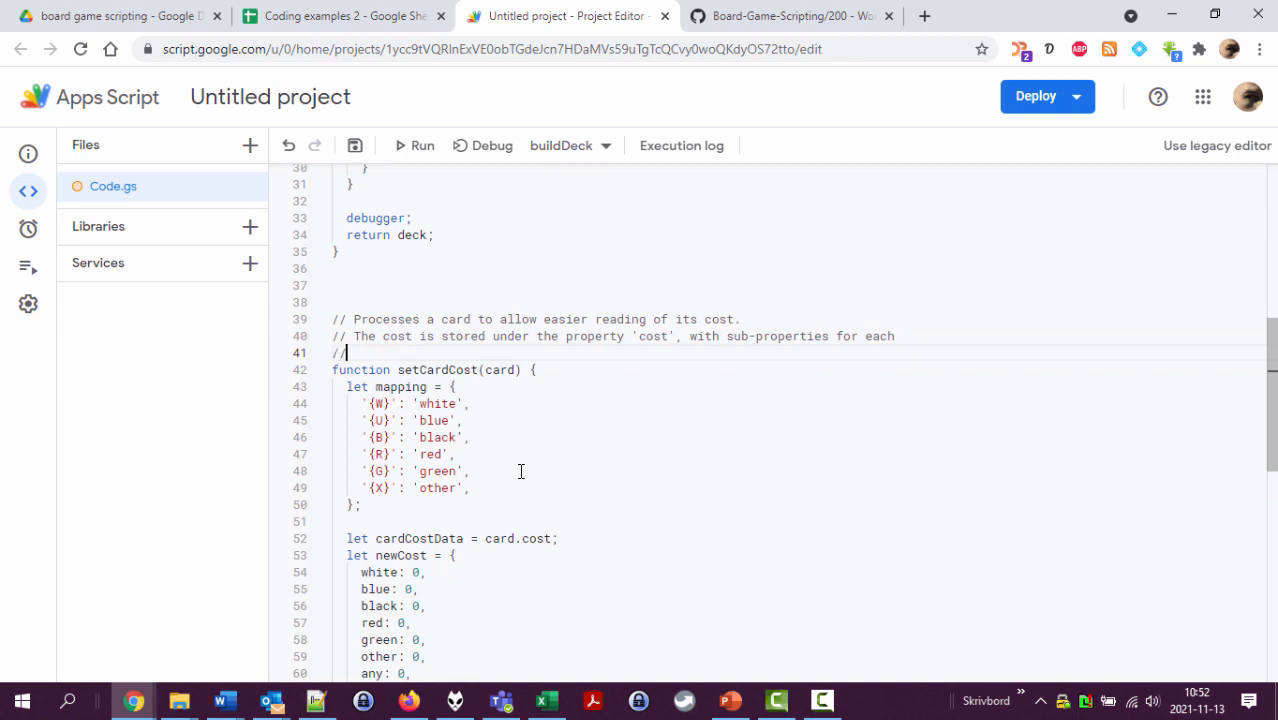
type("mana colour.")
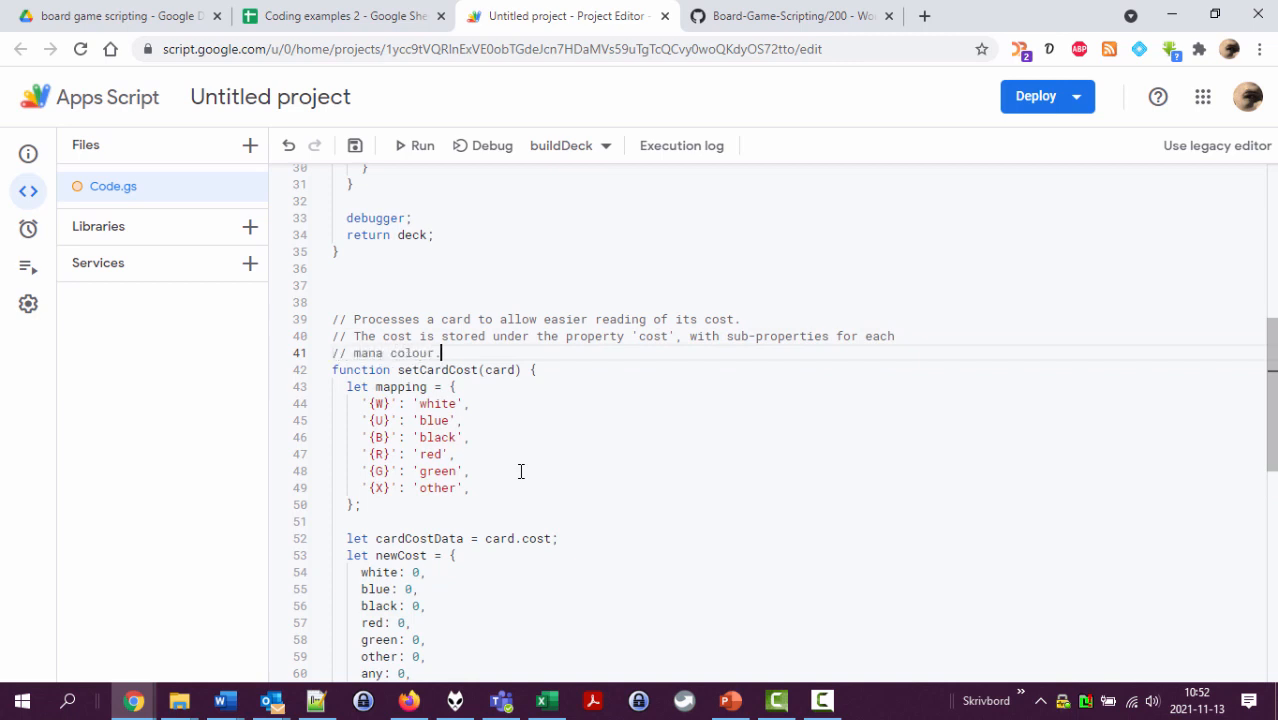
scroll("down", 3)
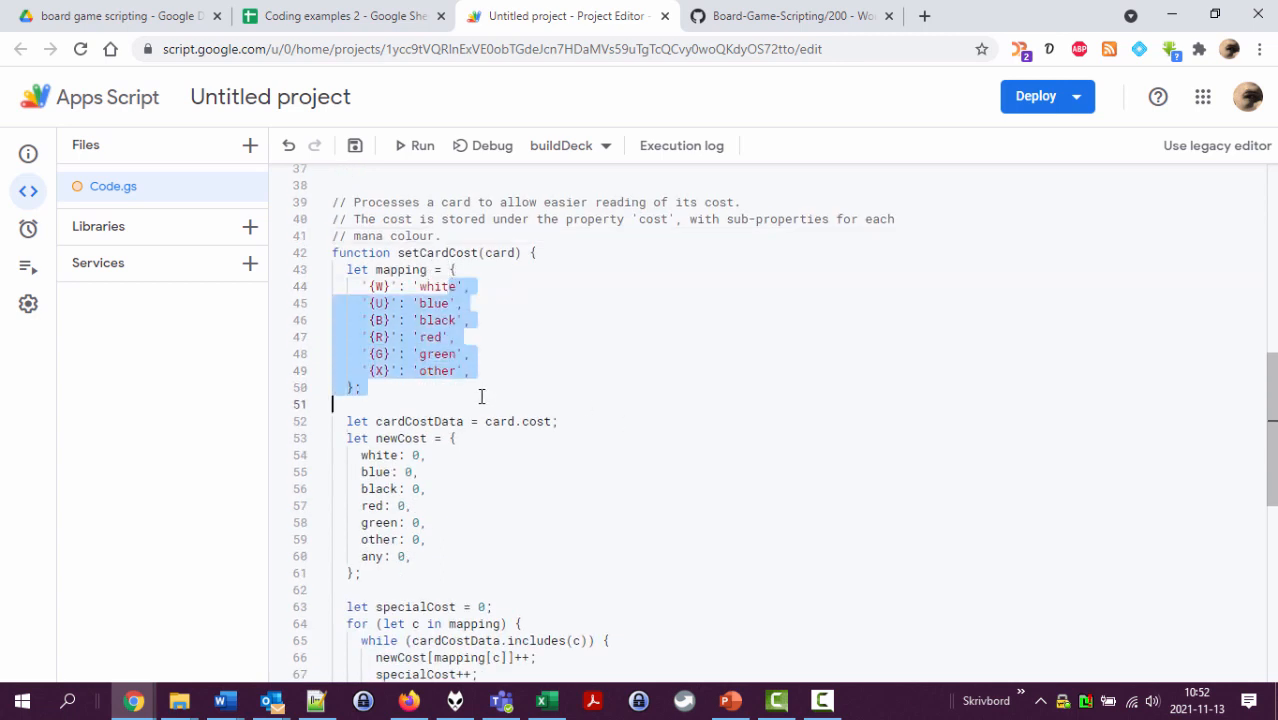
Step: Comment the specialCost loop: check how many times each mana is present, add to the new cost
scroll("down", 3)
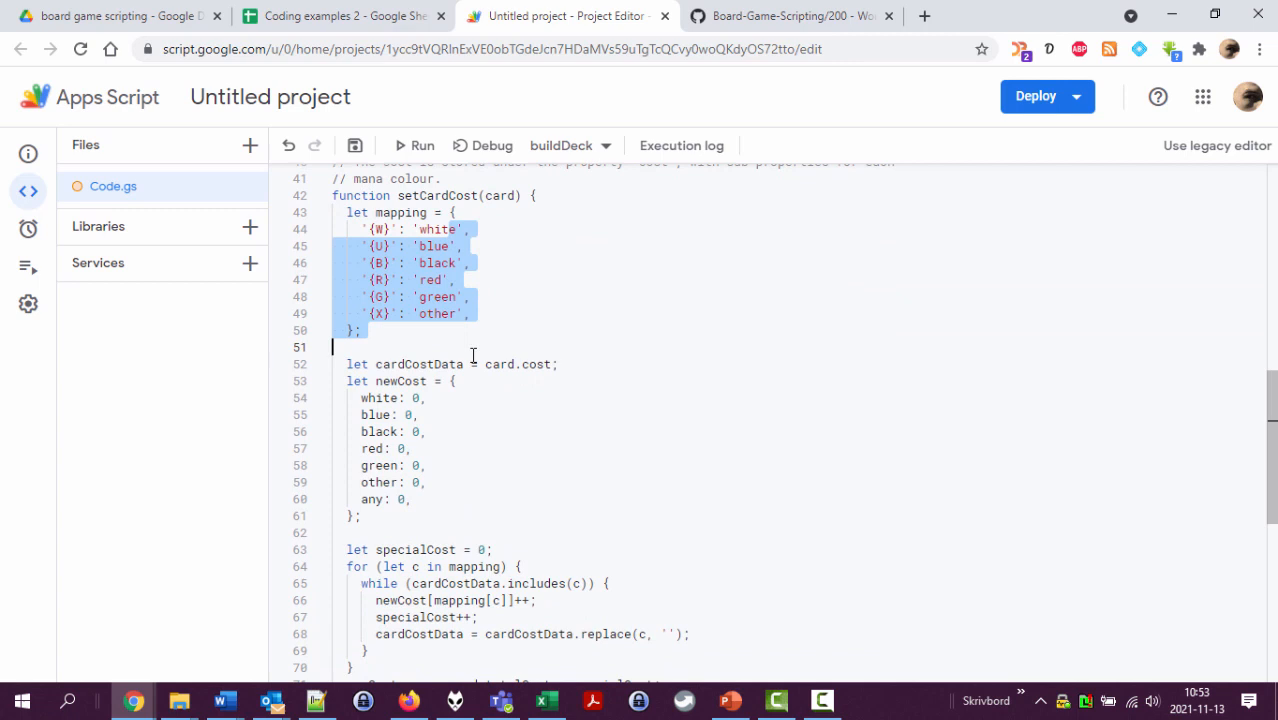
left_click(474, 380)
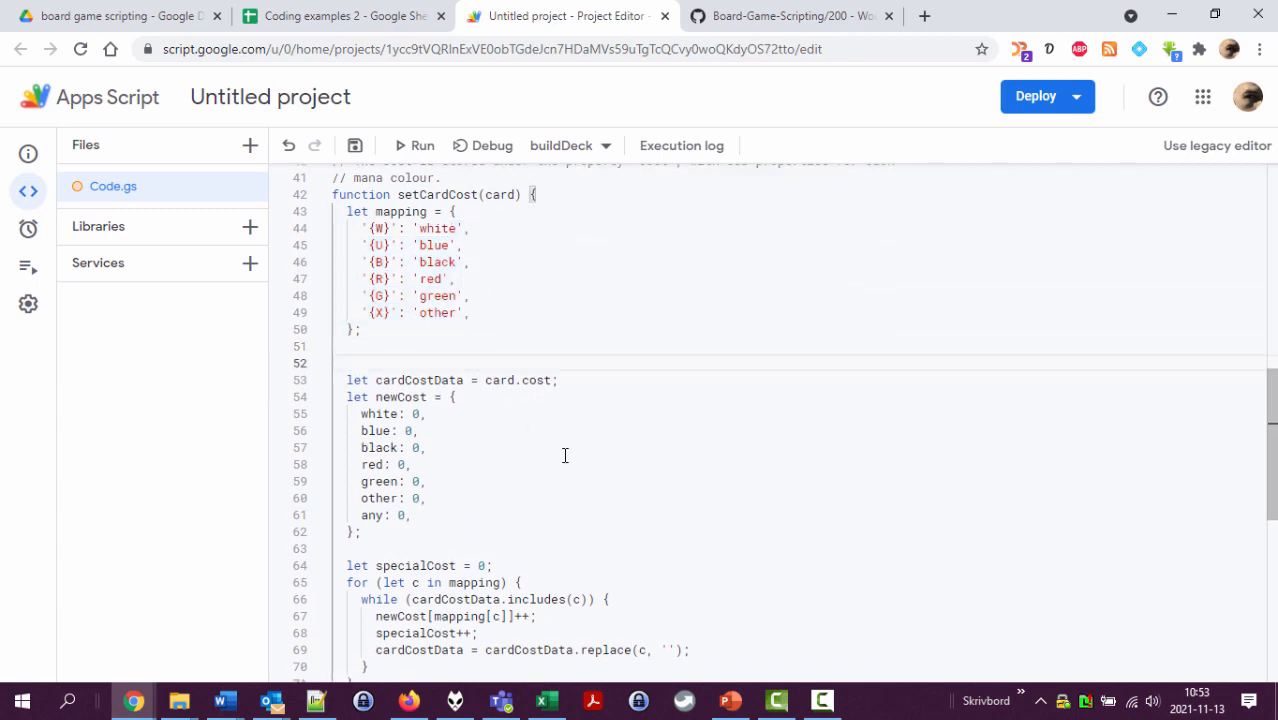
scroll("down", 3)
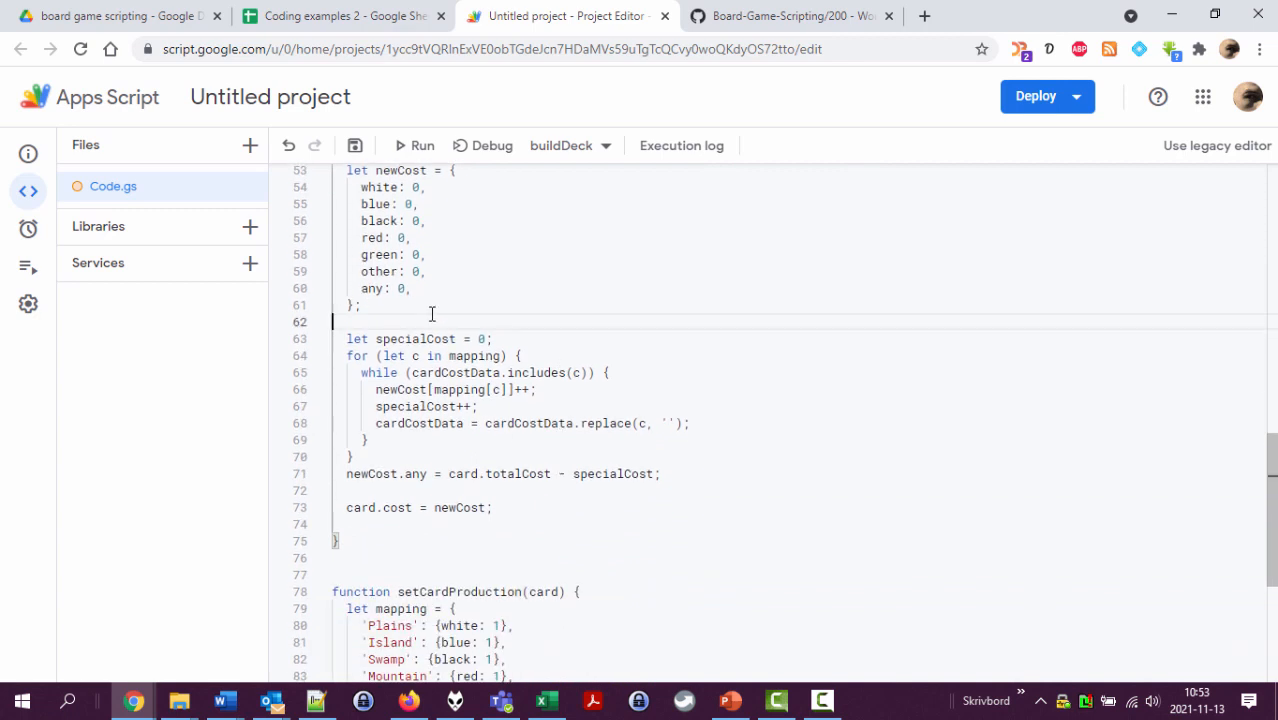
key("enter")
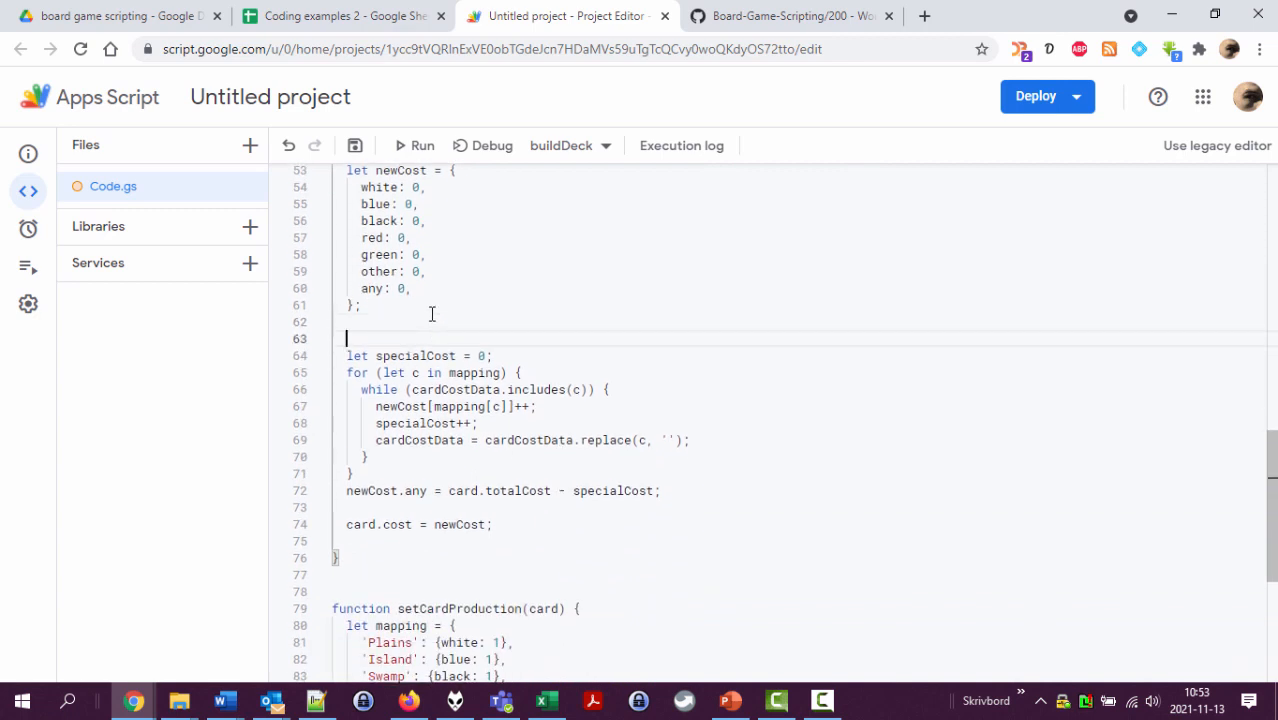
type("//")
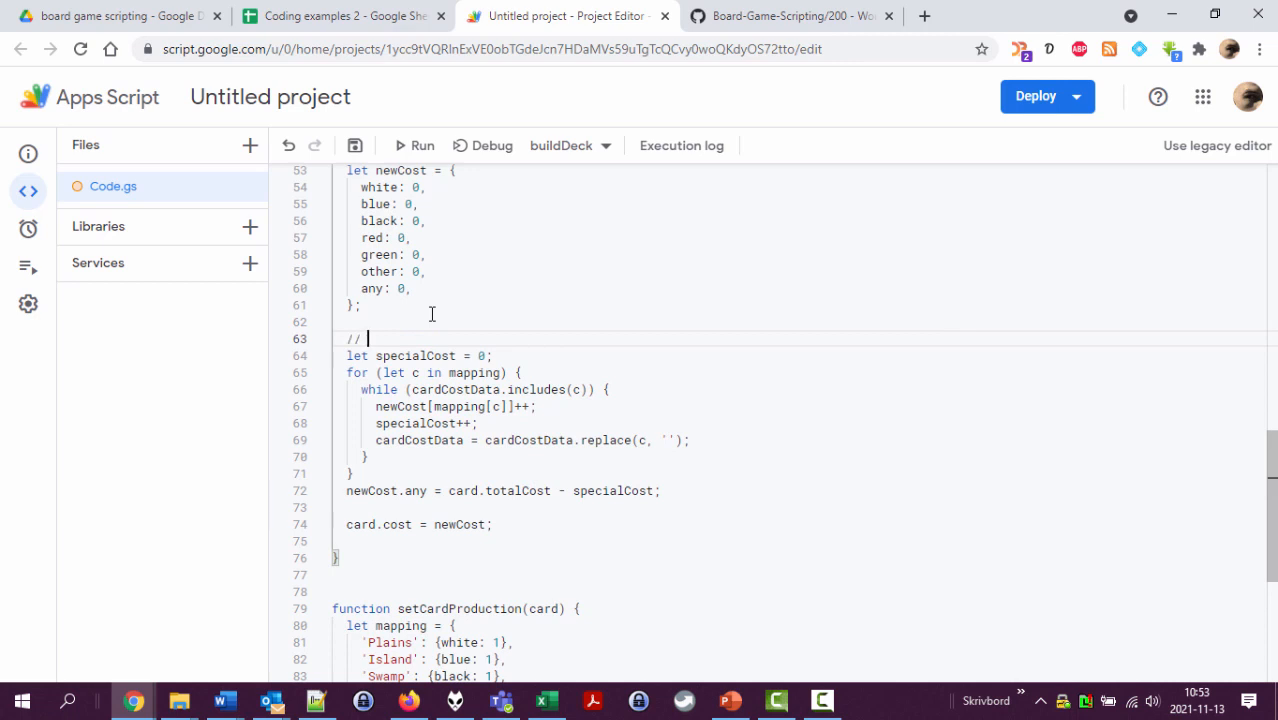
type("Check how")
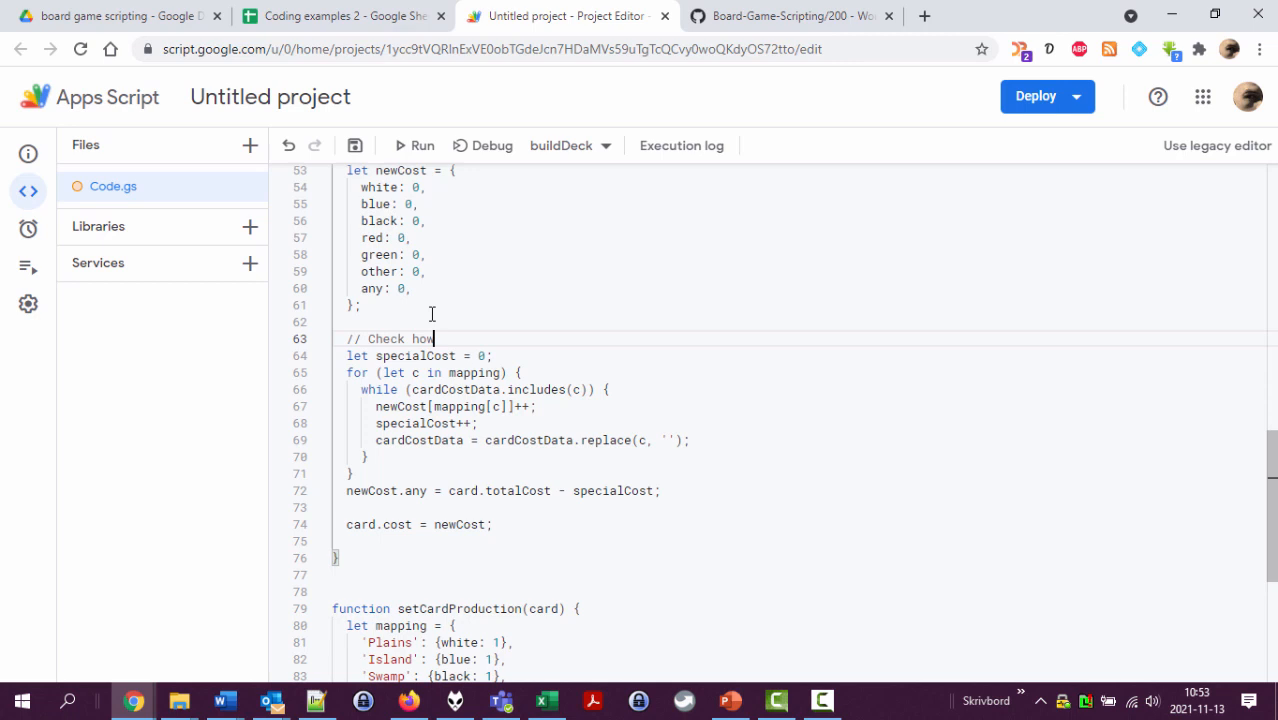
type("many times each mana cost")
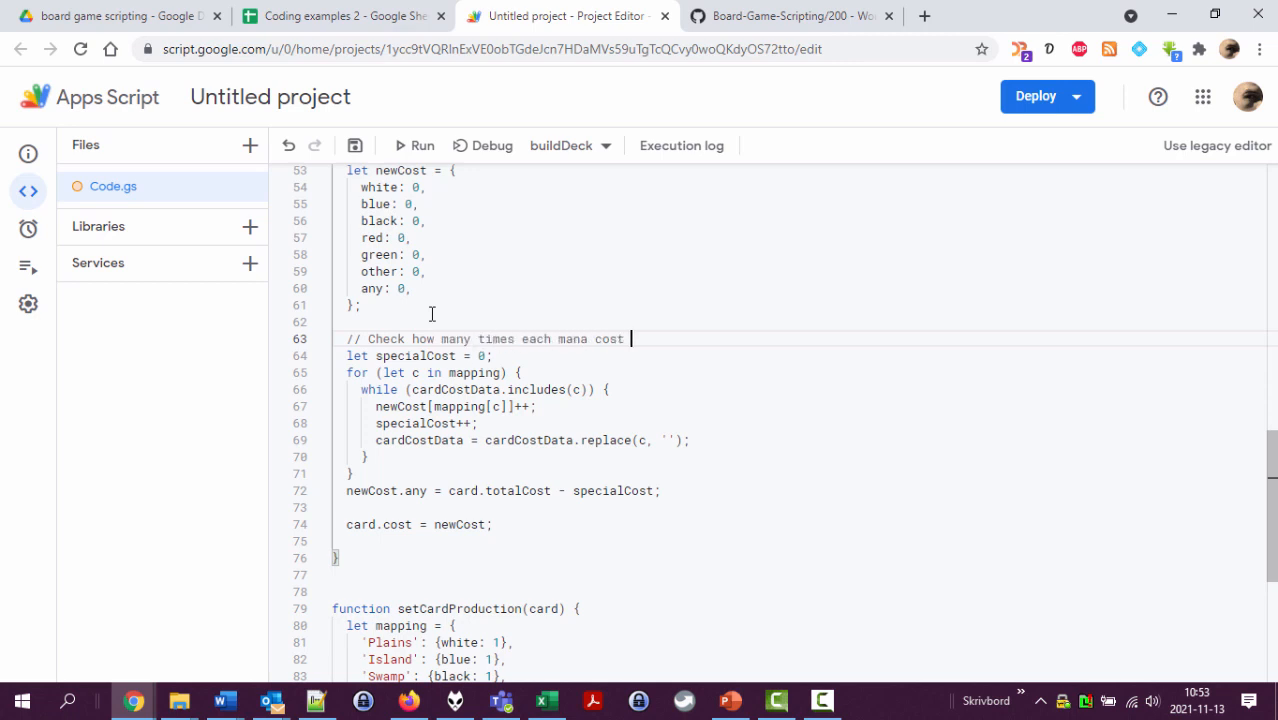
type("is present, add to the new")
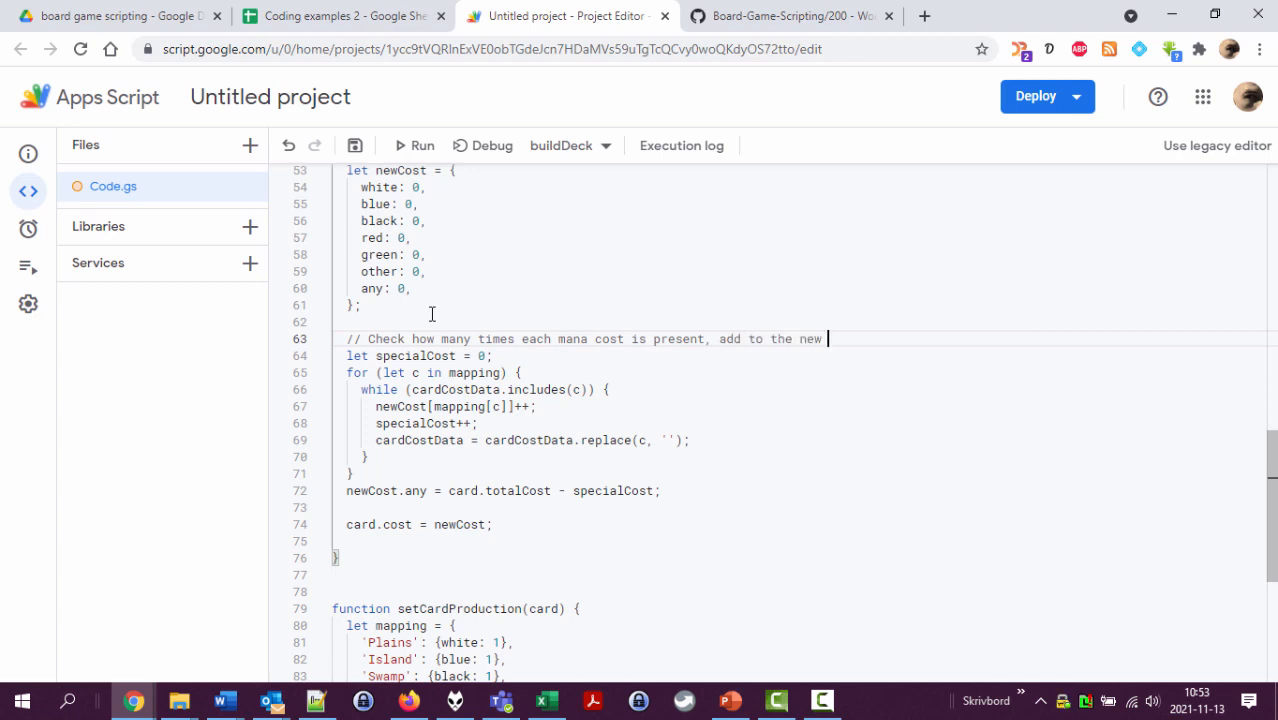
type("cost.")
type("//")
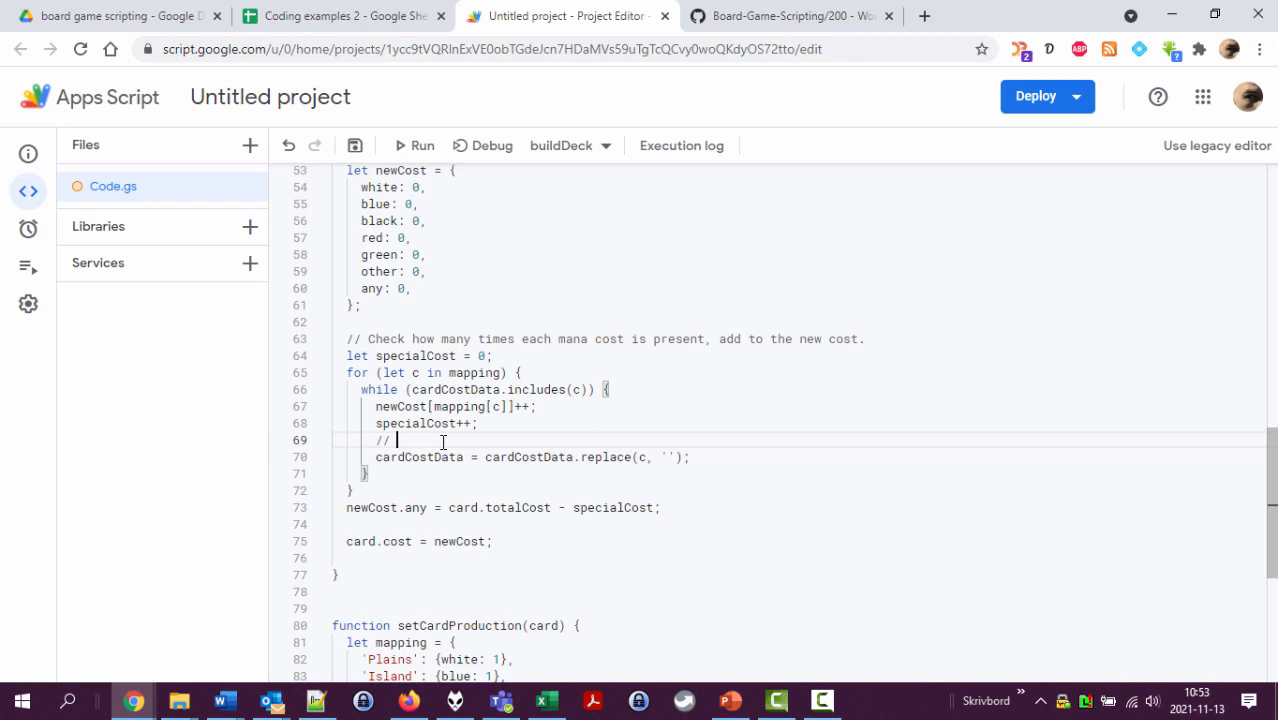
Step: Add the comment: remove the mana that was just added, so it's not added again
type("Remove the mana tha")
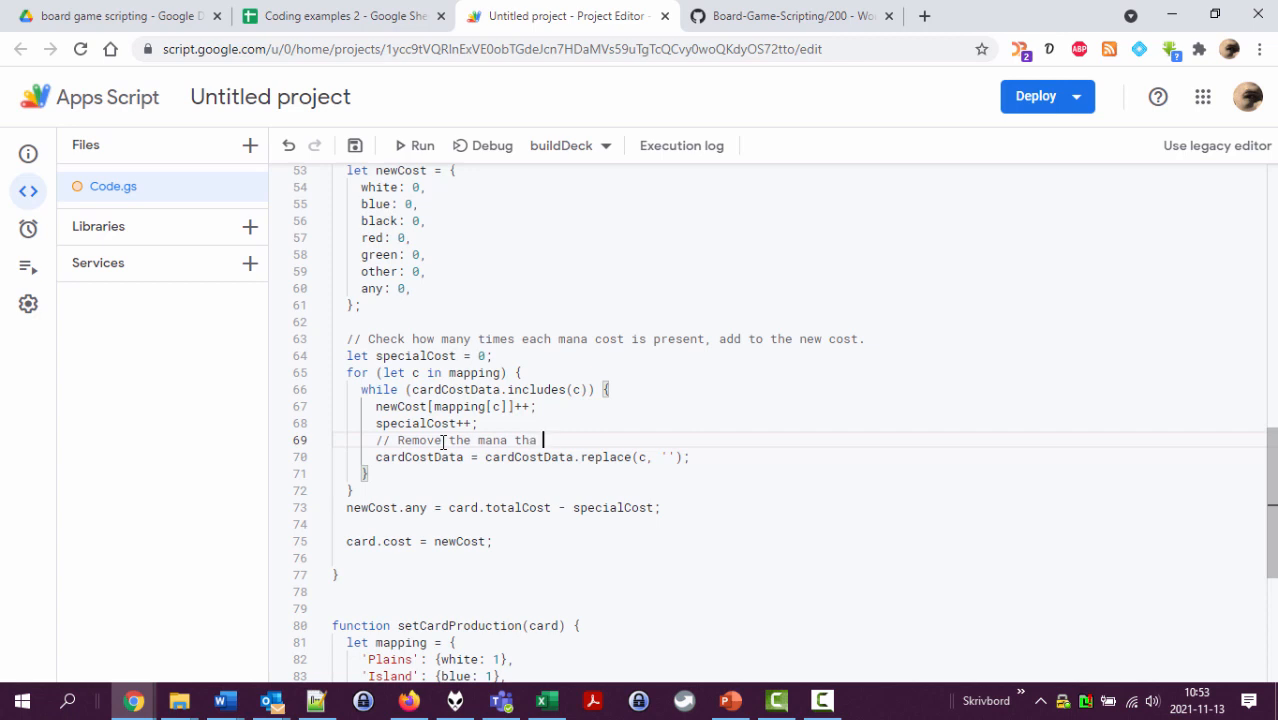
type("t was")
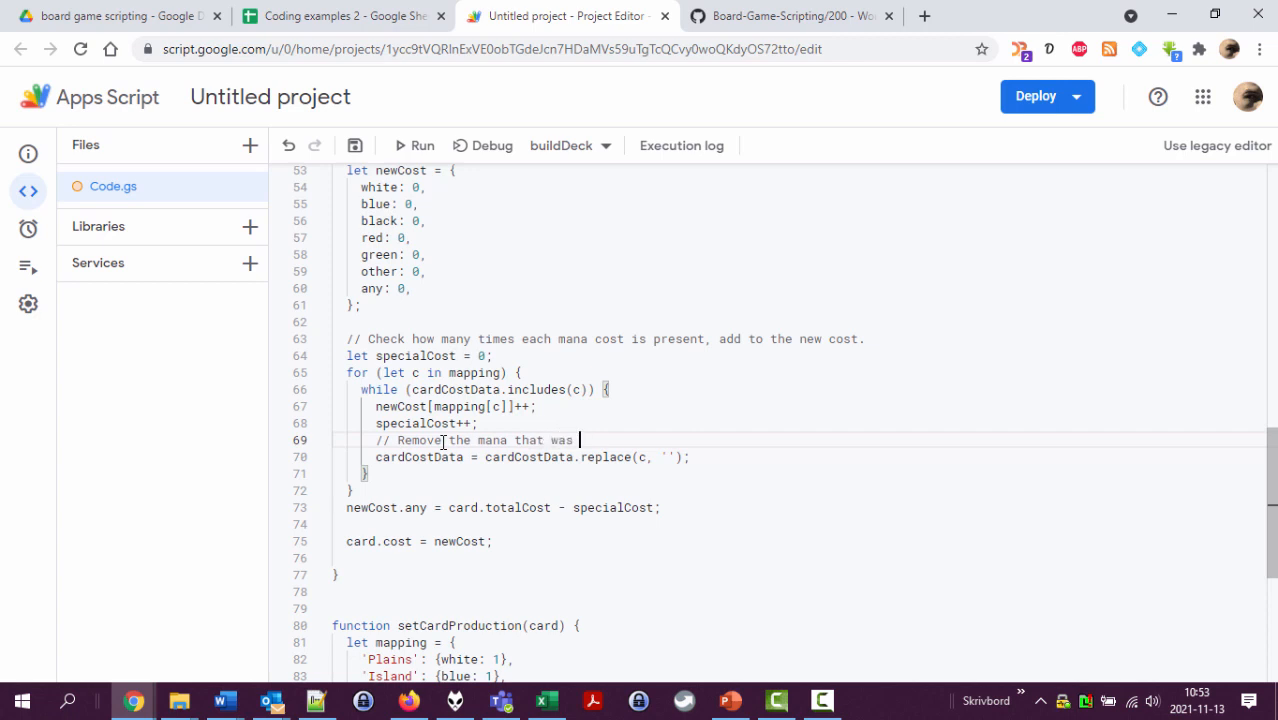
type("just added, so i")
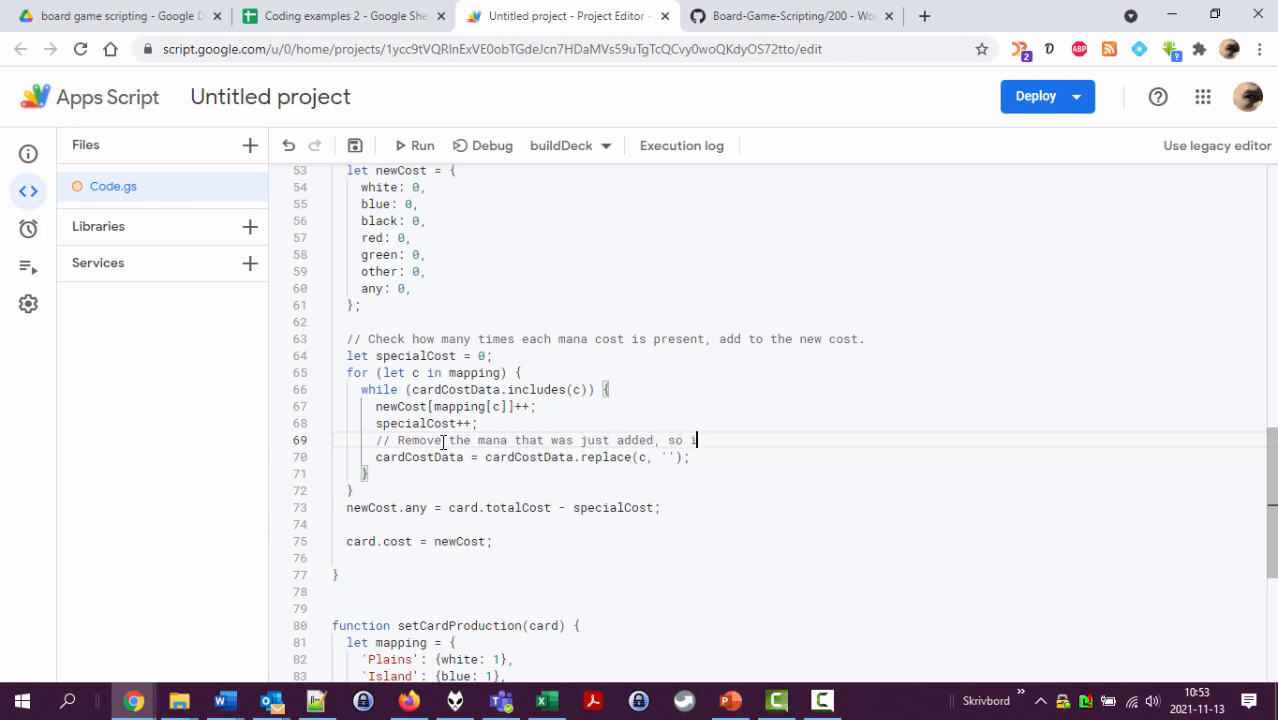
type("it's not added again.")
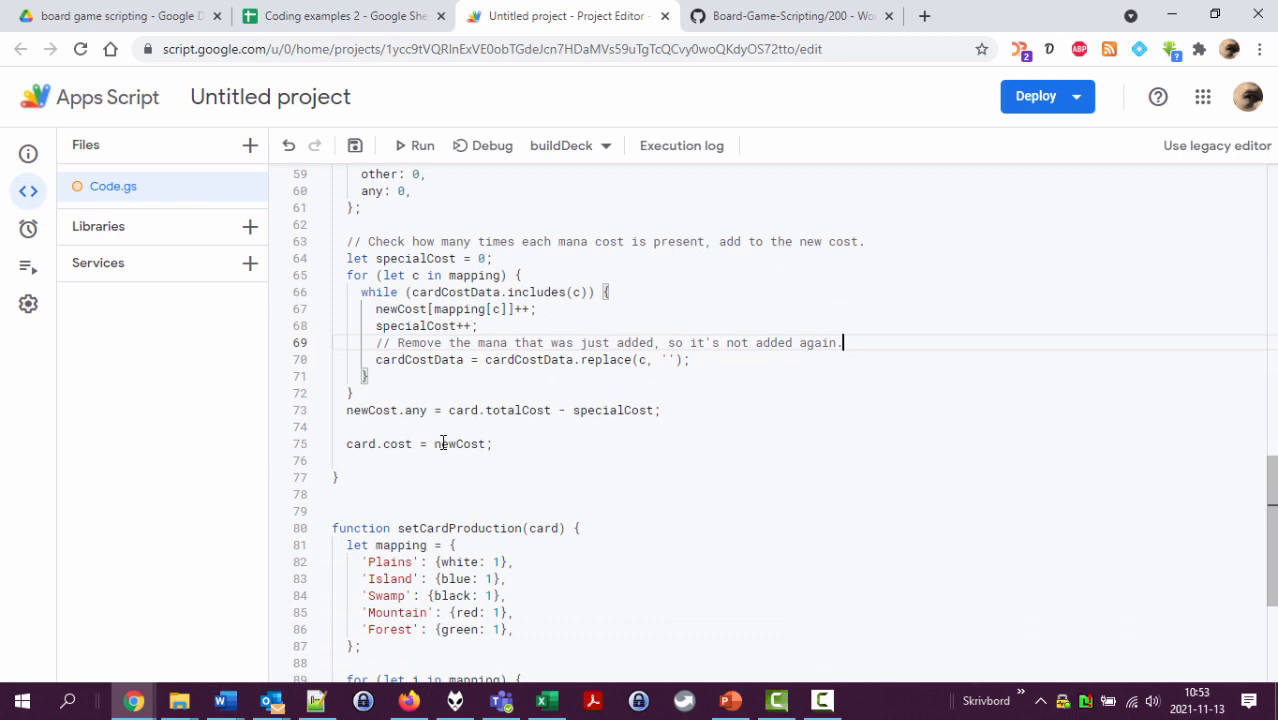
left_click(544, 390)
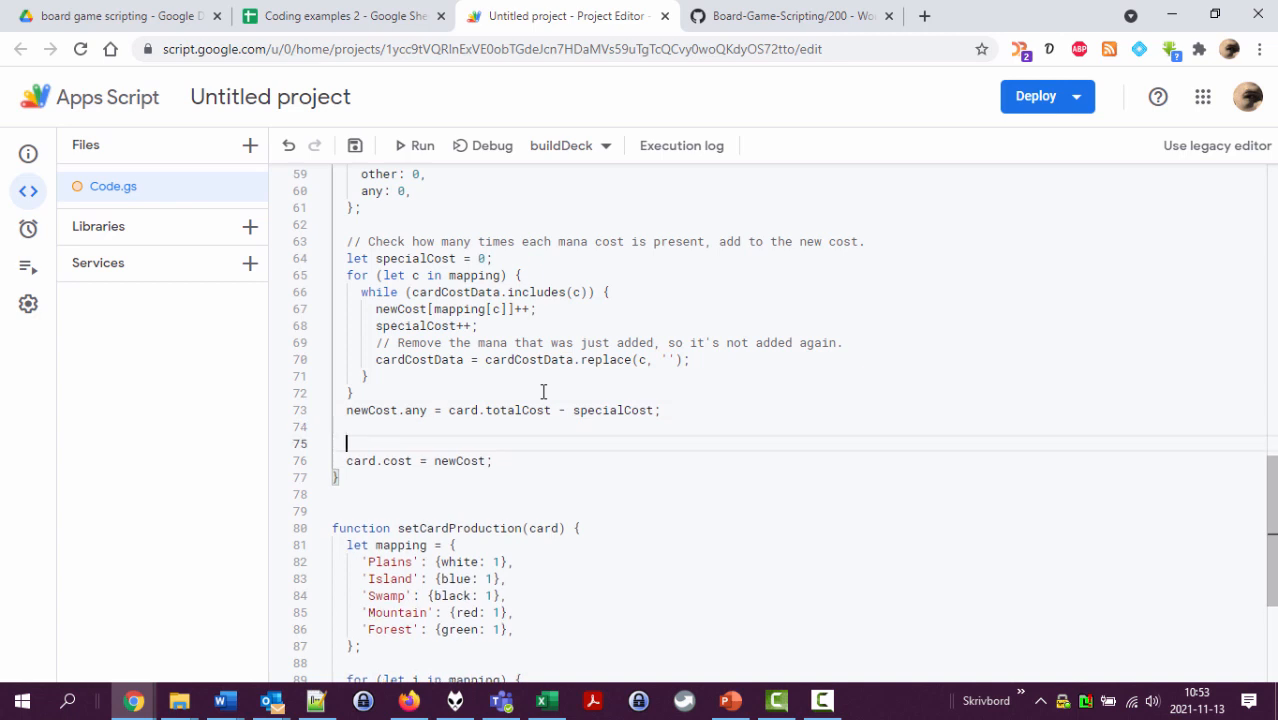
Step: Write '// Update the card.' above card.cost = newCost and highlight the uses of card
type("// Update the c")
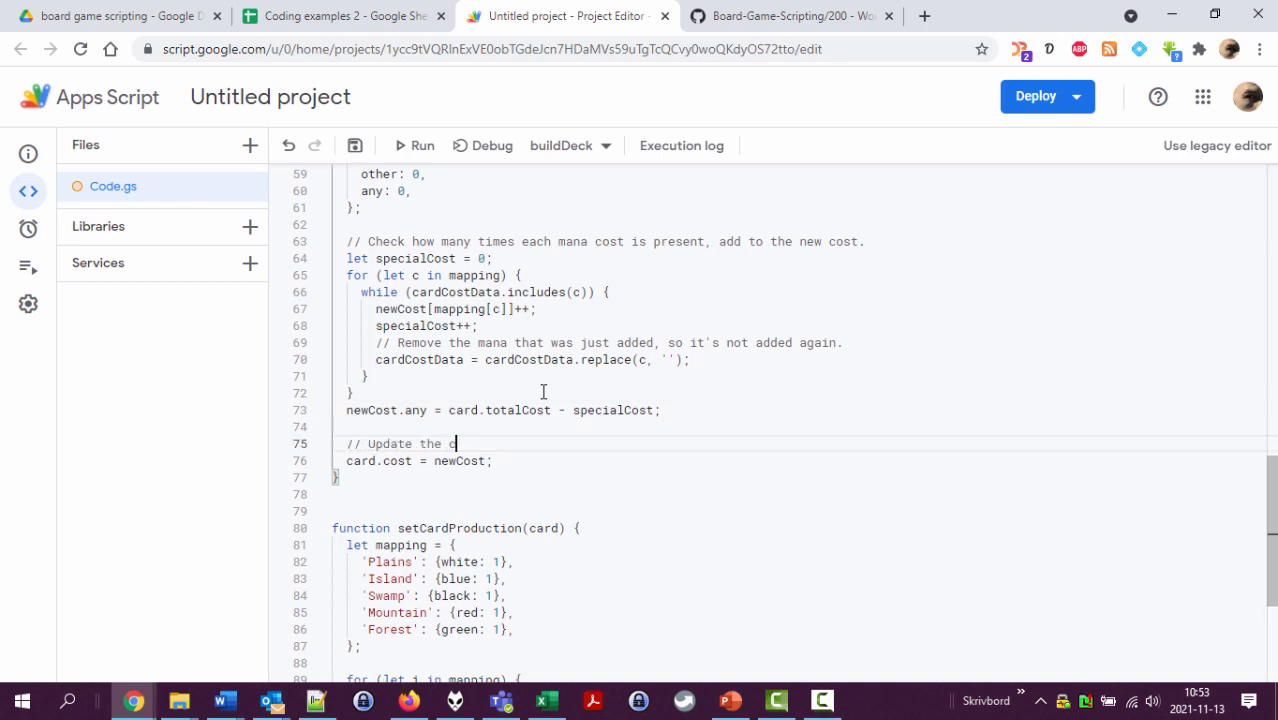
type("card.")
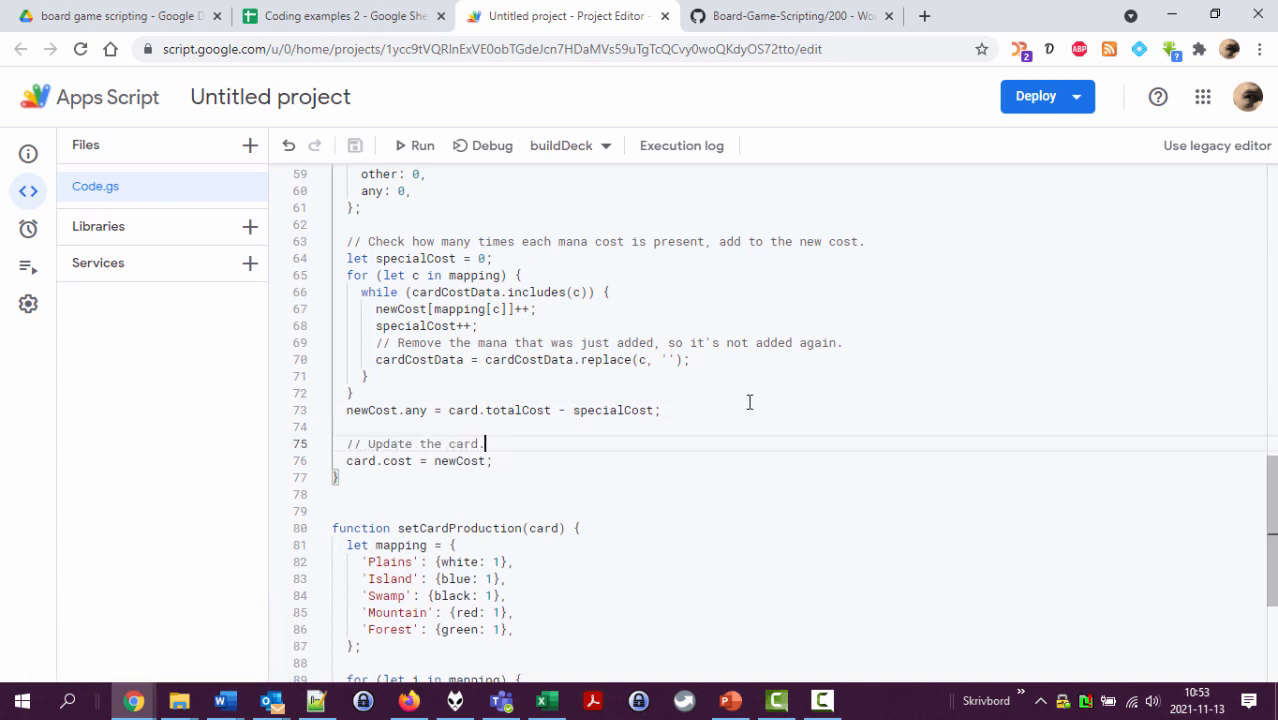
scroll("up", 3)
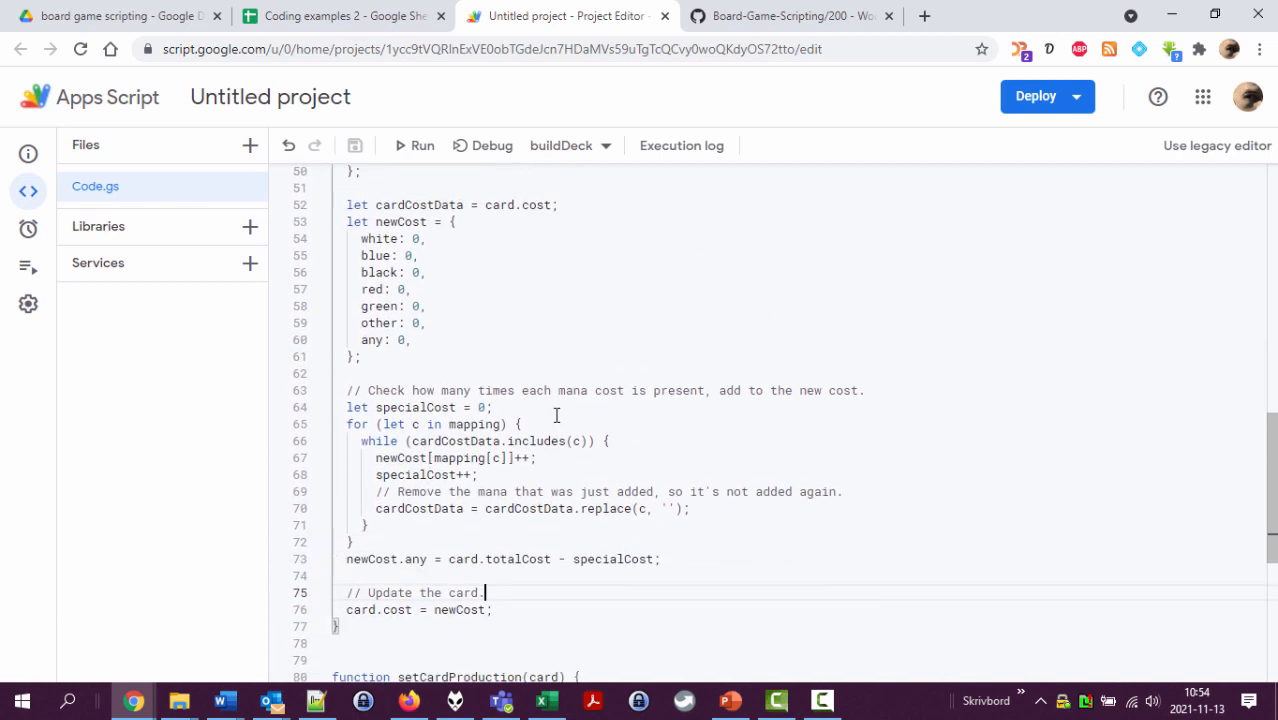
double_click(362, 608)
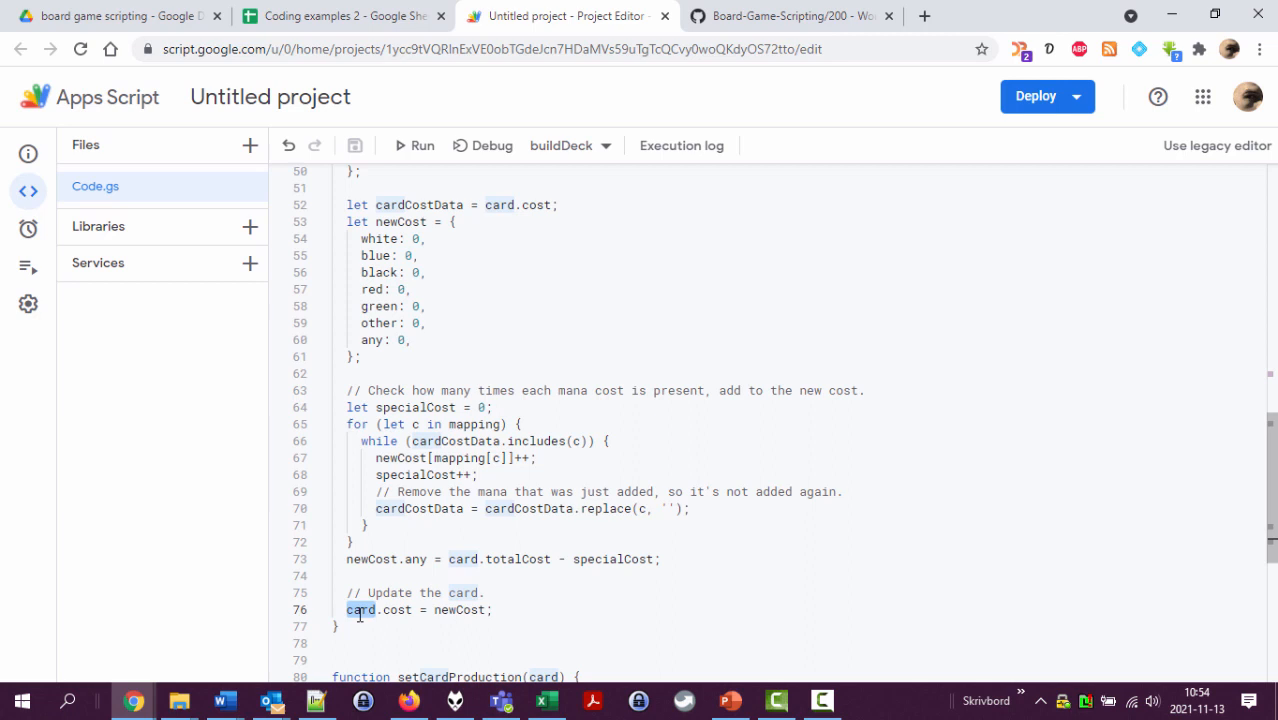
scroll("up", 3)
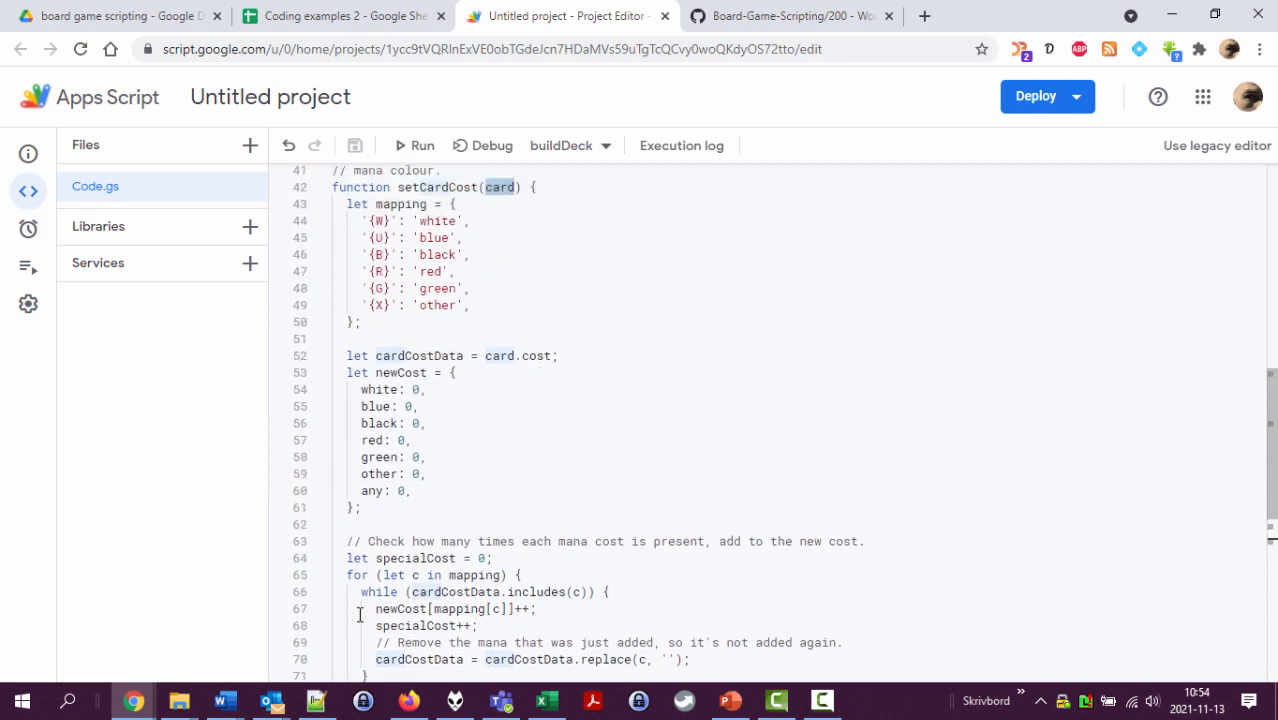
scroll("up", 3)
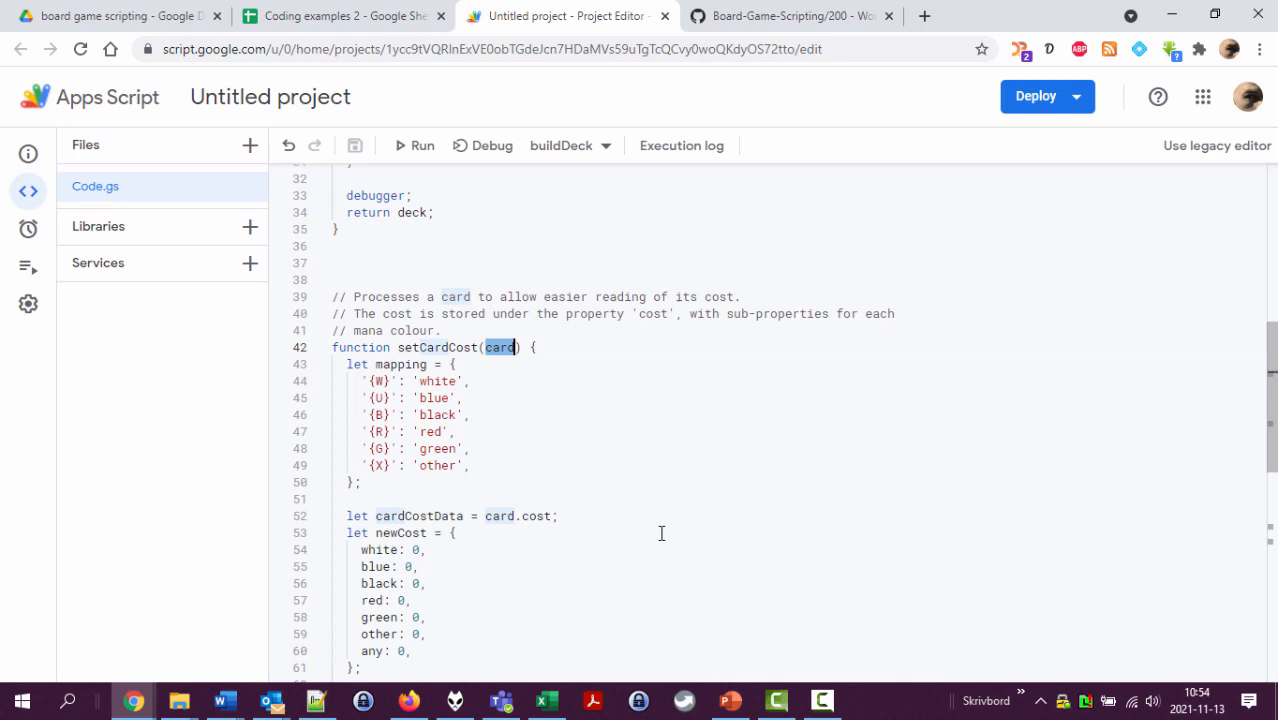
mouse_move(536, 388)
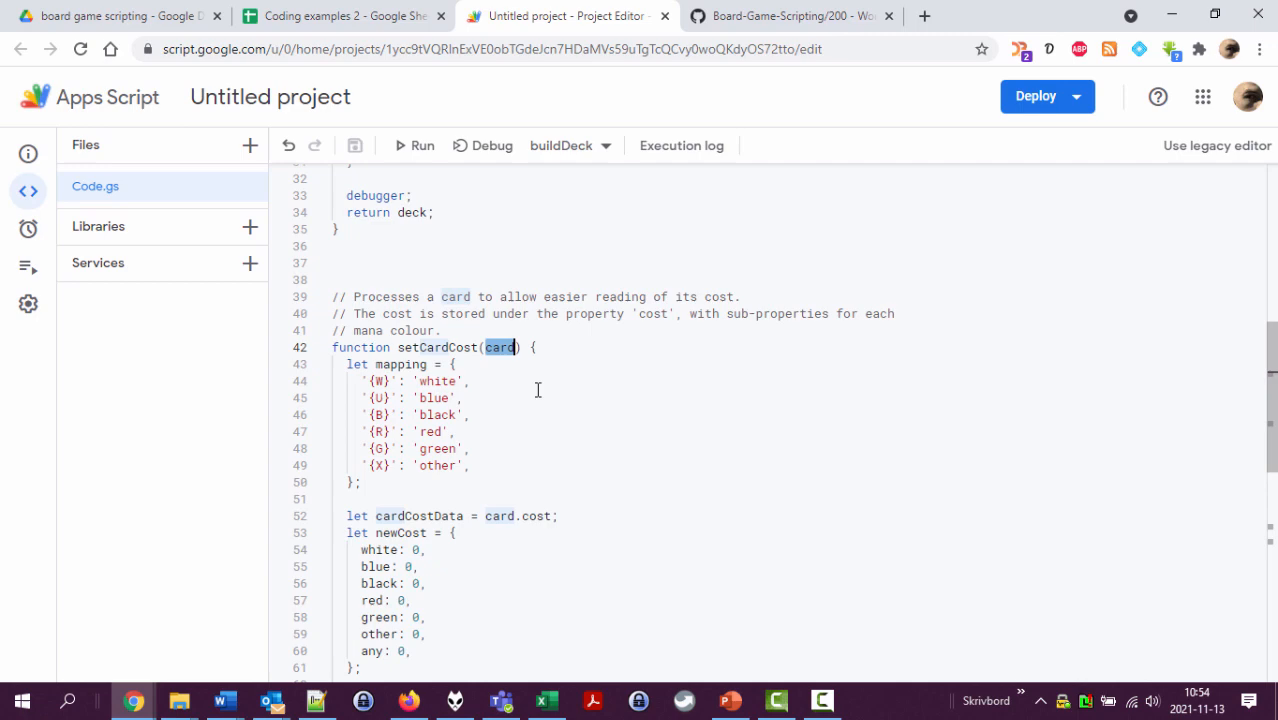
scroll("down", 3)
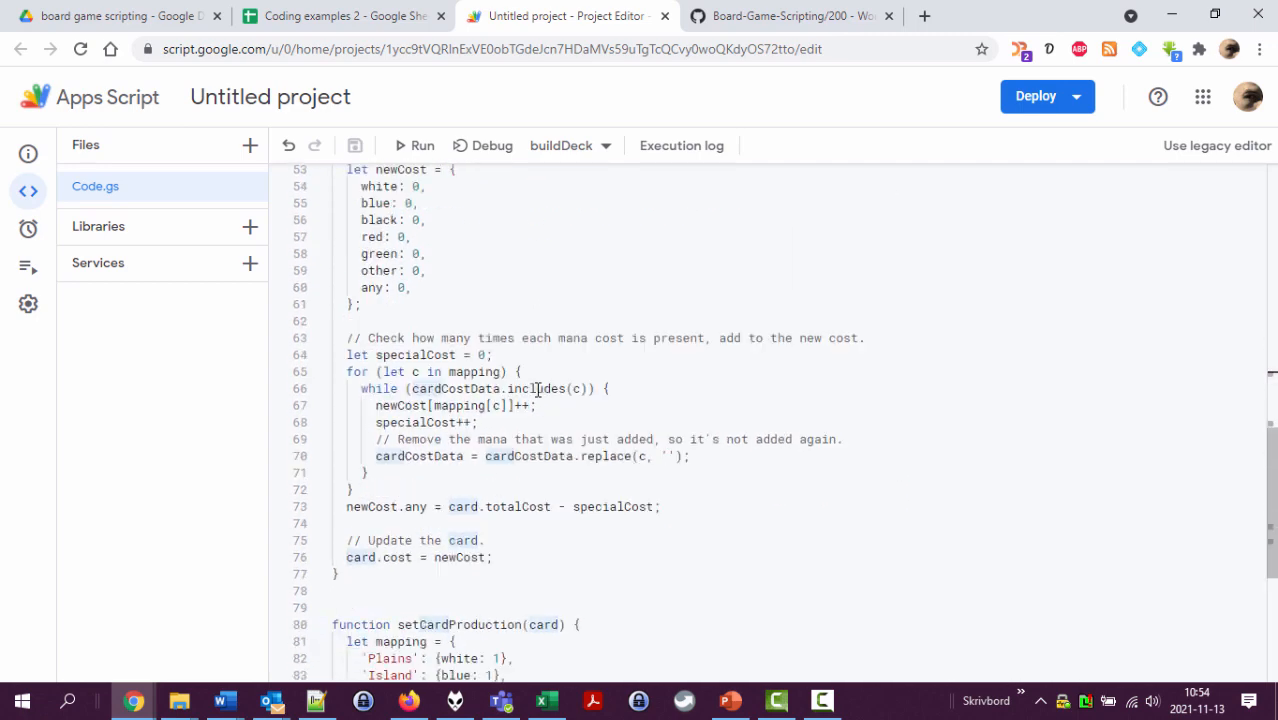
scroll("down", 3)
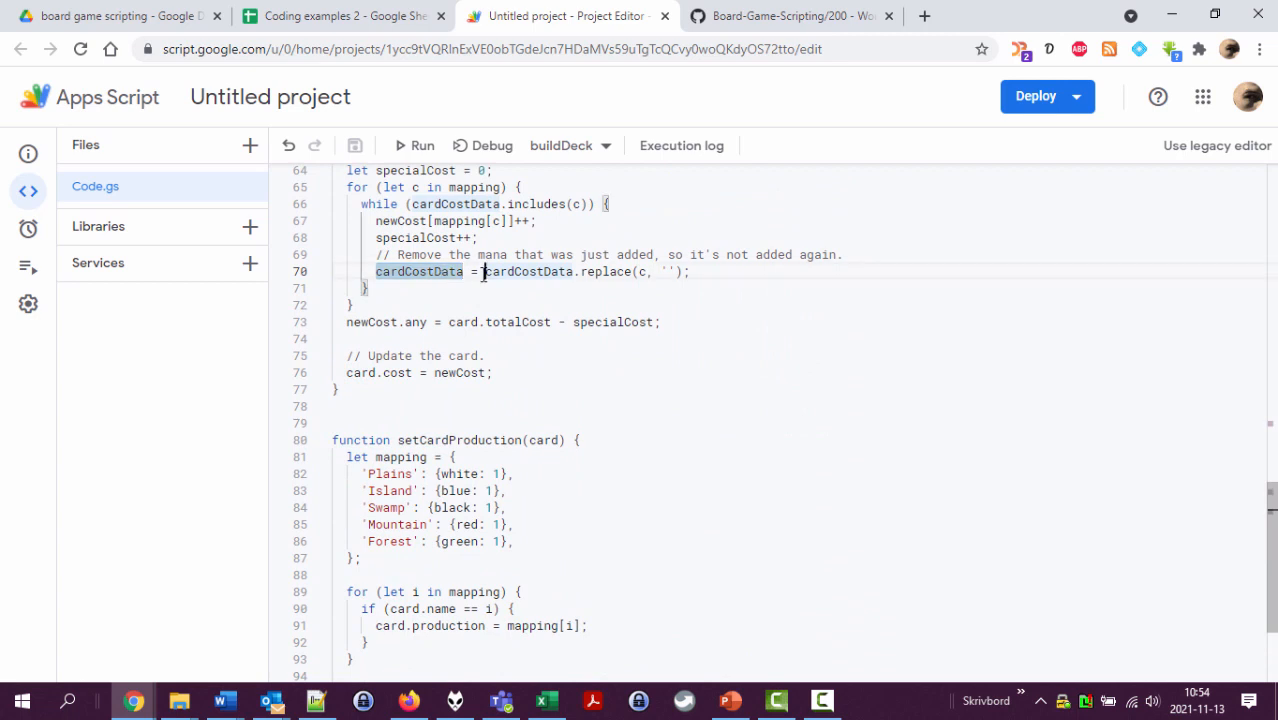
double_click(528, 272)
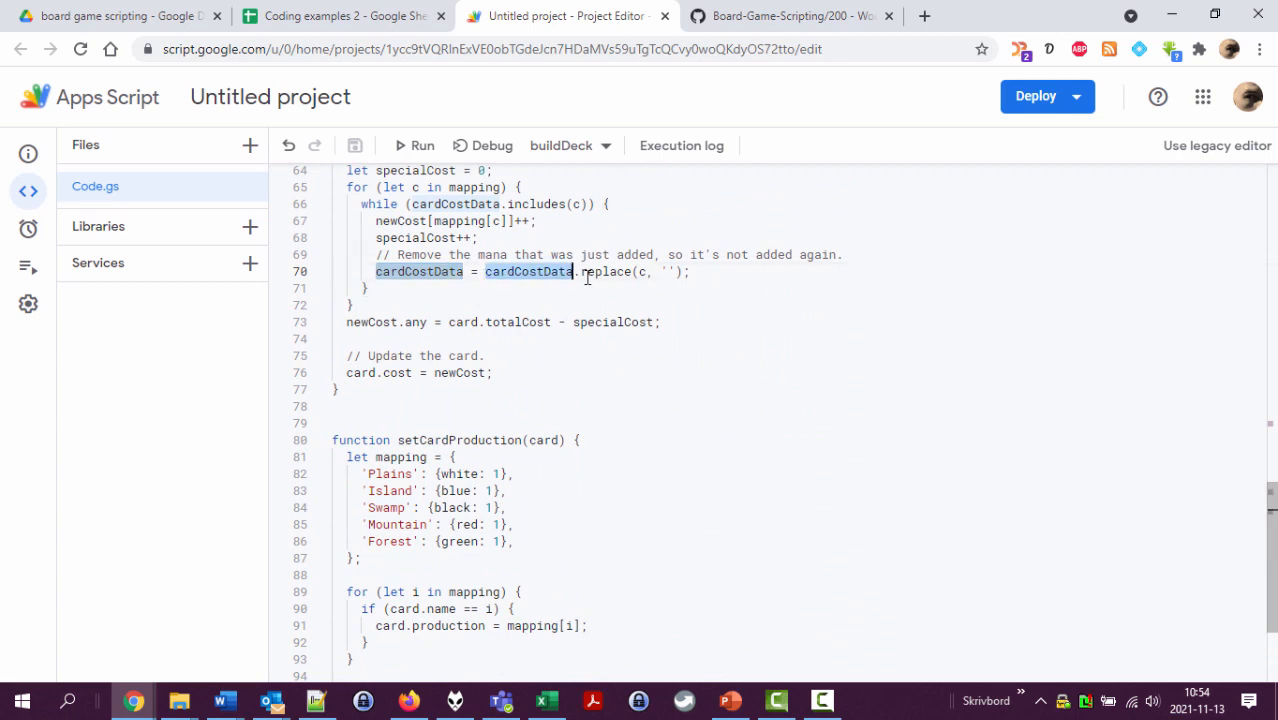
double_click(604, 272)
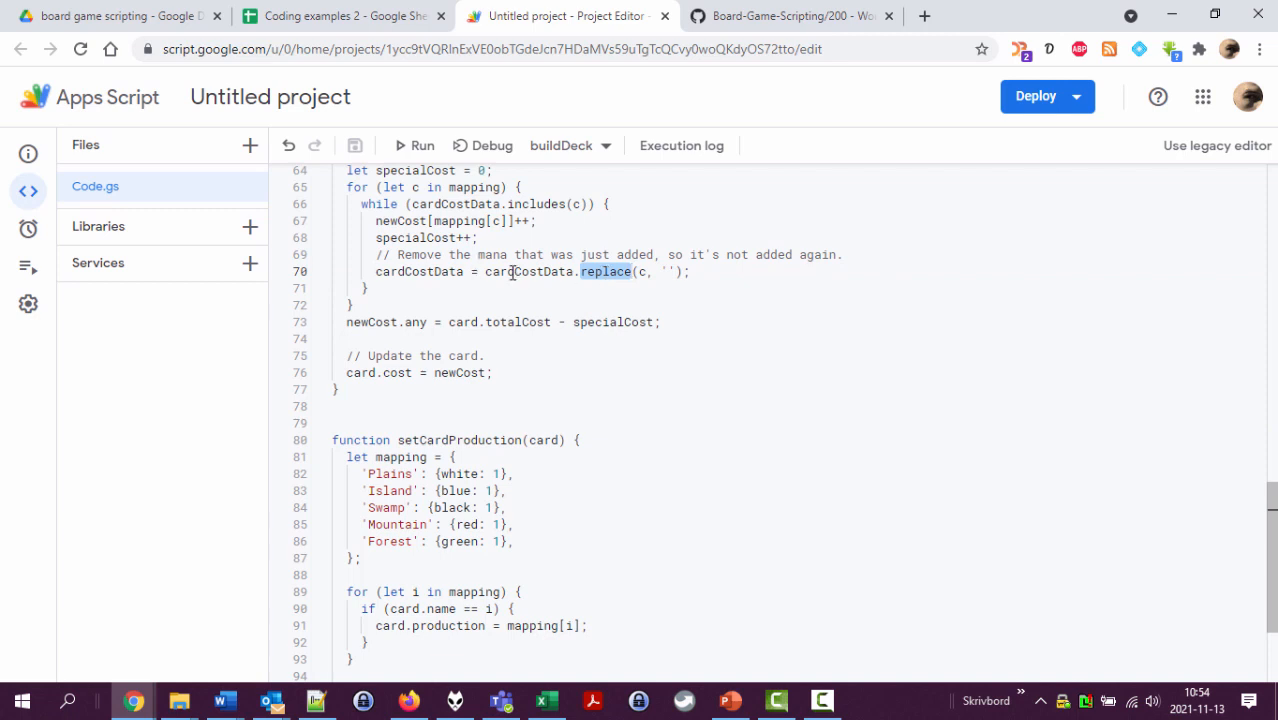
double_click(420, 272)
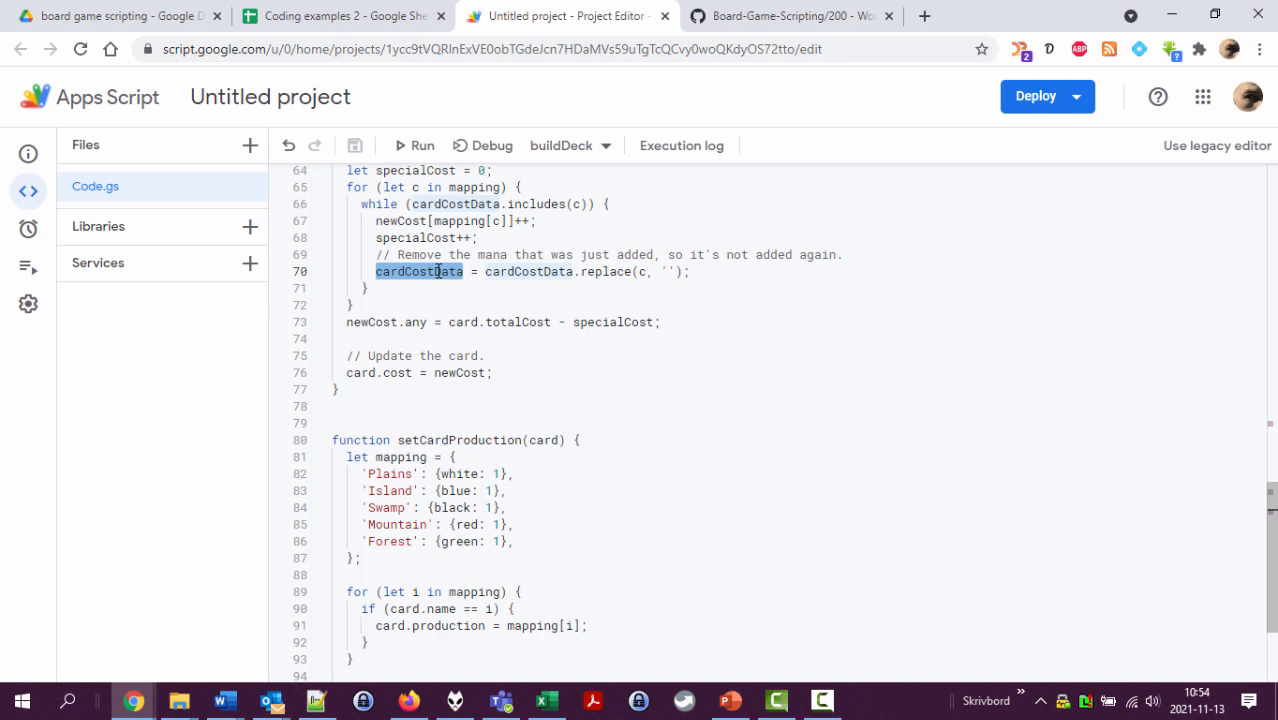
scroll("up", 3)
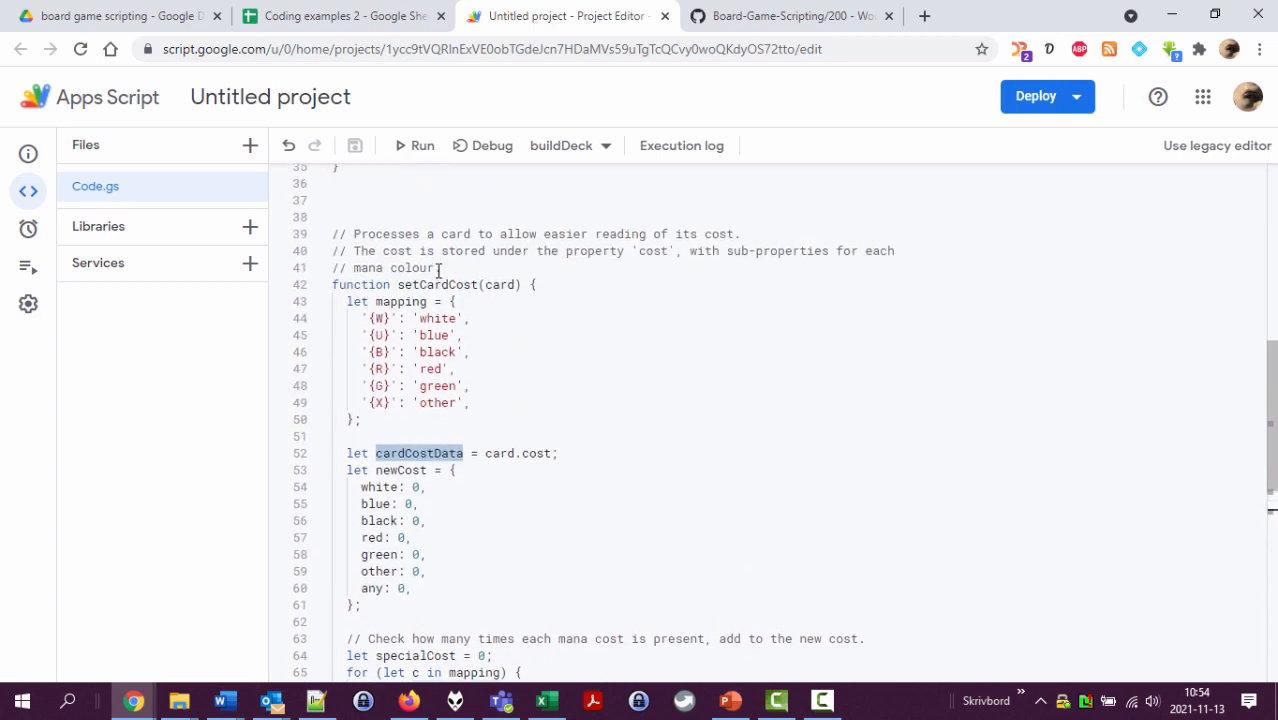
double_click(500, 284)
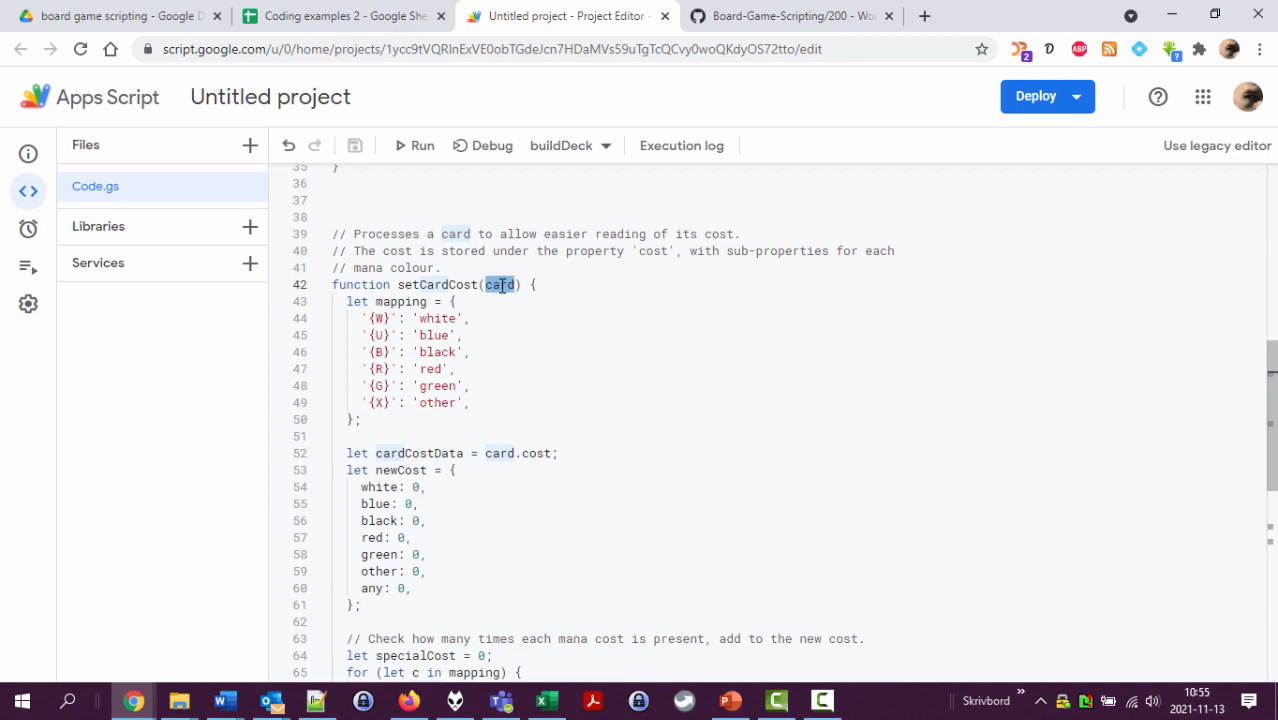
scroll("down", 3)
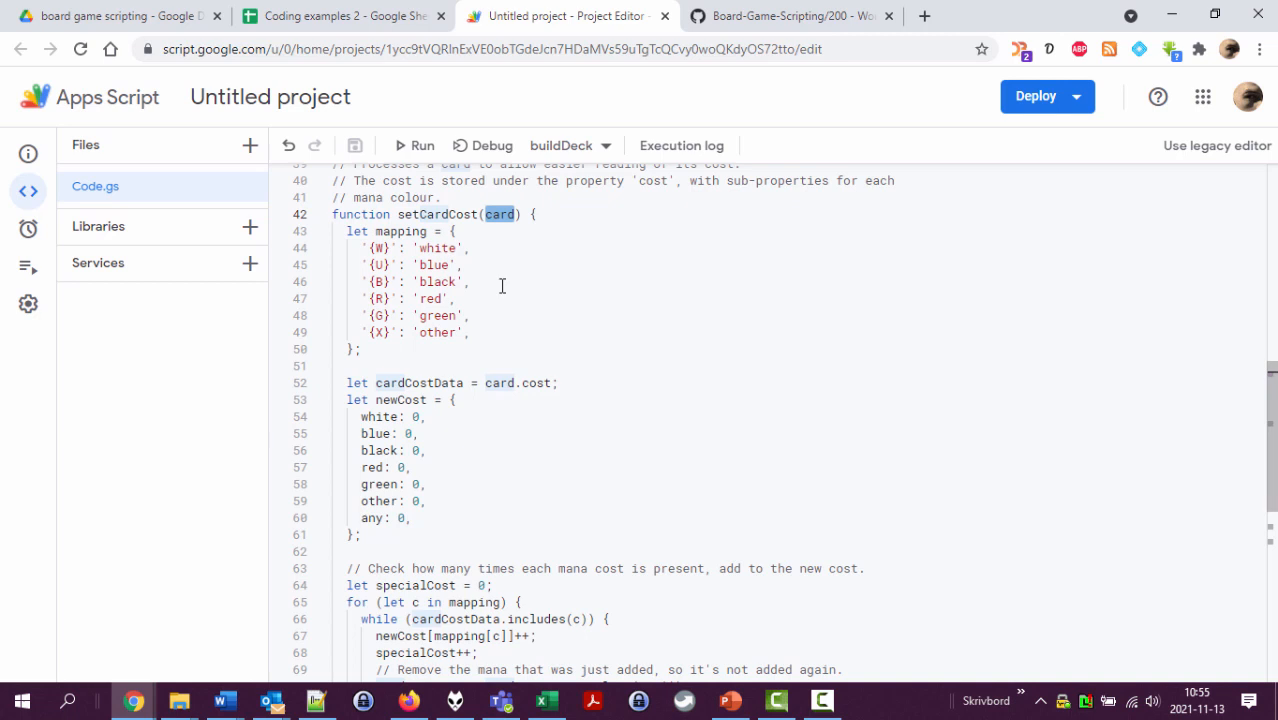
scroll("down", 3)
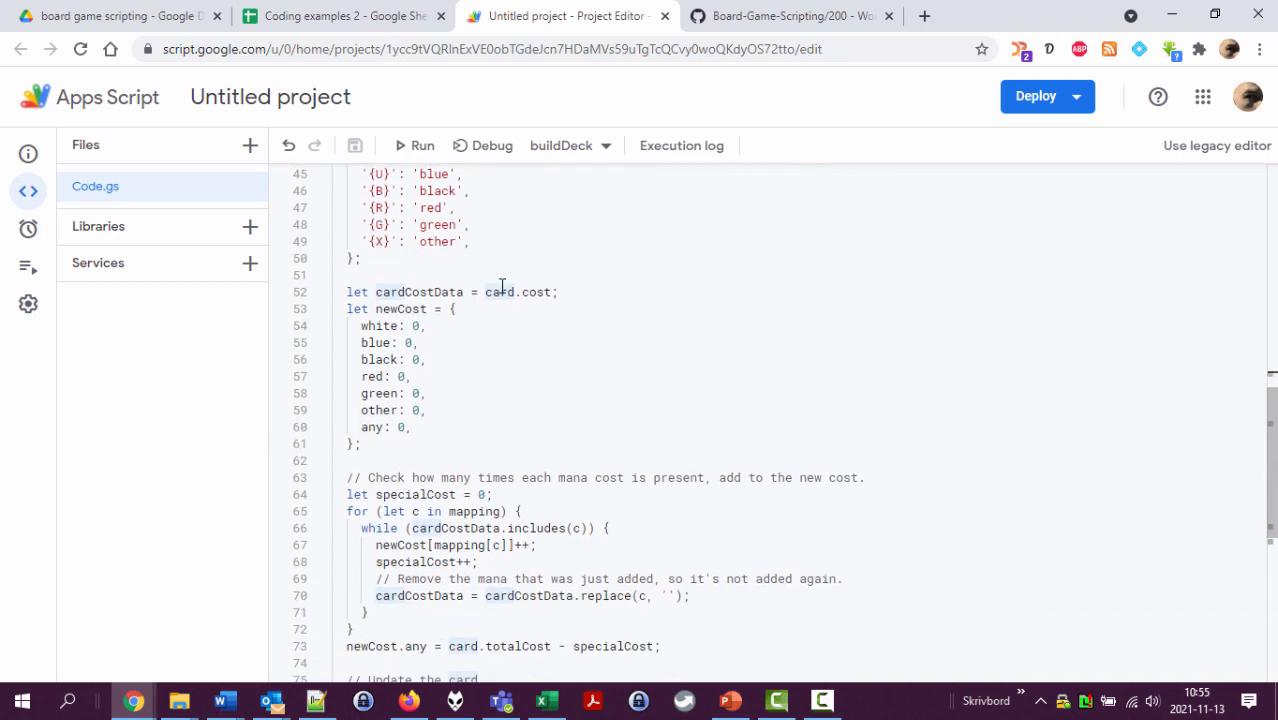
scroll("down", 3)
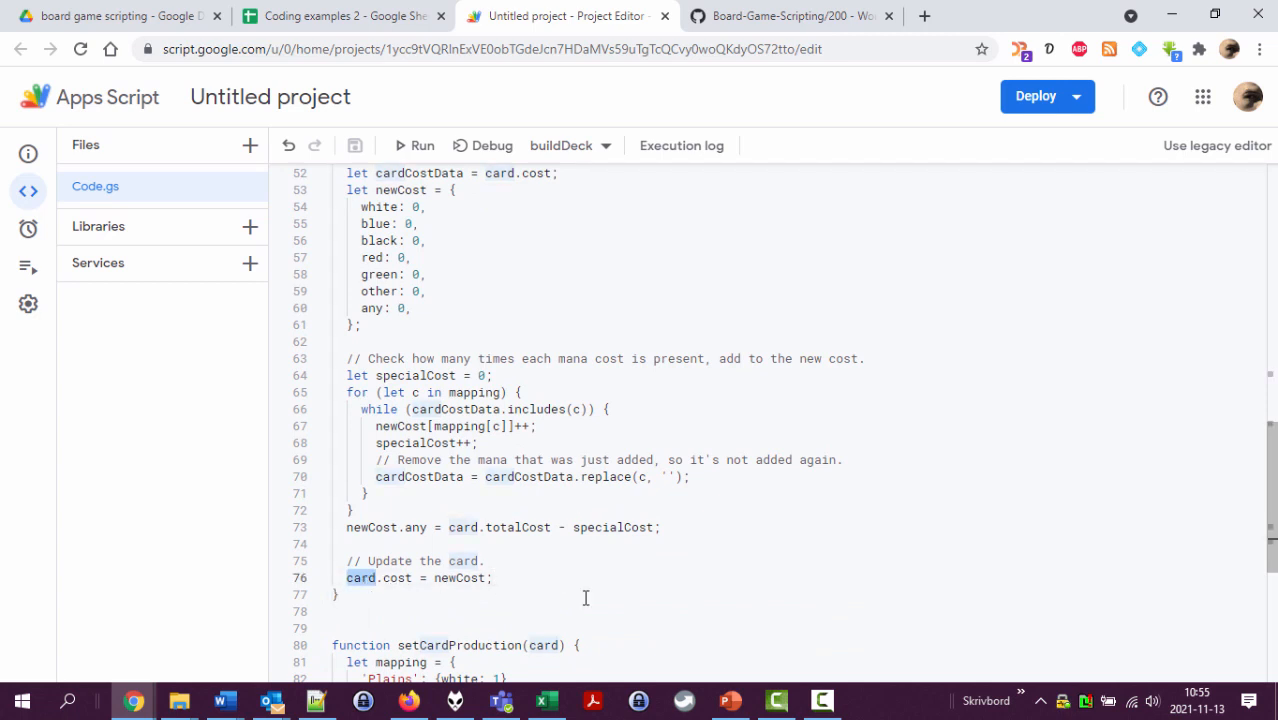
scroll("down", 3)
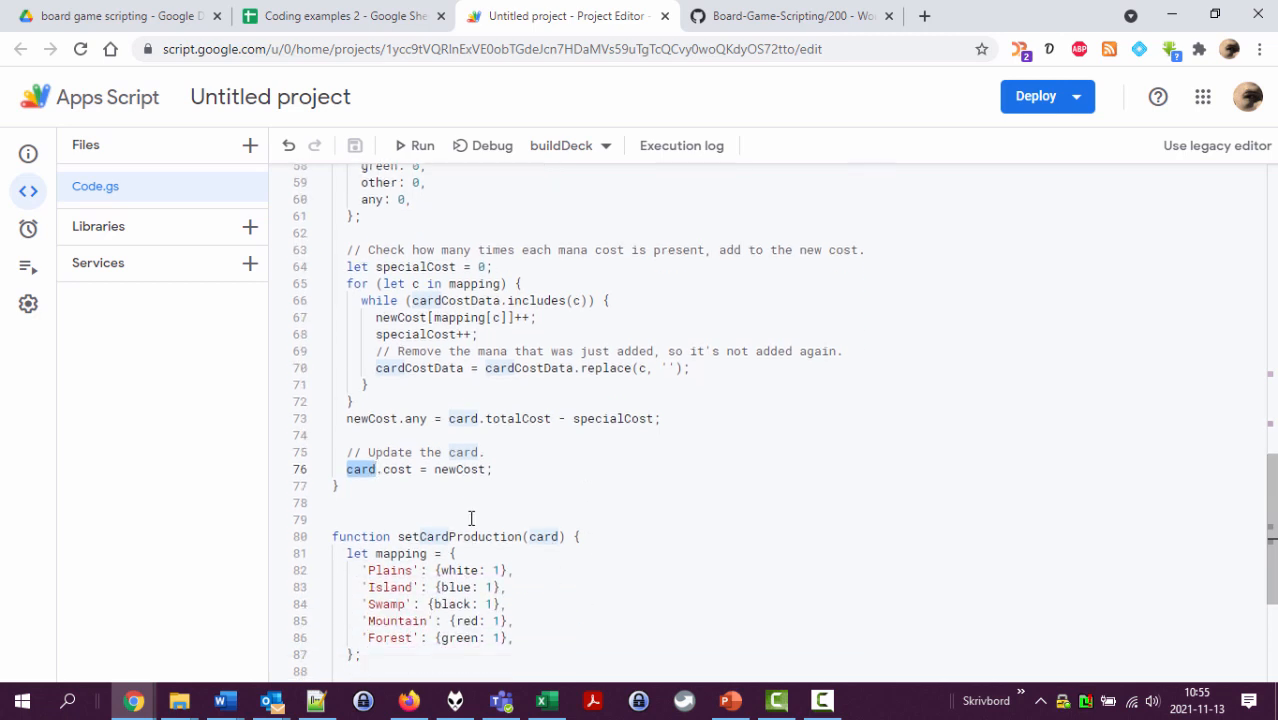
Step: Head setCardProduction with '// Sets the mana production of the card, in the 'production' property.'
type("// Sets the prod")
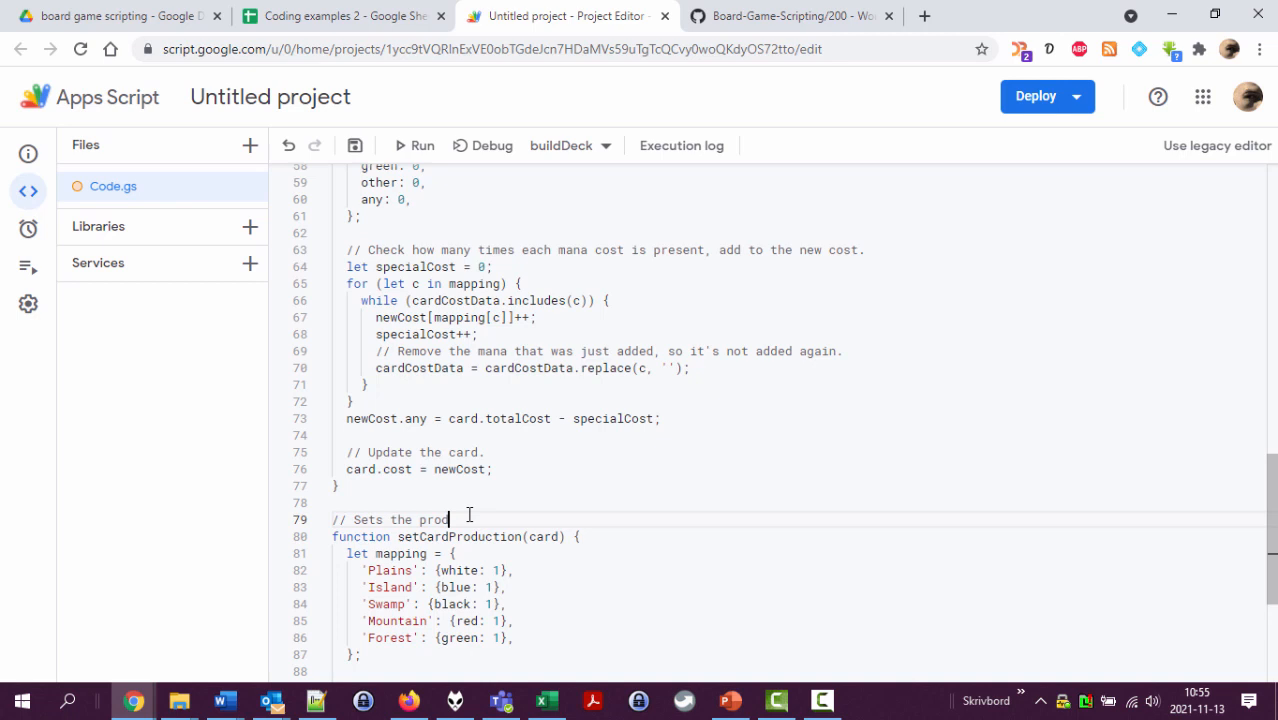
type("mana")
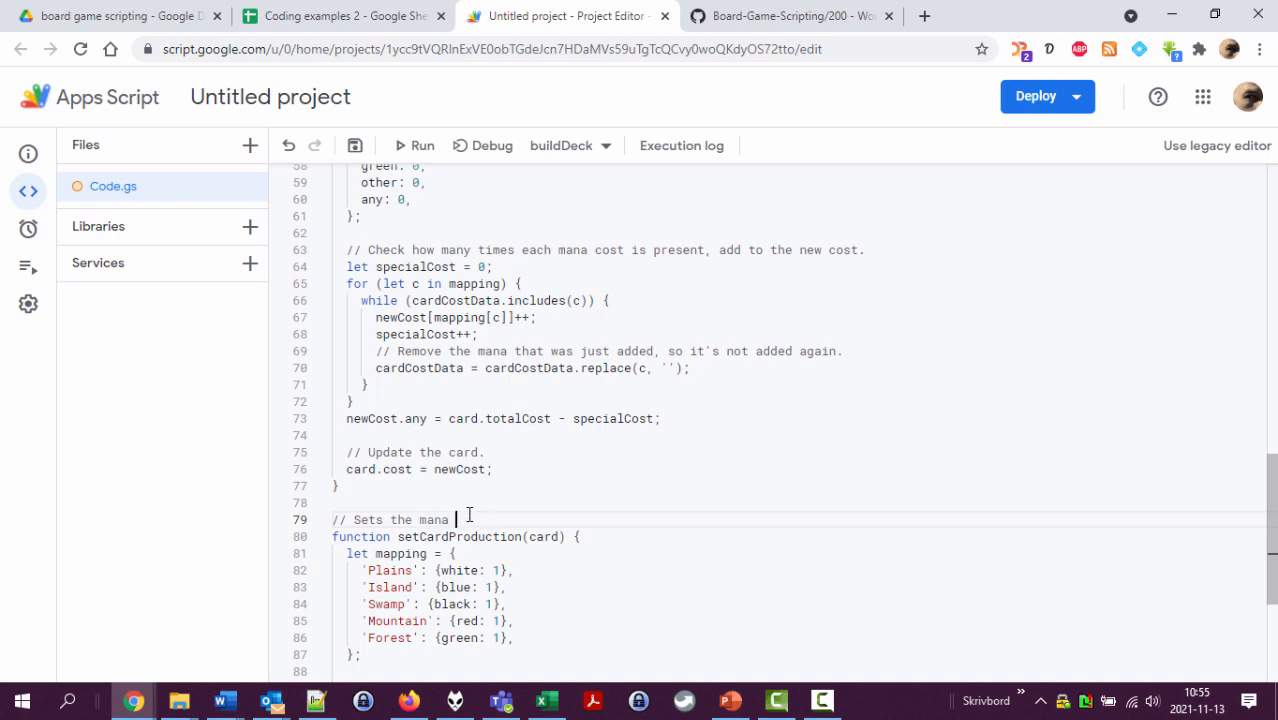
type("production of the card")
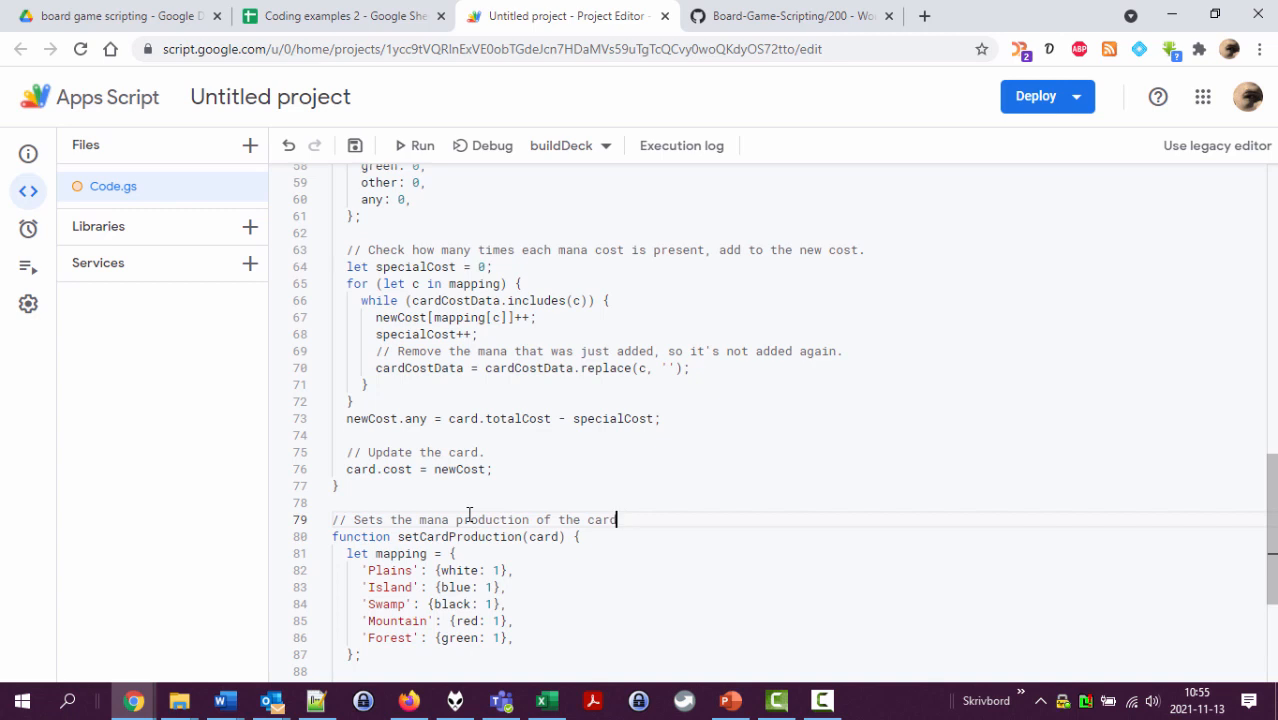
type(", in the property")
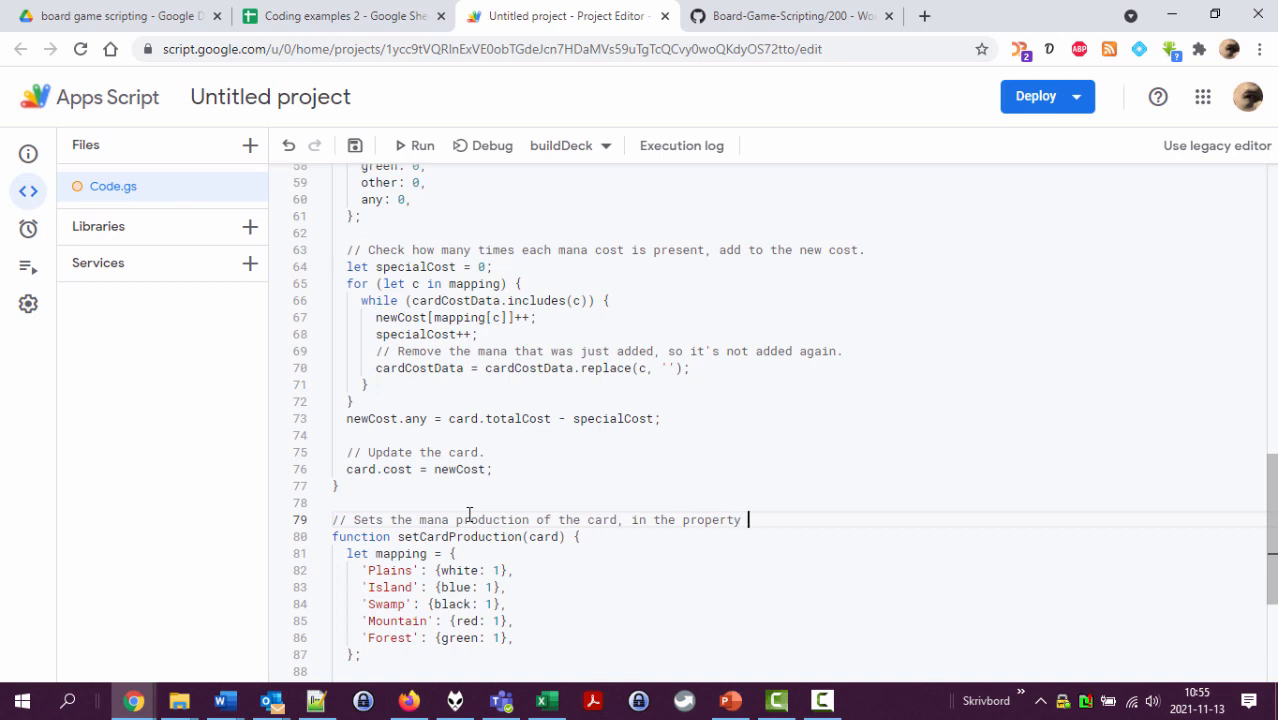
scroll("down", 3)
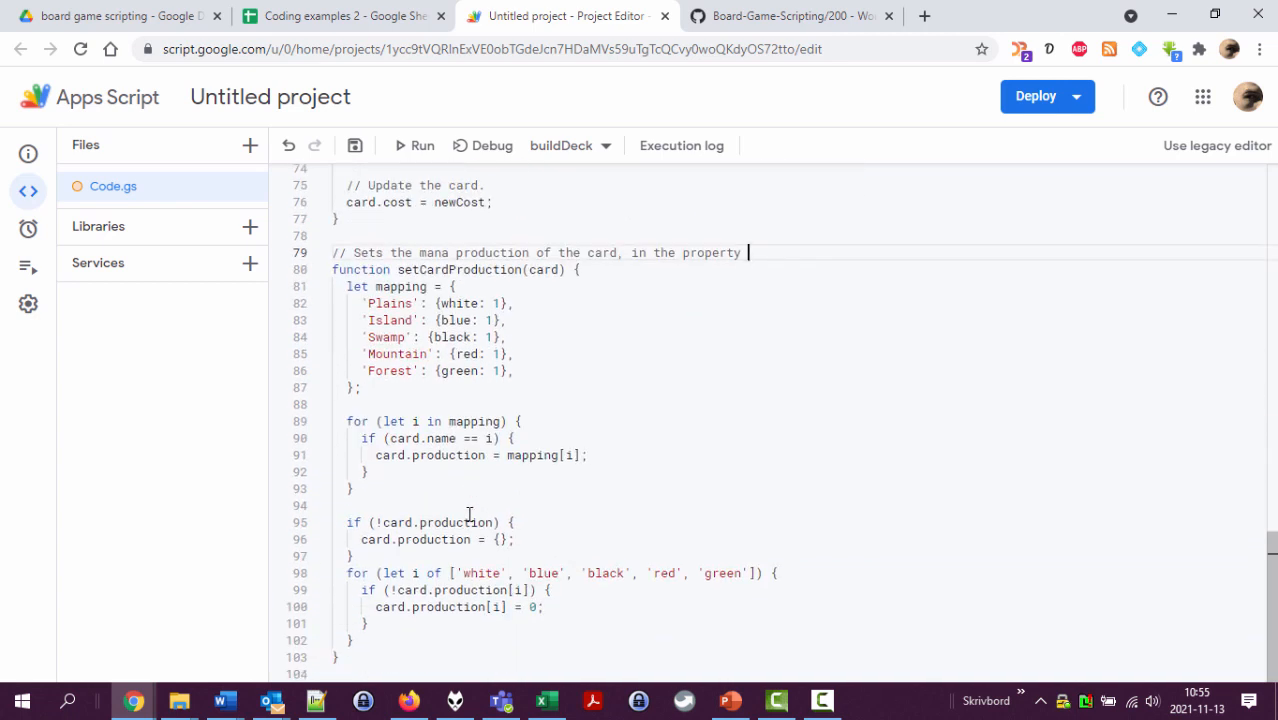
type("'production")
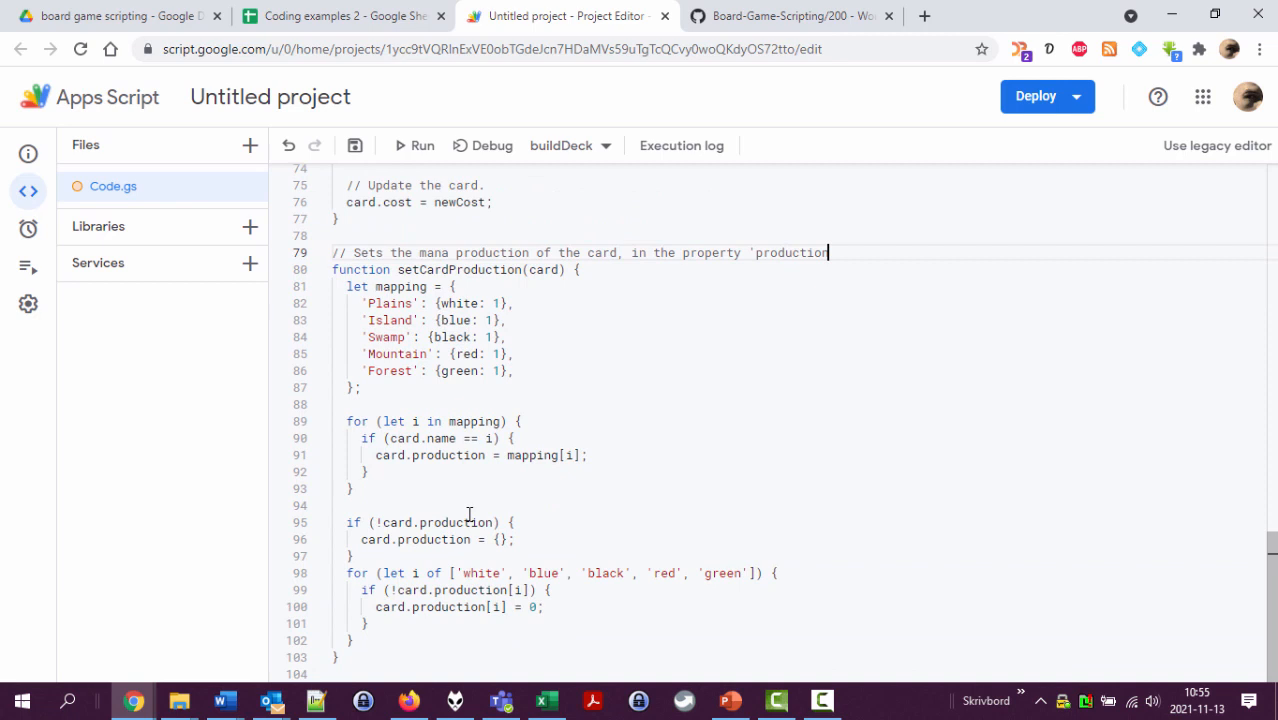
Step: Add a second line: '// Each colour is represented by its own sub-property.'
type("// Each")
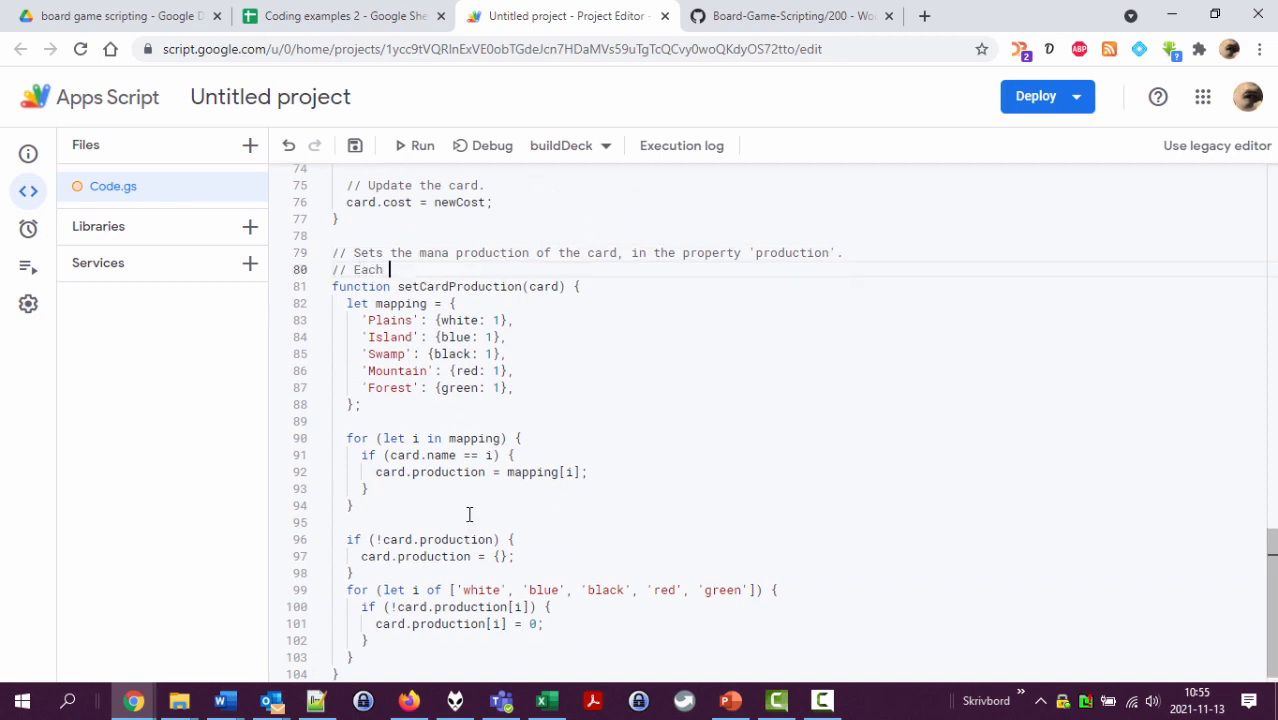
type("colour is re")
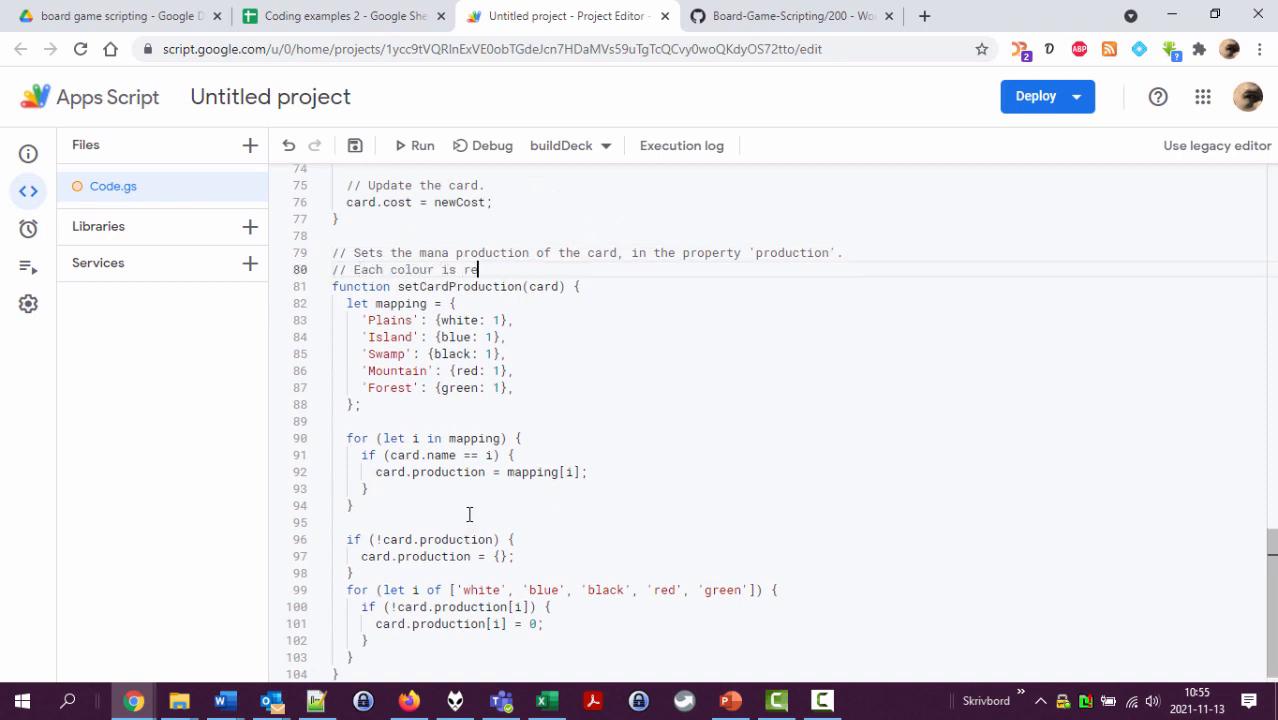
type("presented")
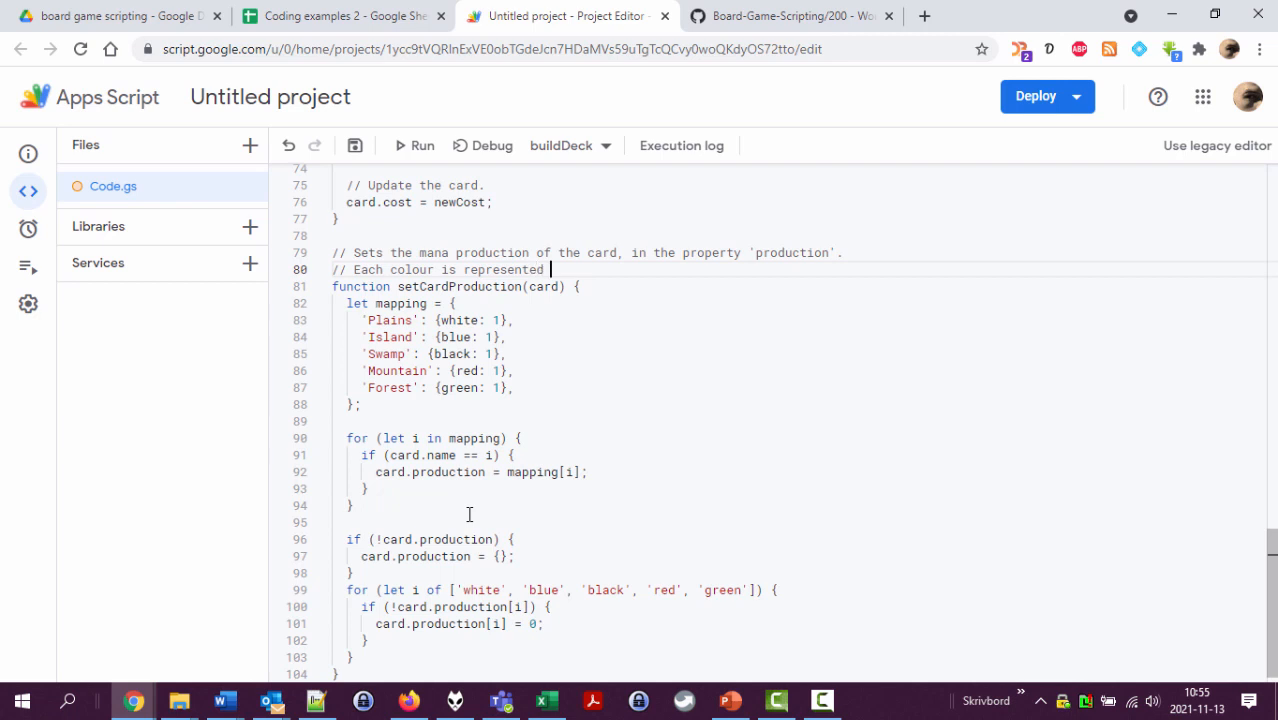
type("by")
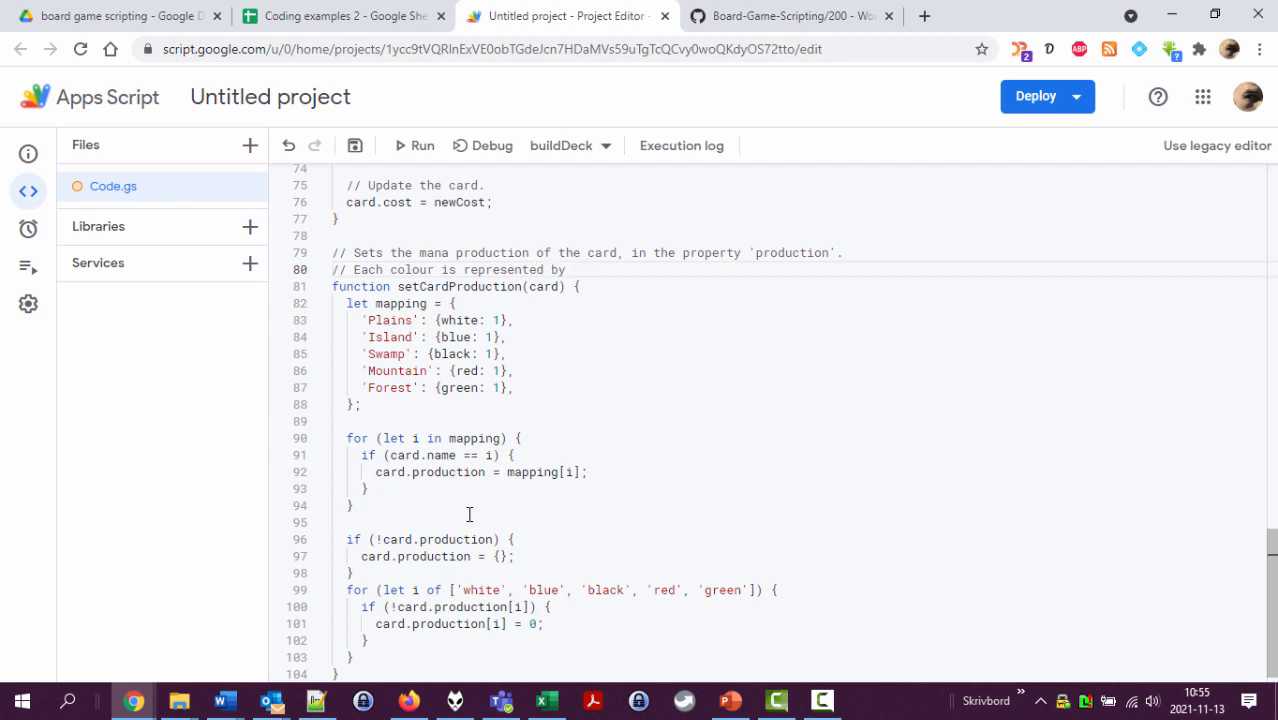
type("its c")
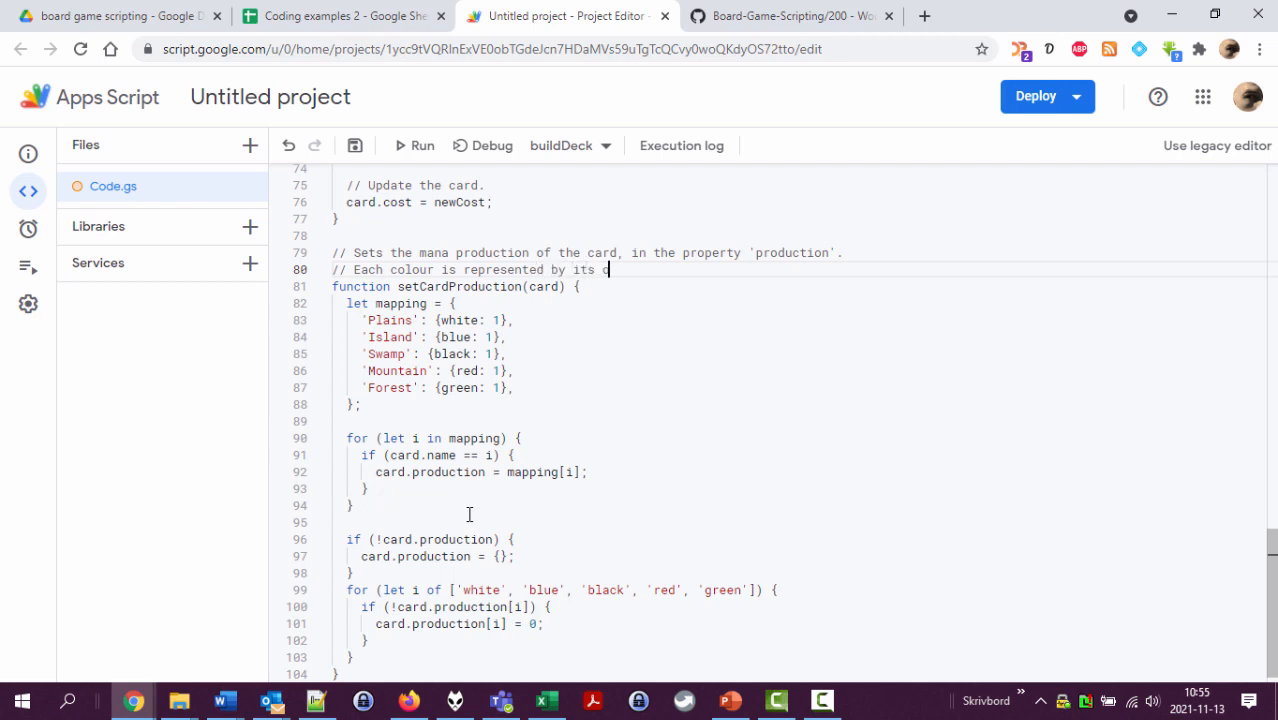
type("own p")
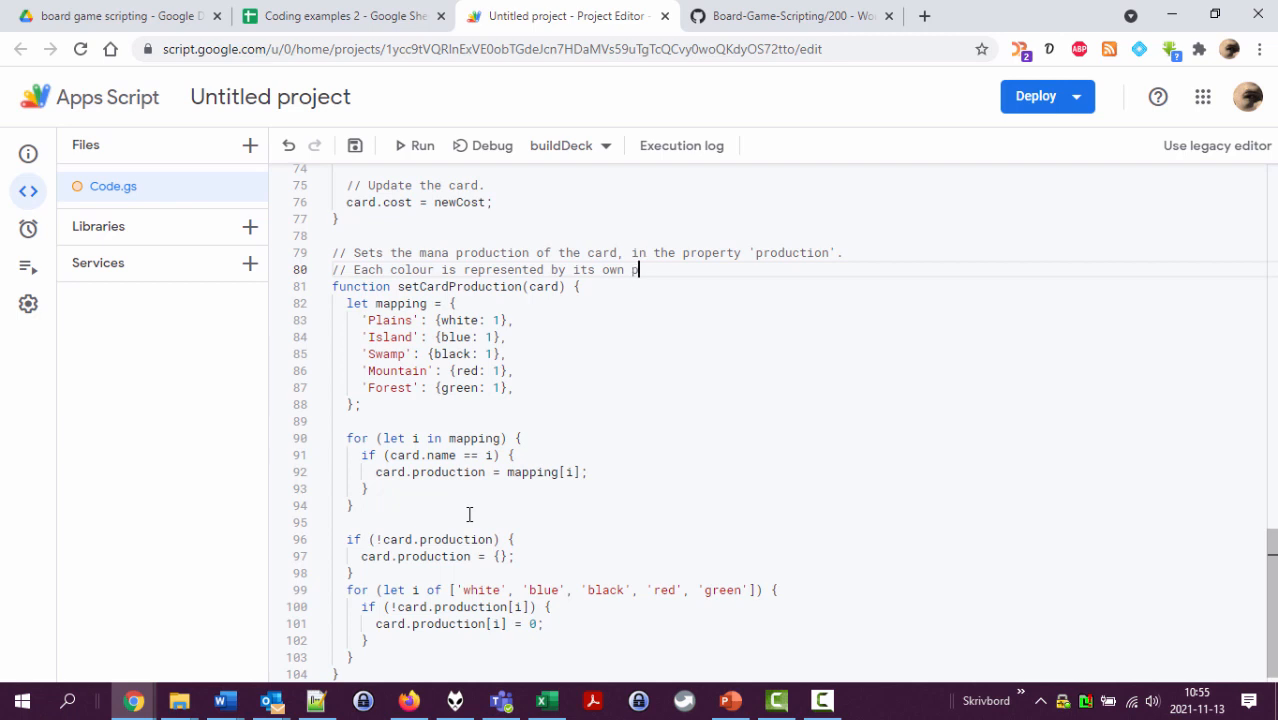
type("sub-property.")
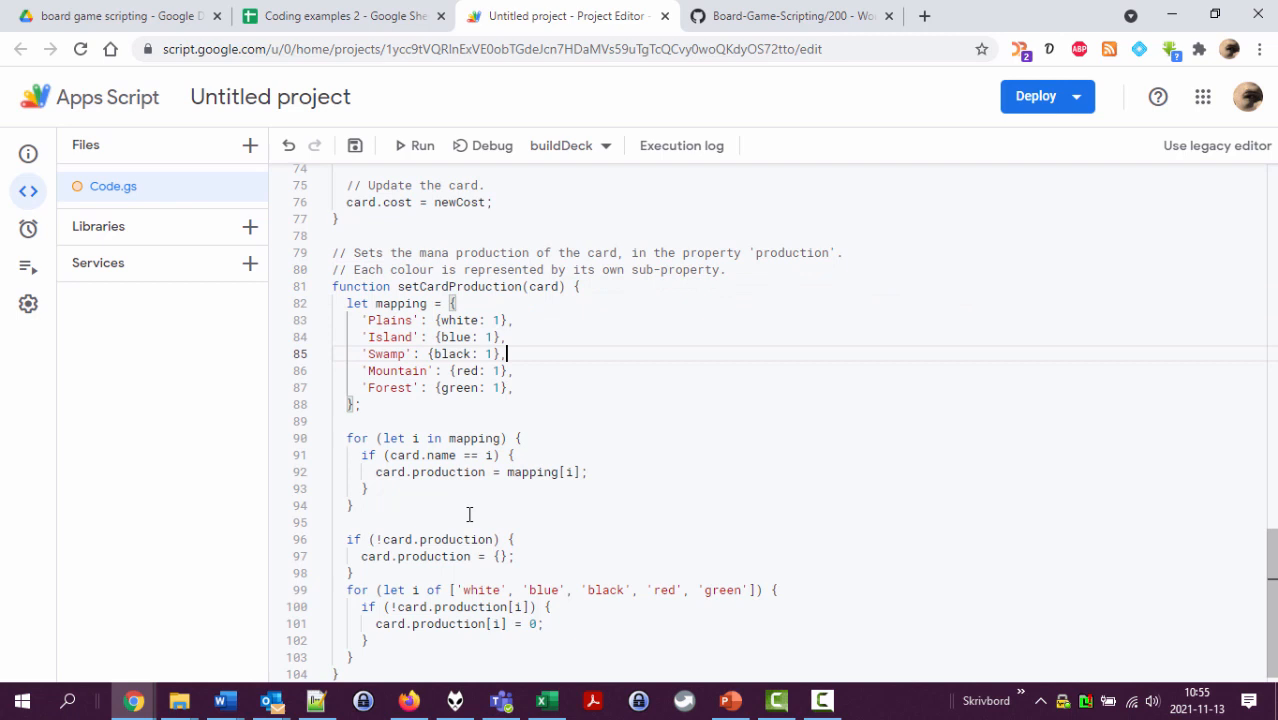
Step: Note above the mapping: '// We're only checking for the basic land types.'
type("// We")
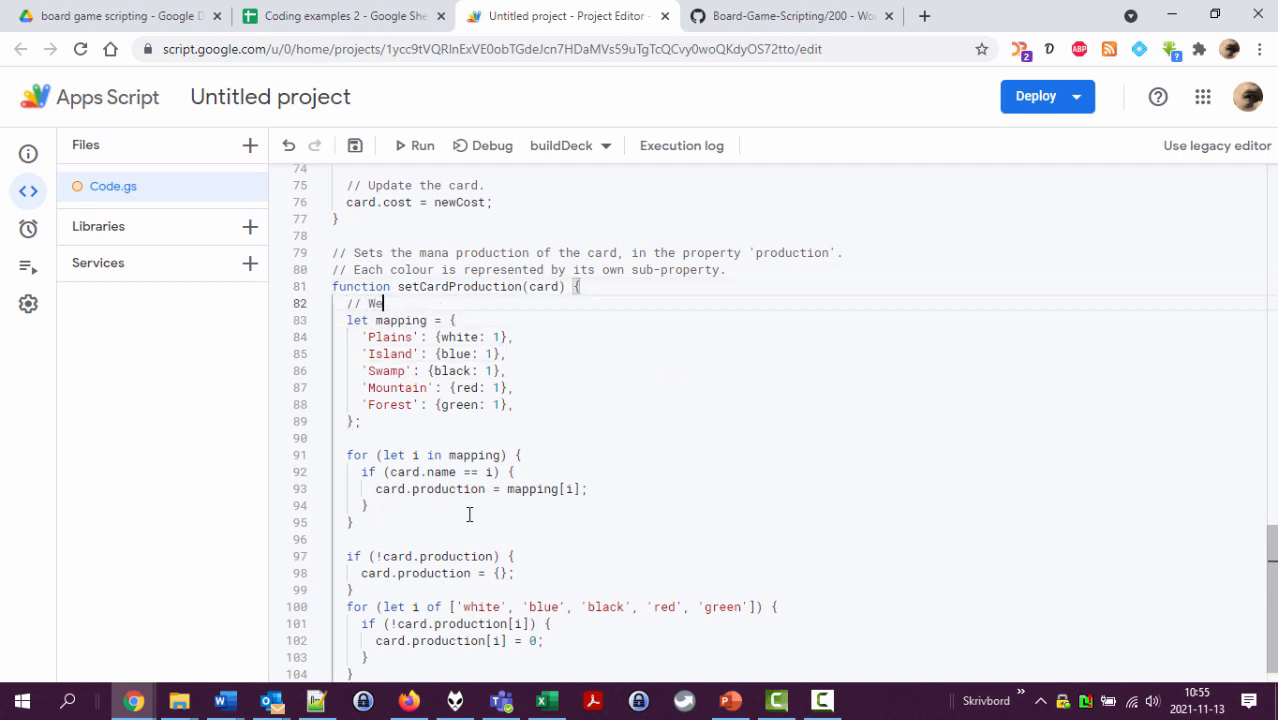
type("'re only checking")
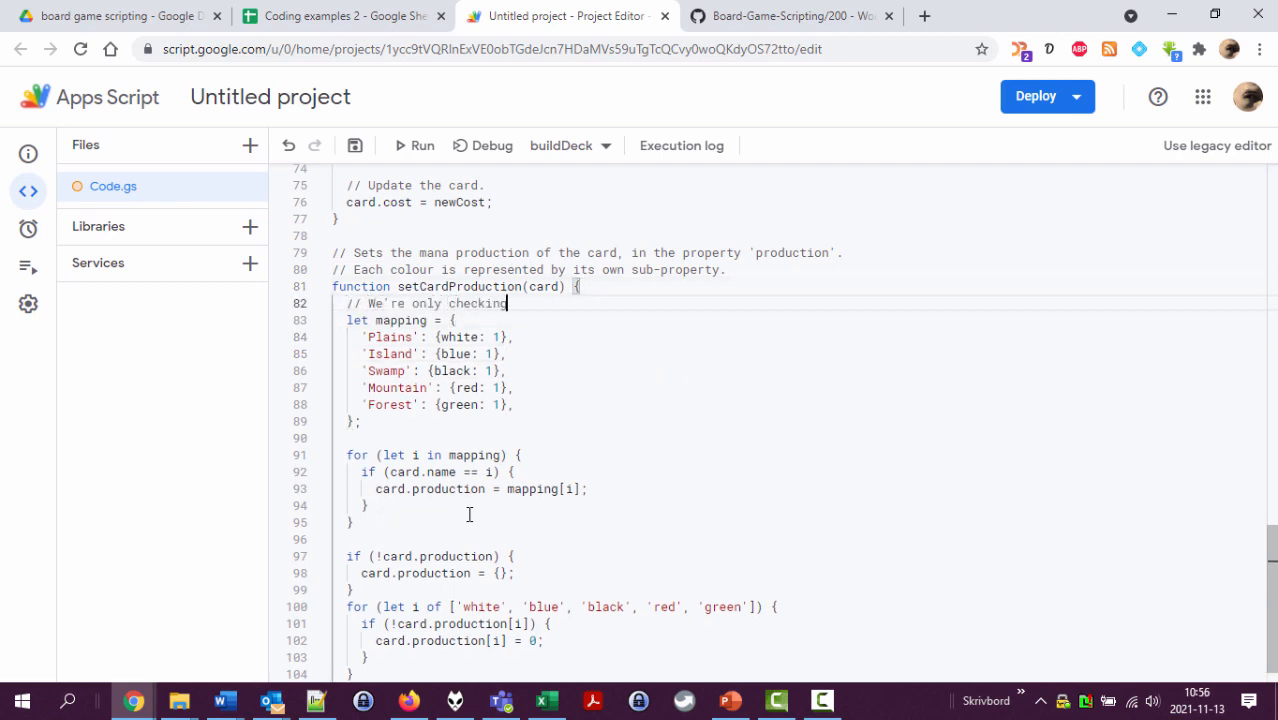
type("for the basic")
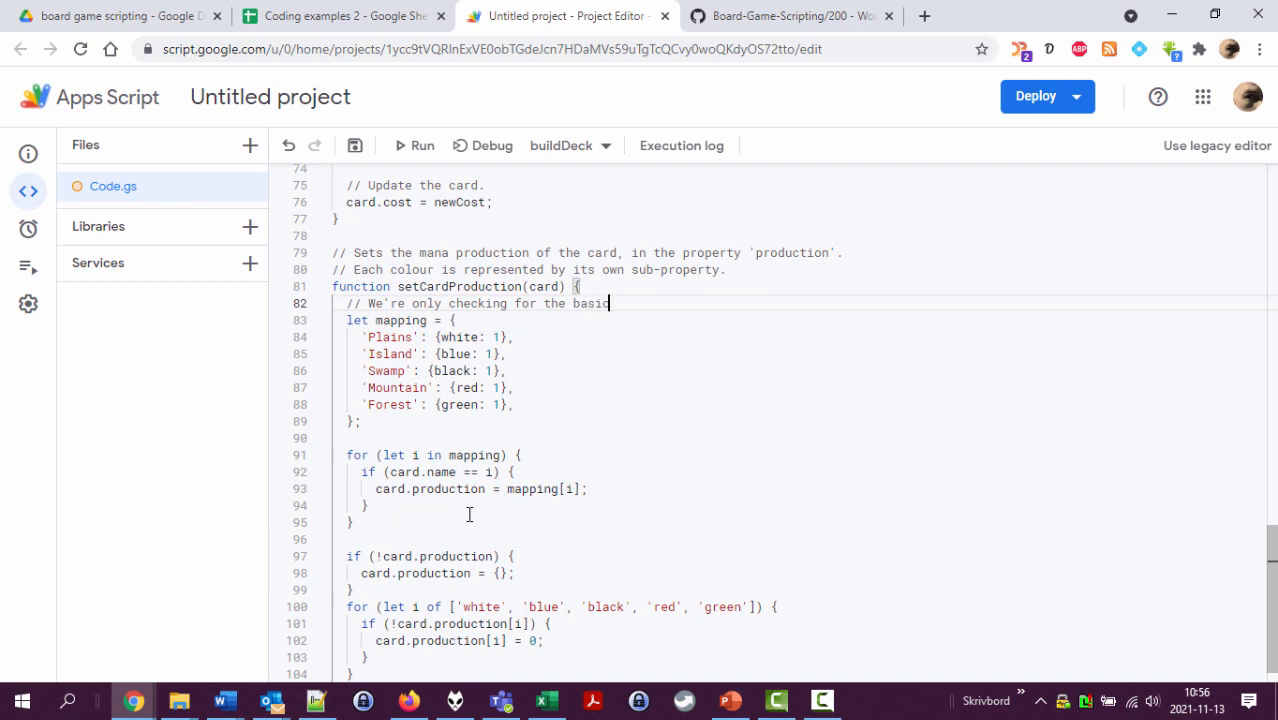
type("land types.")
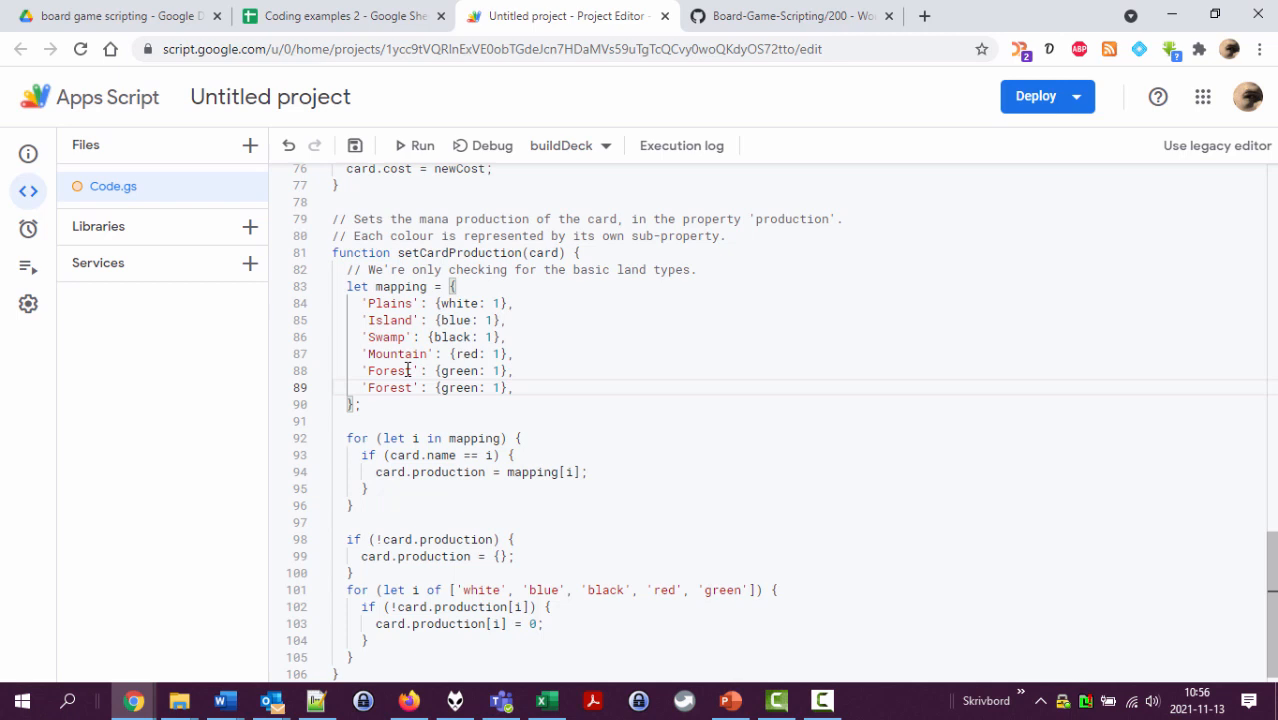
Step: Turn the duplicate Forest entry into a Superland example that also produces red: 1
double_click(388, 370)
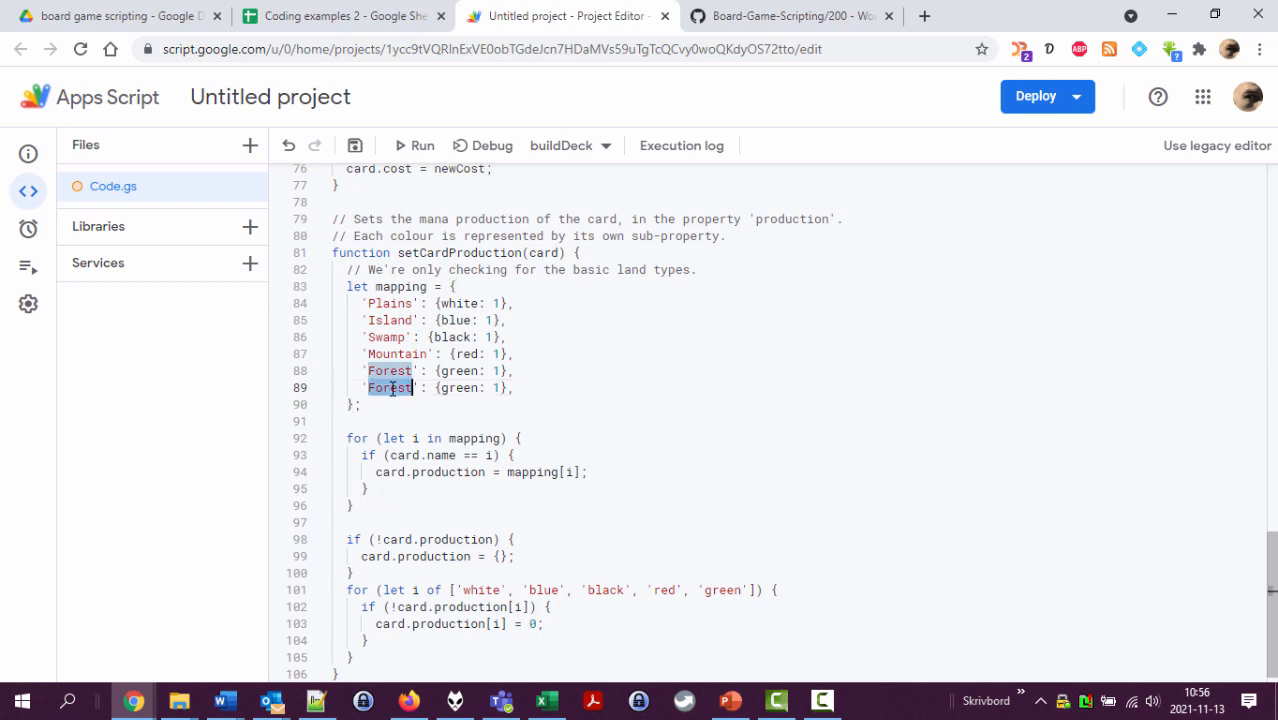
type("Superland")
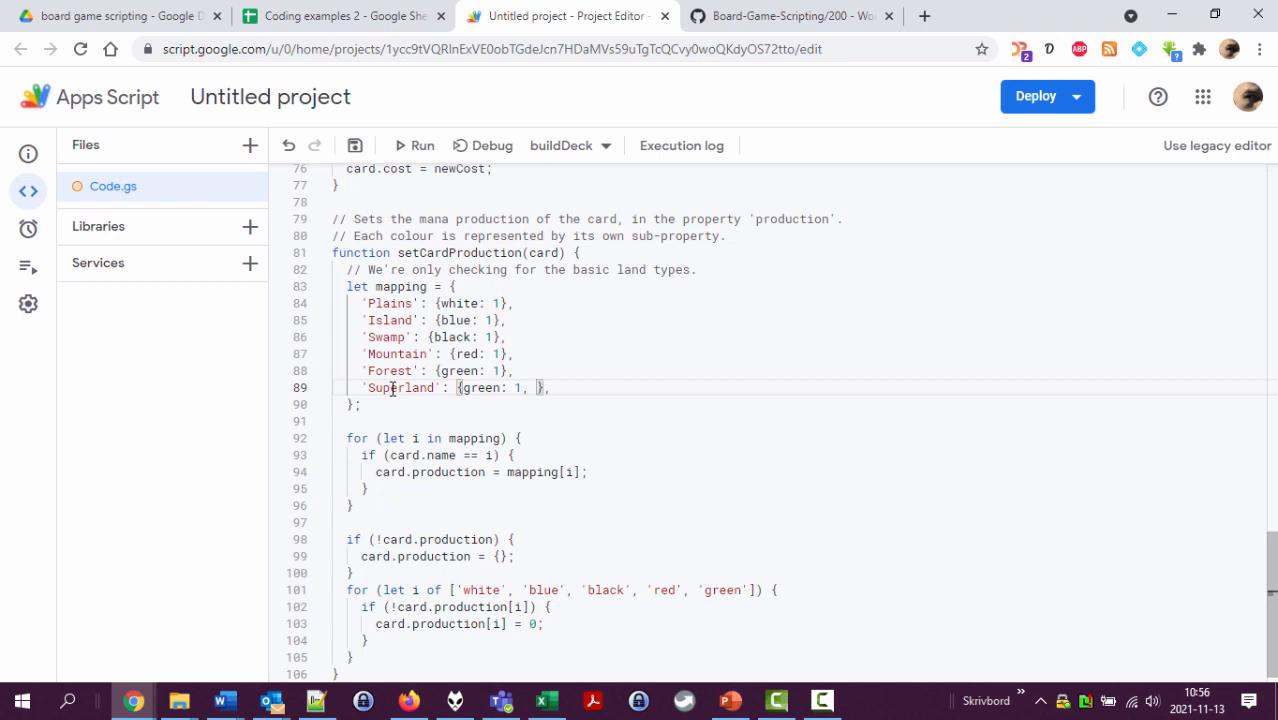
type("red: 1")
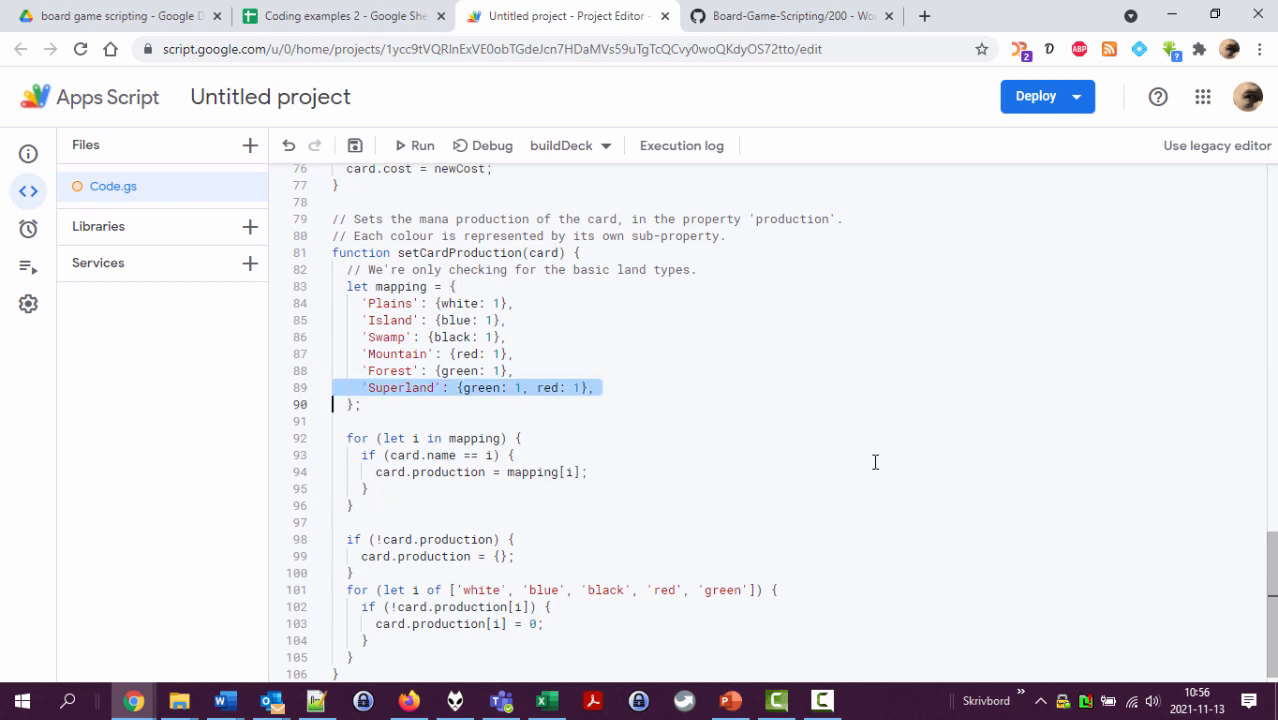
mouse_move(488, 576)
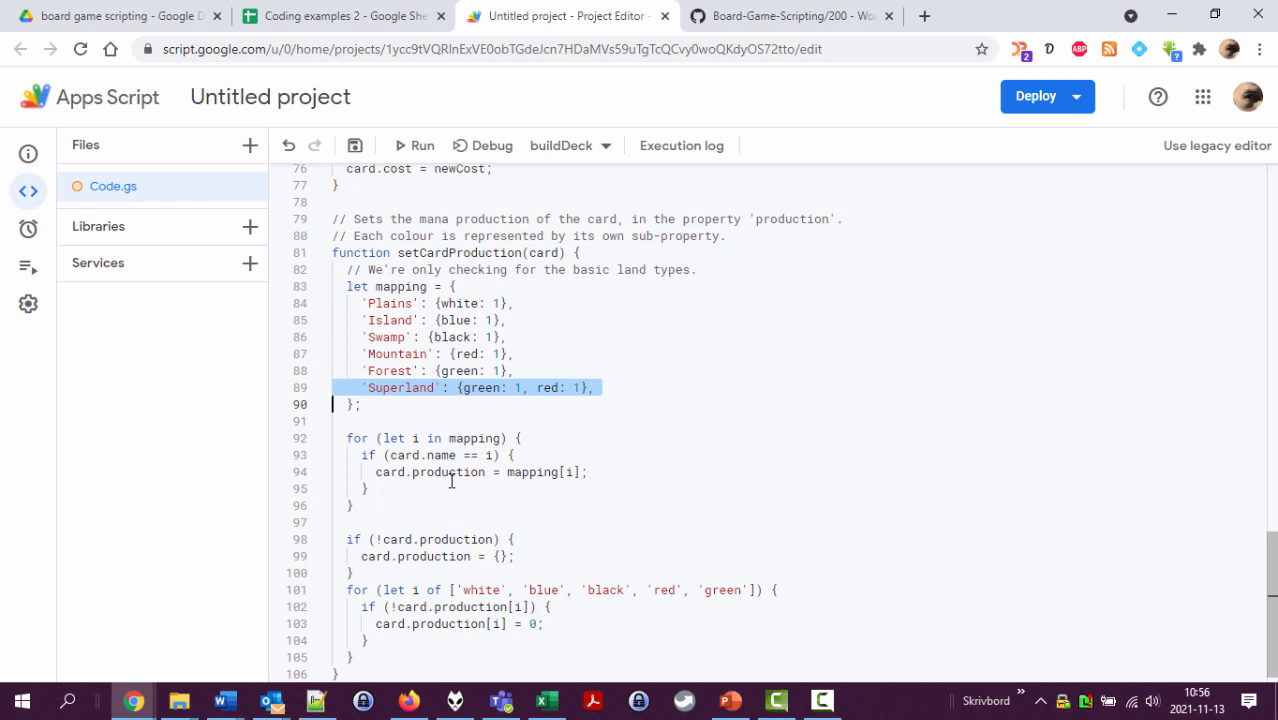
mouse_move(562, 388)
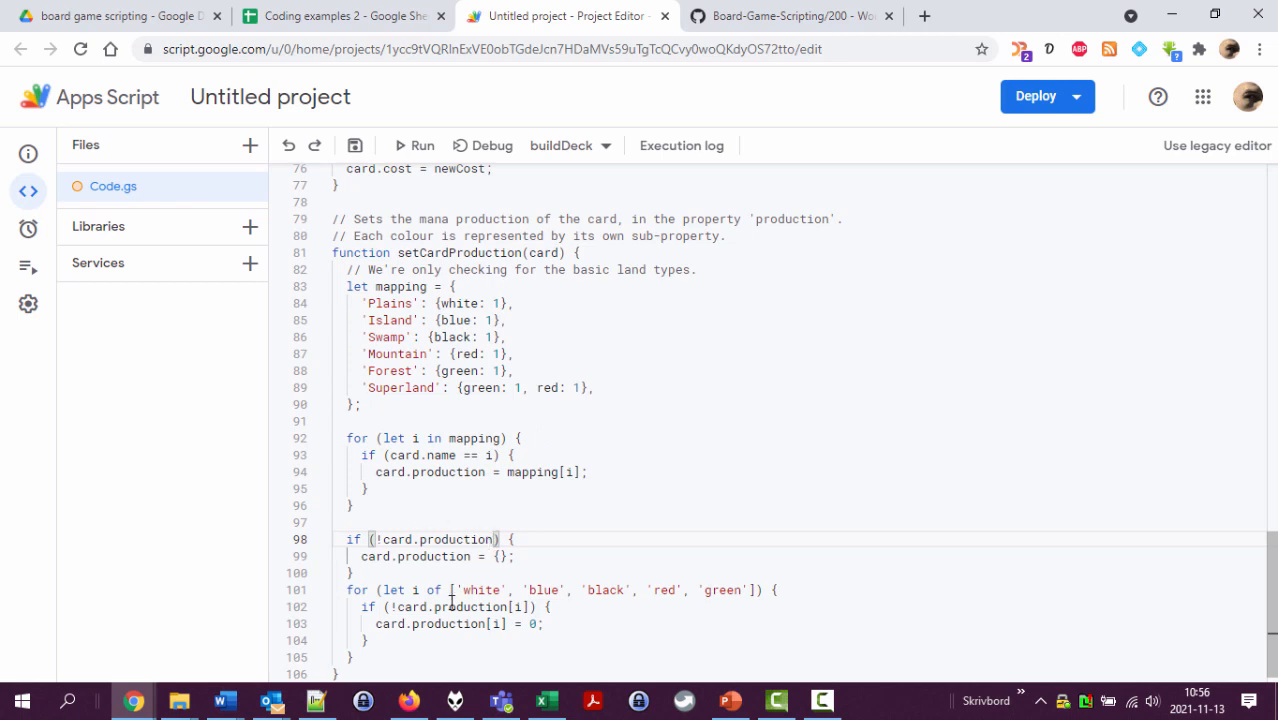
mouse_move(604, 588)
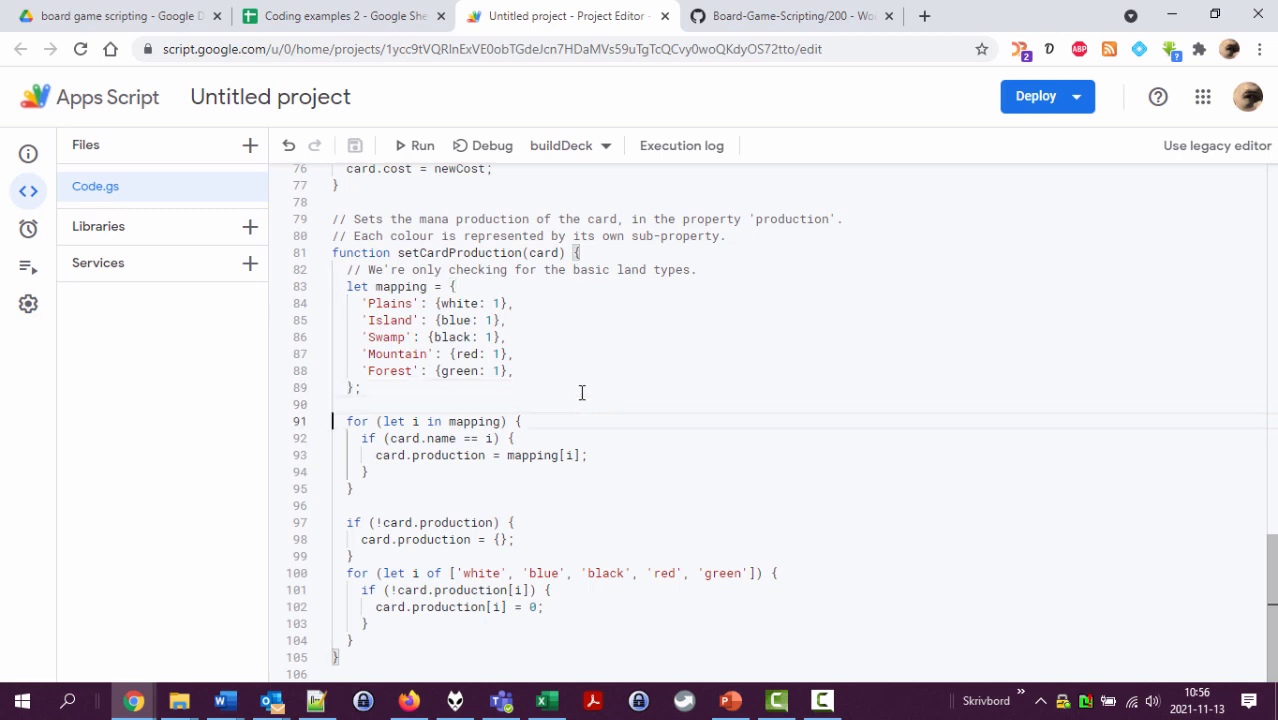
Step: Comment the mapping loop: "// Look for the defined land types. Set its production."
left_click(360, 404)
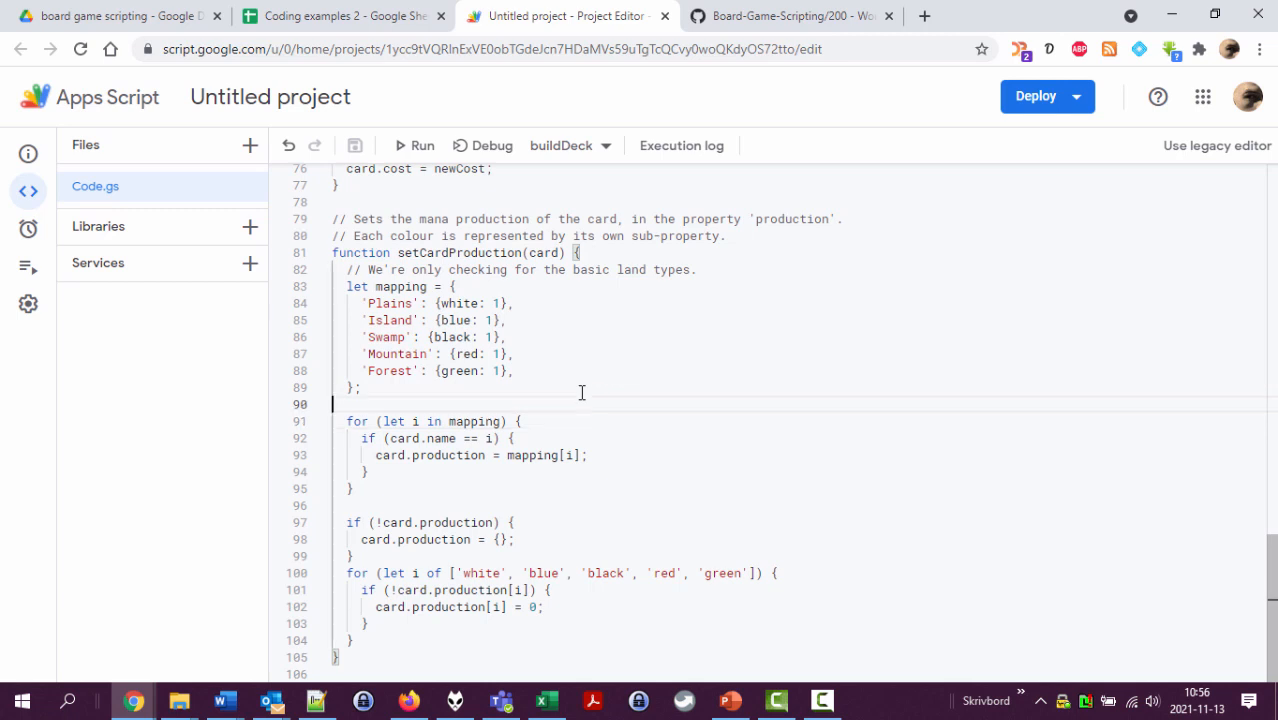
type("// Loot")
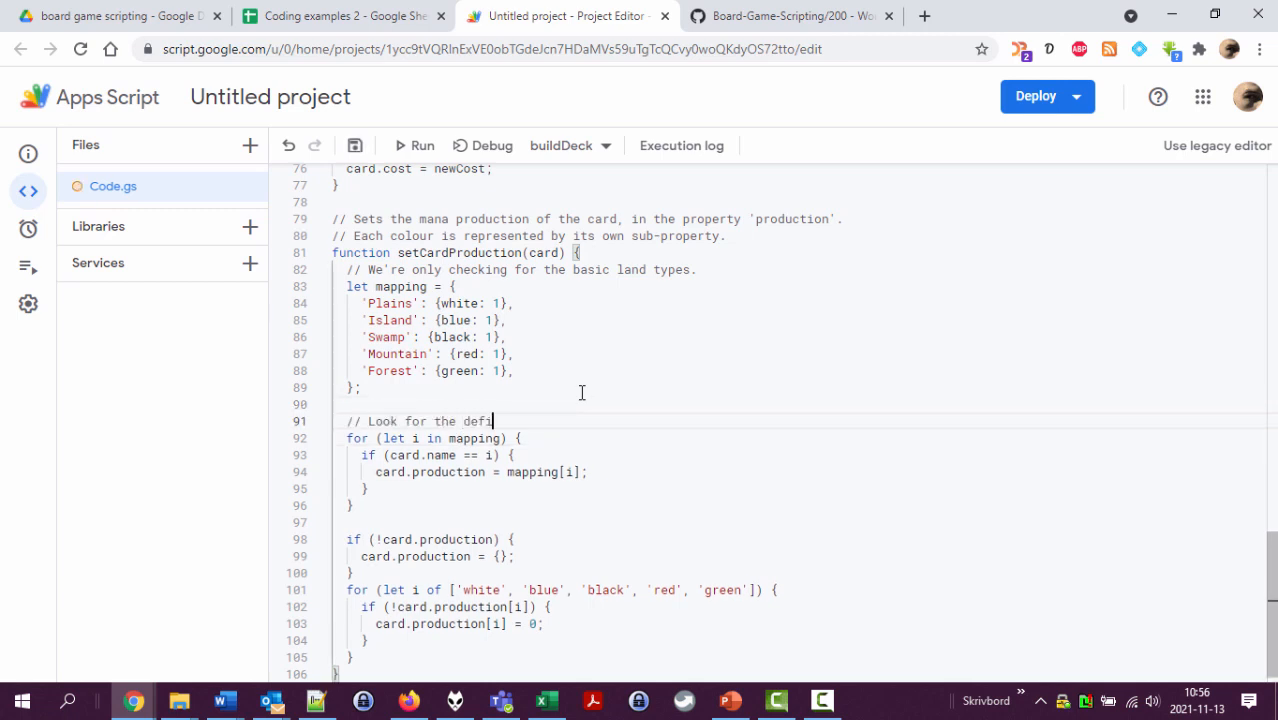
type("ned land types.")
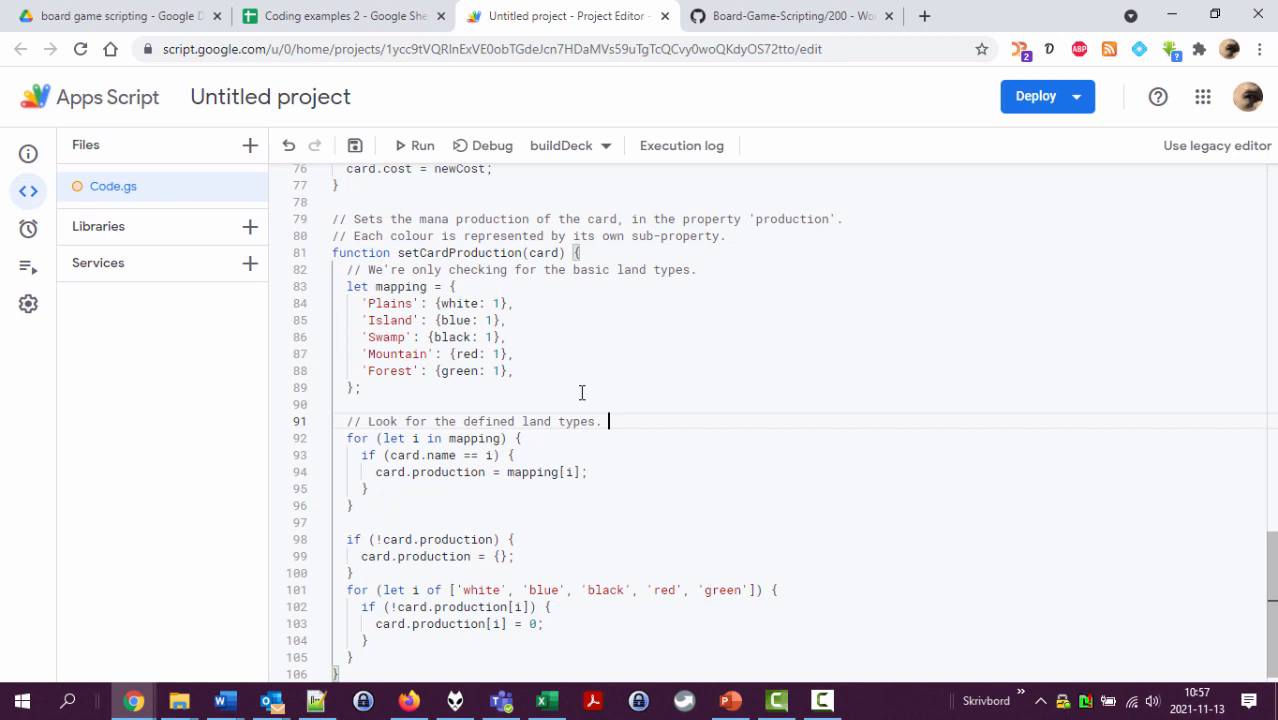
type("Set its production")
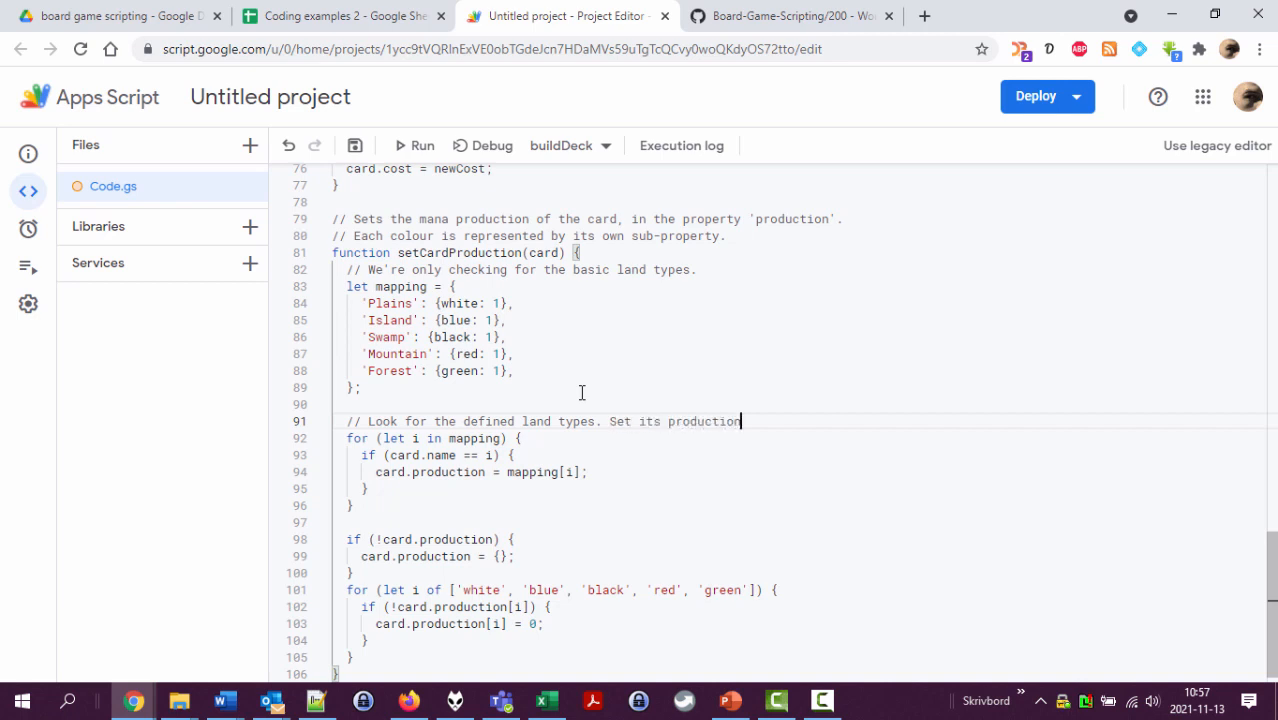
type(".")
type("//")
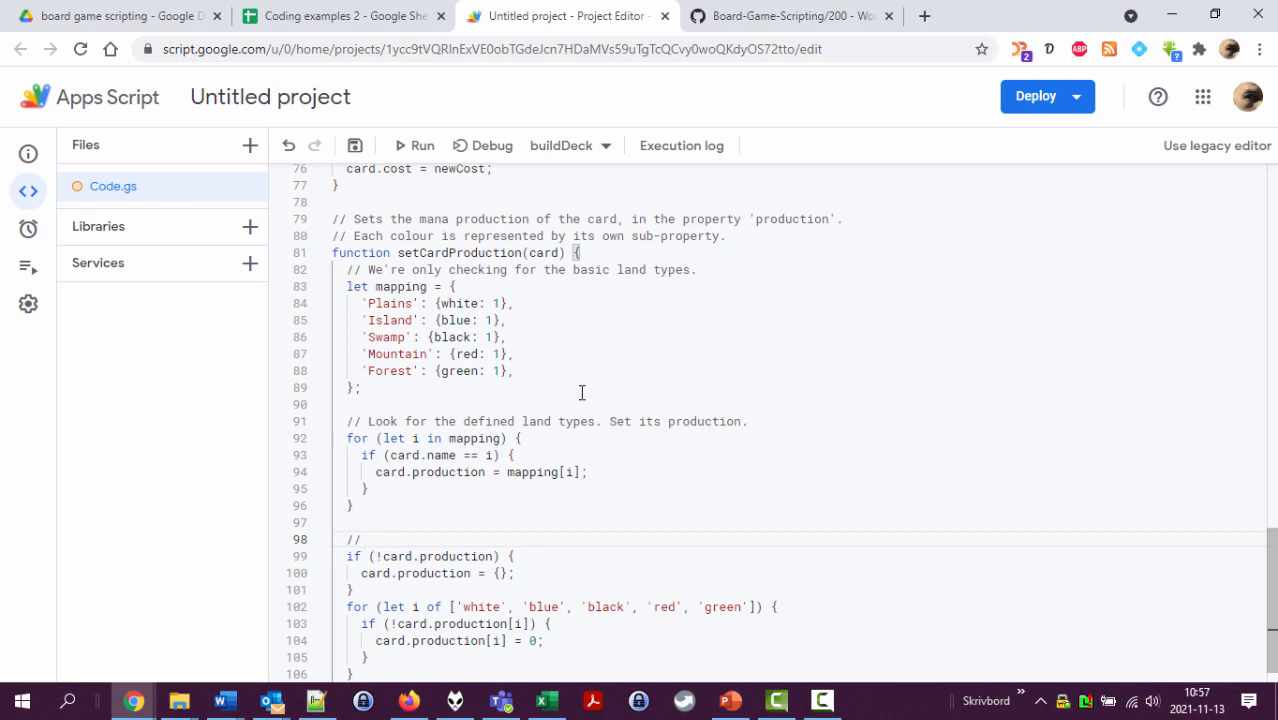
Step: Comment the if block "// Set the rest of production colours to zero." and save the project
type("Set the r")
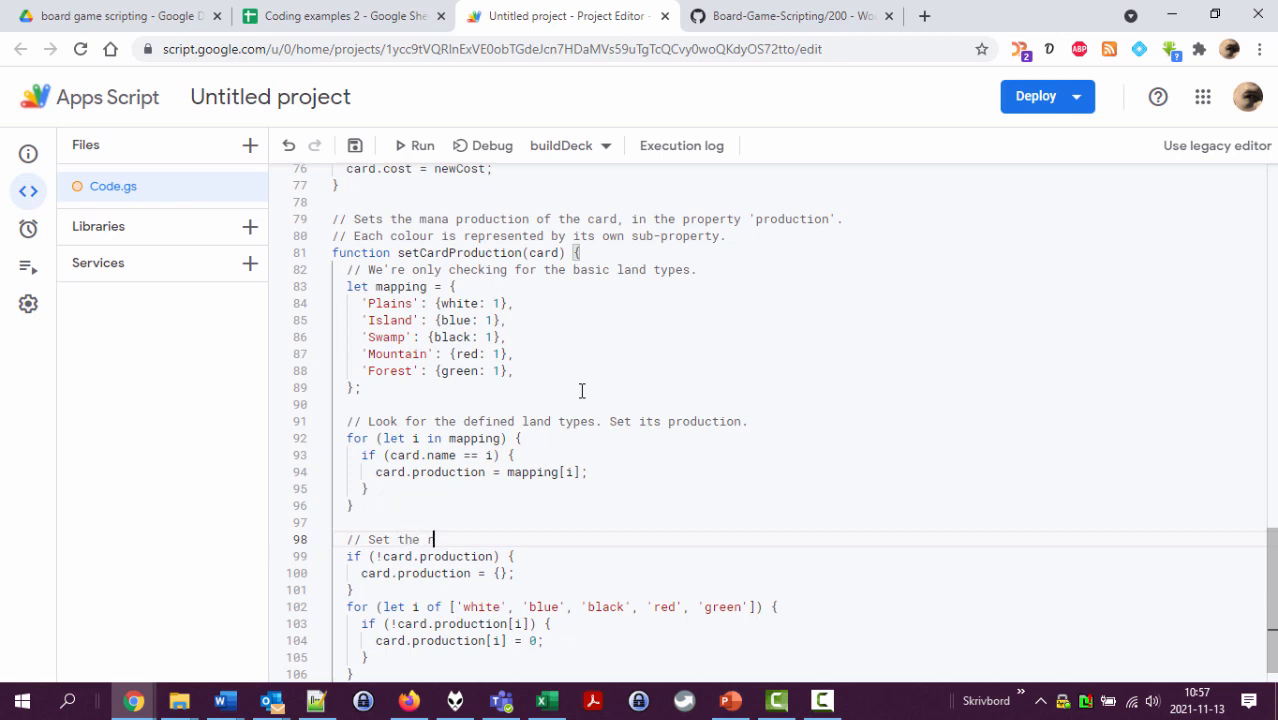
type("est of production colours to ze")
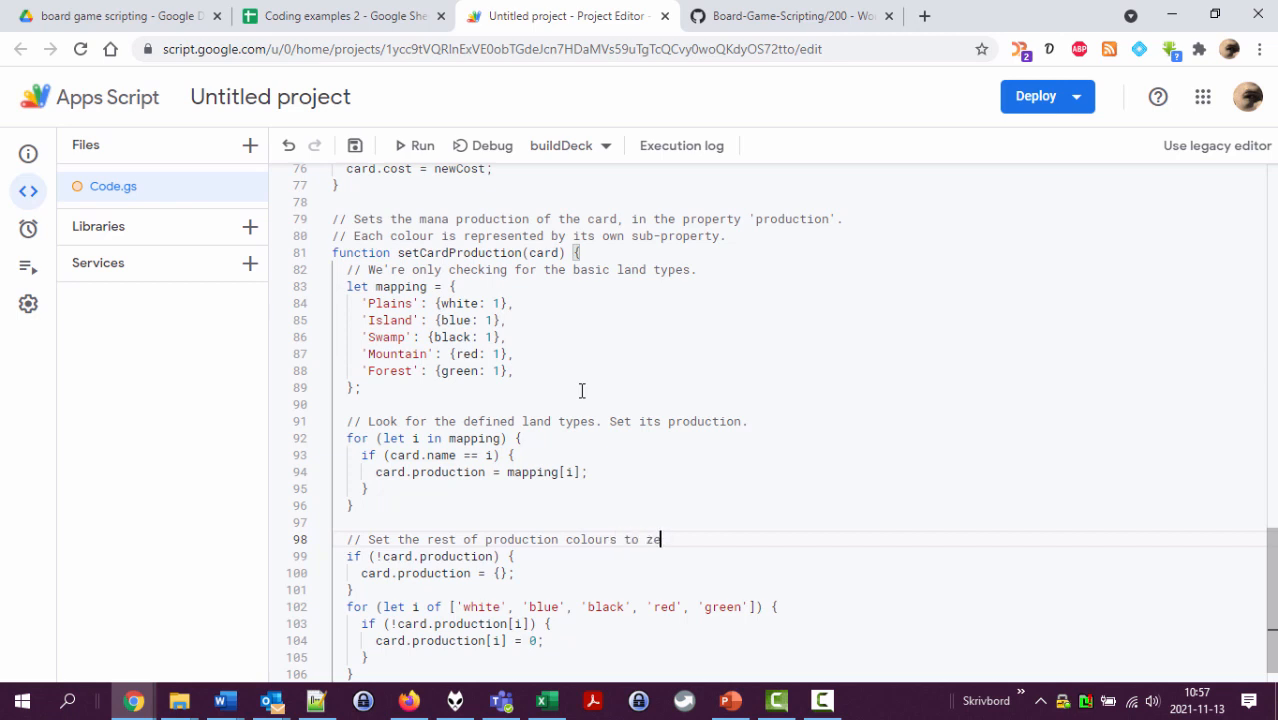
type("ro.")
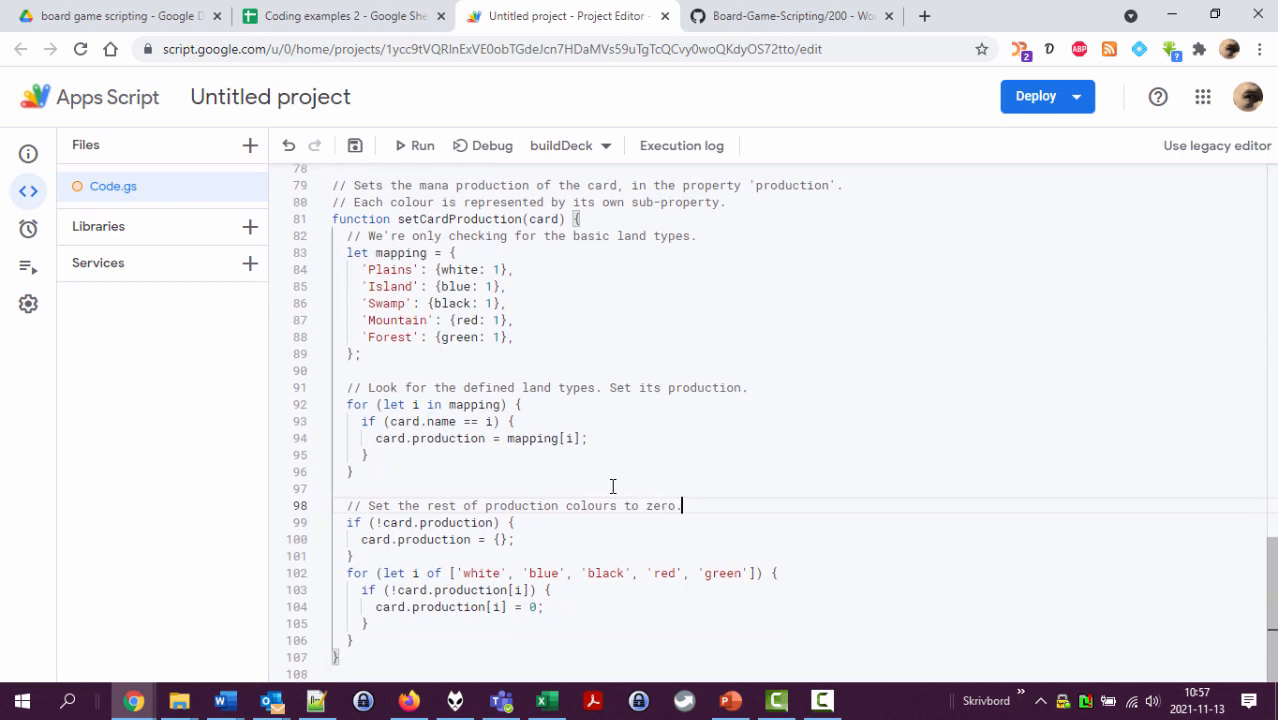
key("ctrl+s")
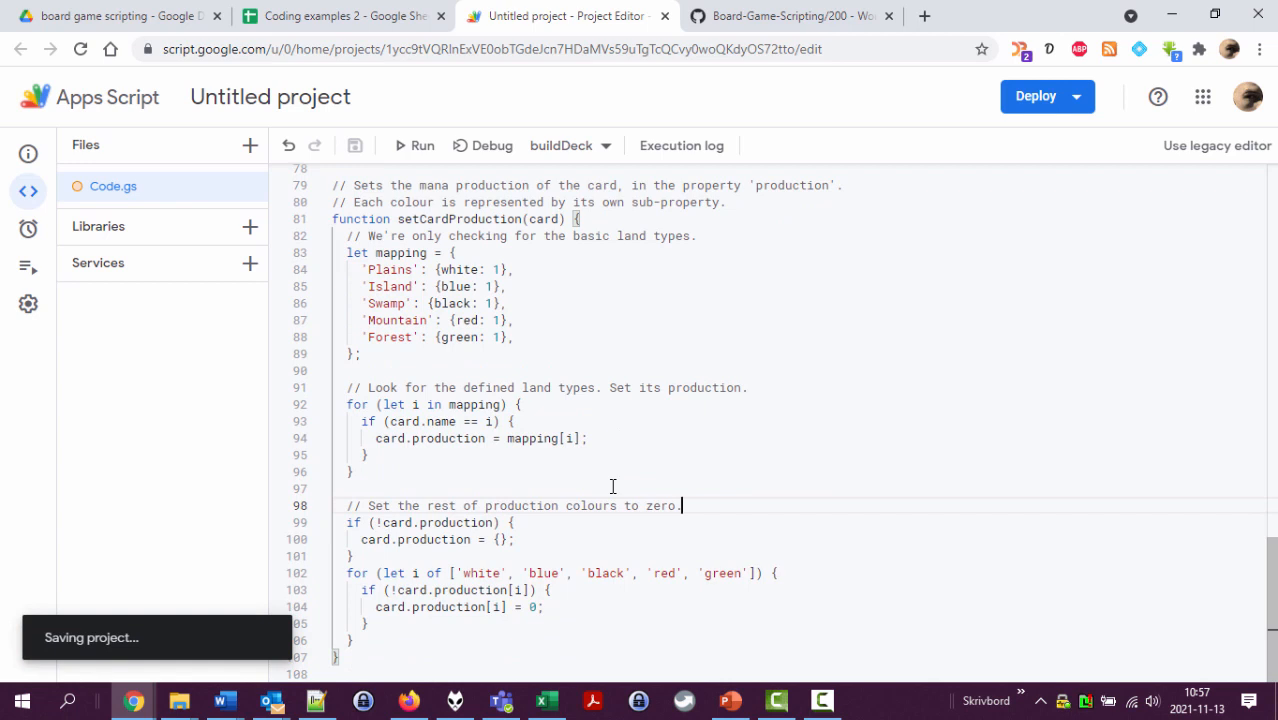